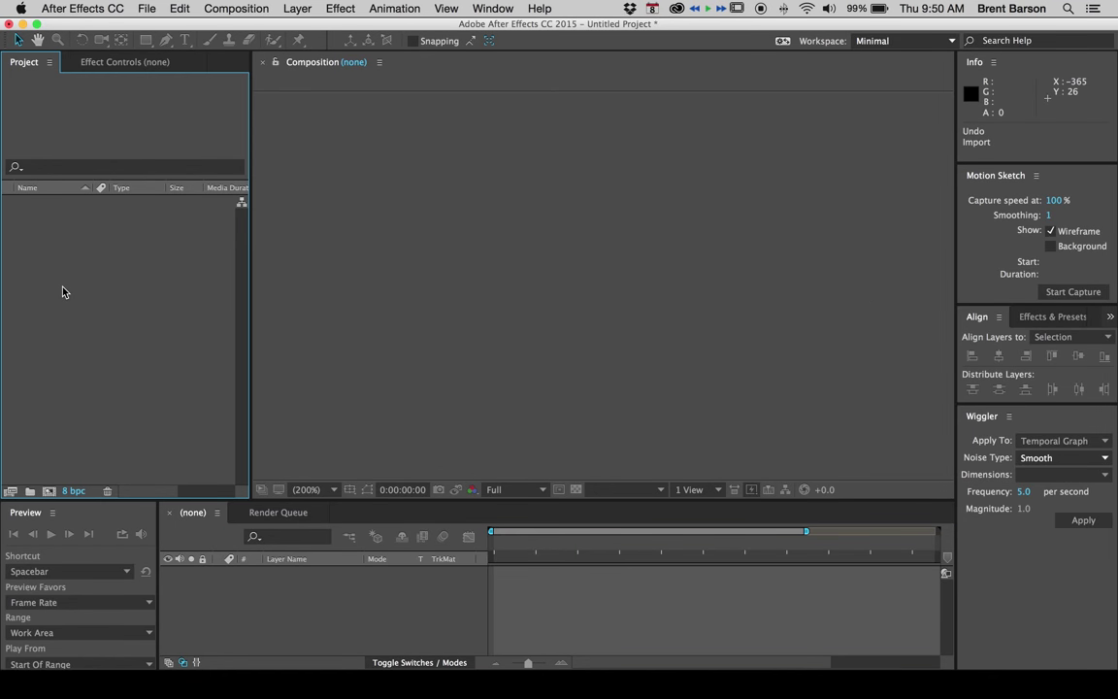
Import picasso_dove2.psd as Composition - Retain Layer Sizes.
left_click(147, 8)
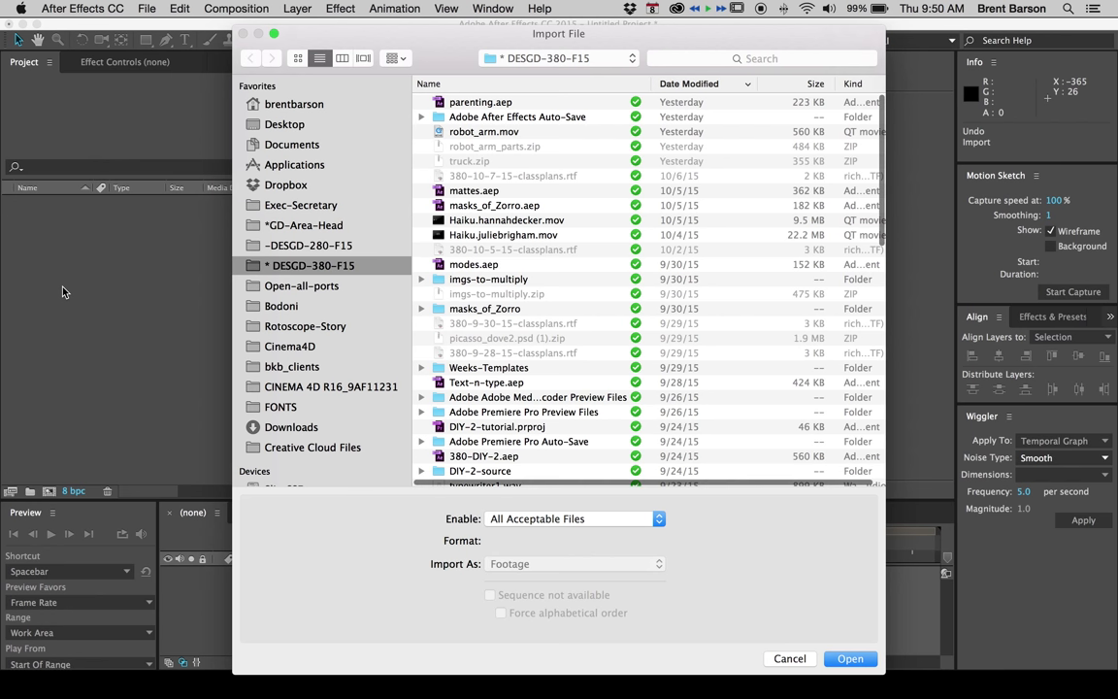
scroll("down", 3)
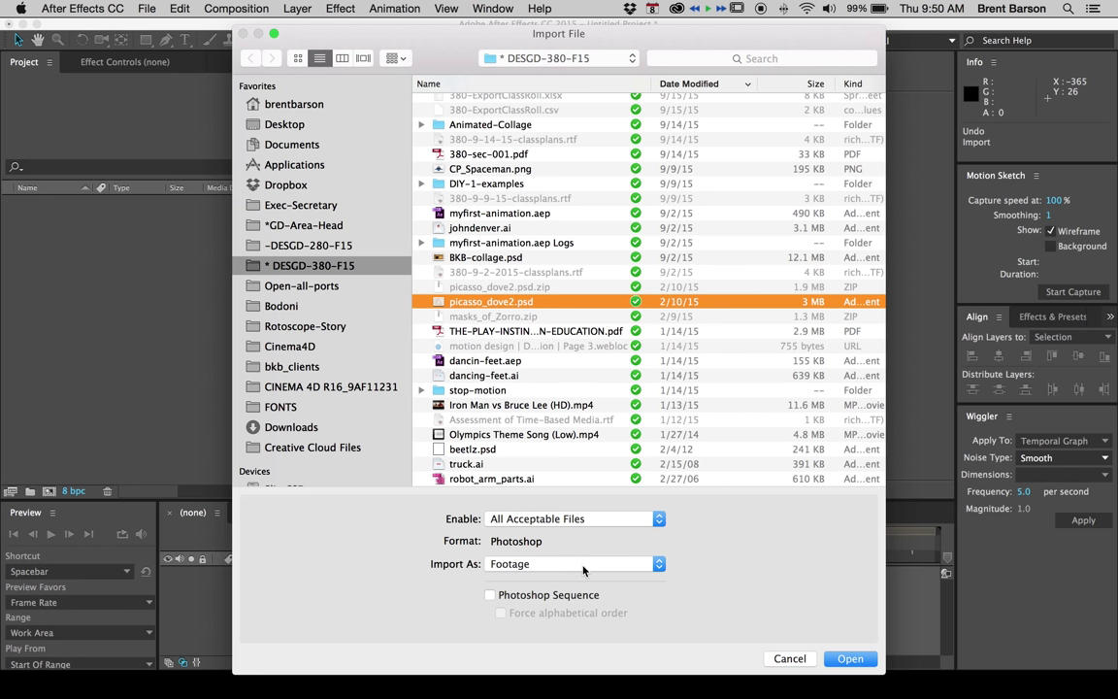
left_click(574, 563)
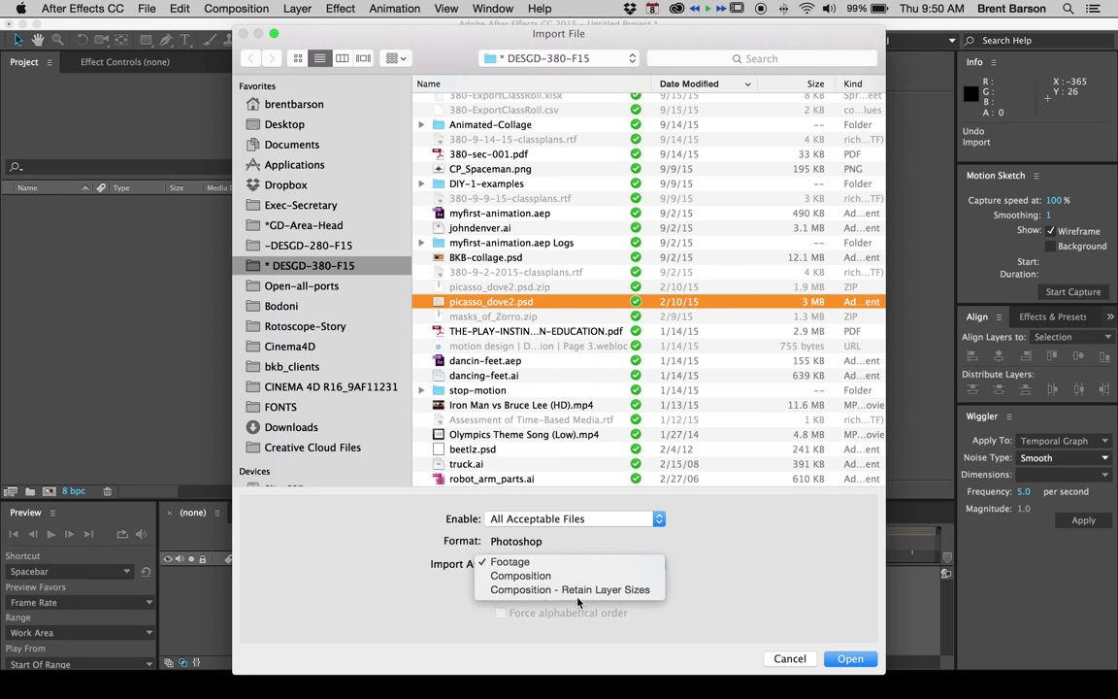
left_click(571, 590)
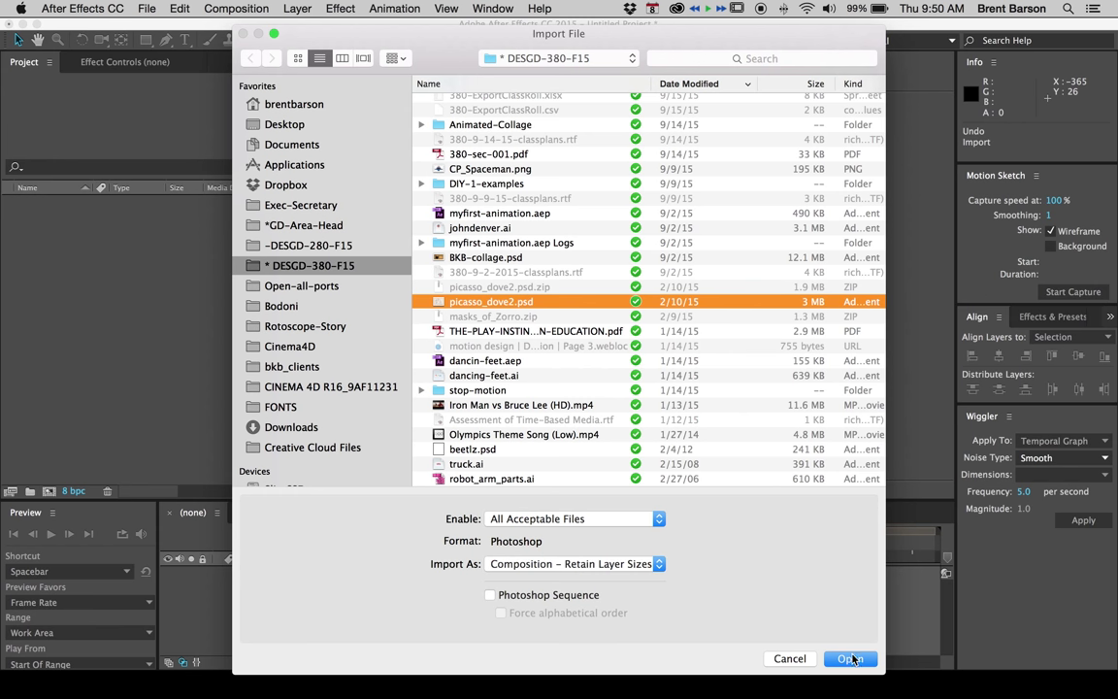
left_click(850, 658)
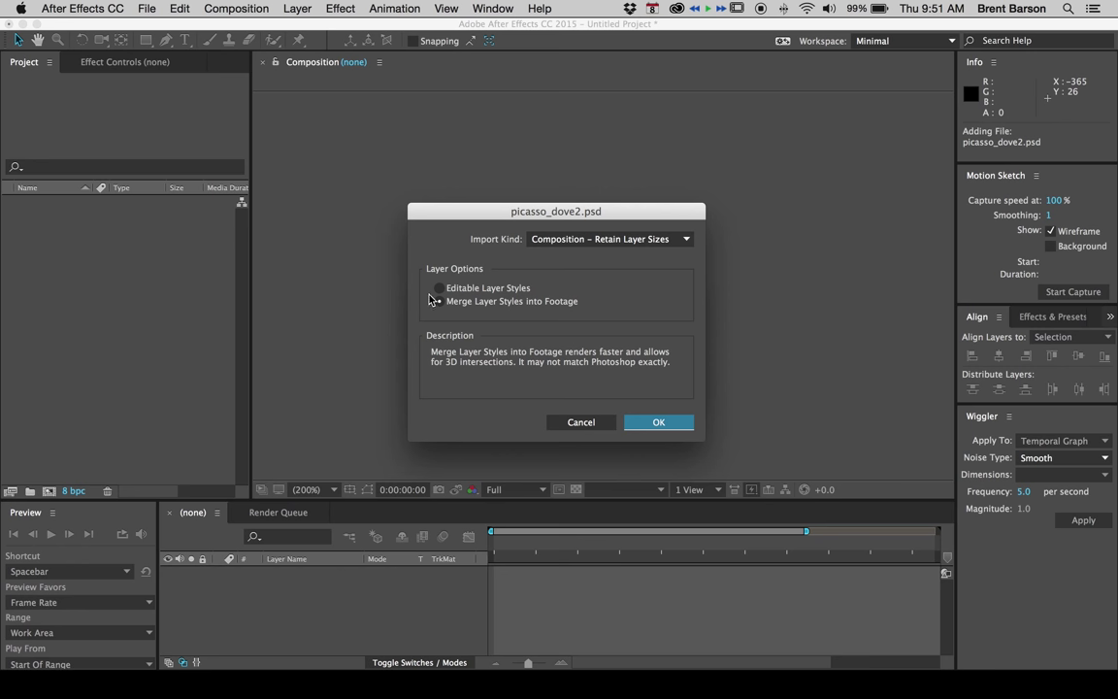
Merge layer styles into footage and confirm the import options.
left_click(438, 301)
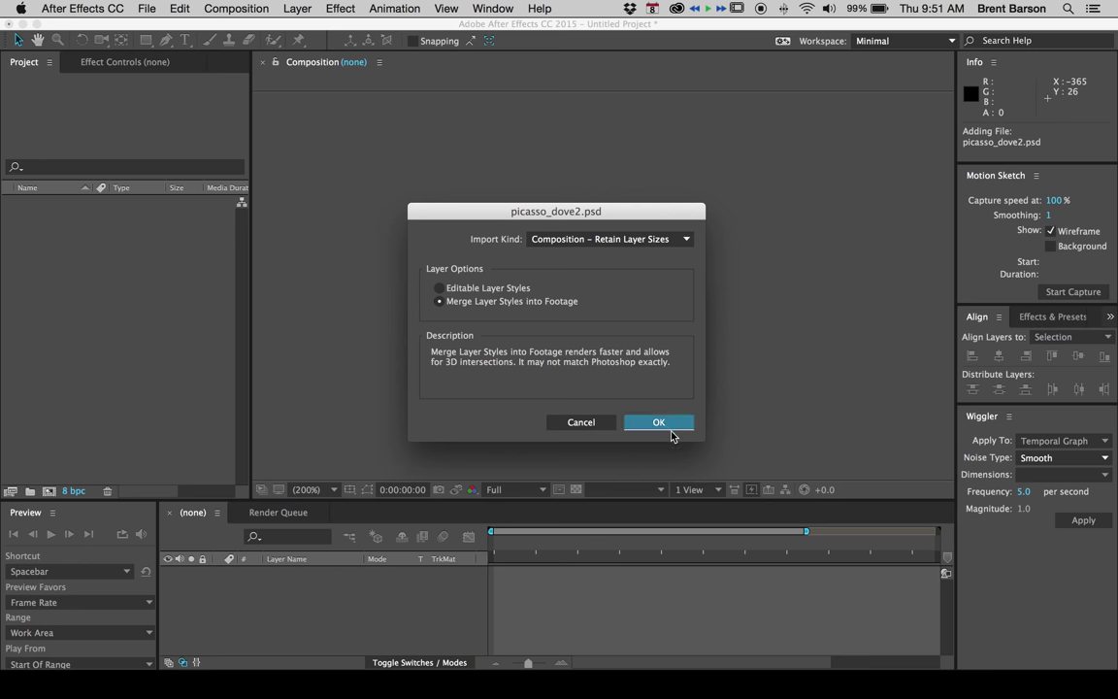
left_click(658, 421)
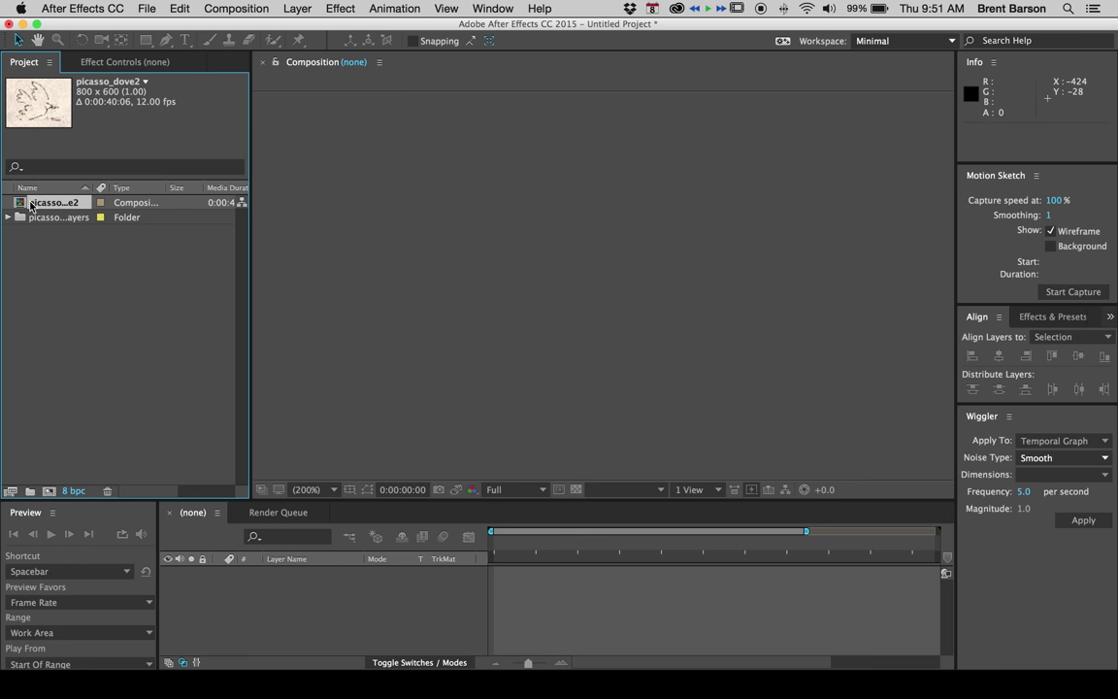
Open the picasso_dove2 composition and select the upper wing layer.
double_click(54, 202)
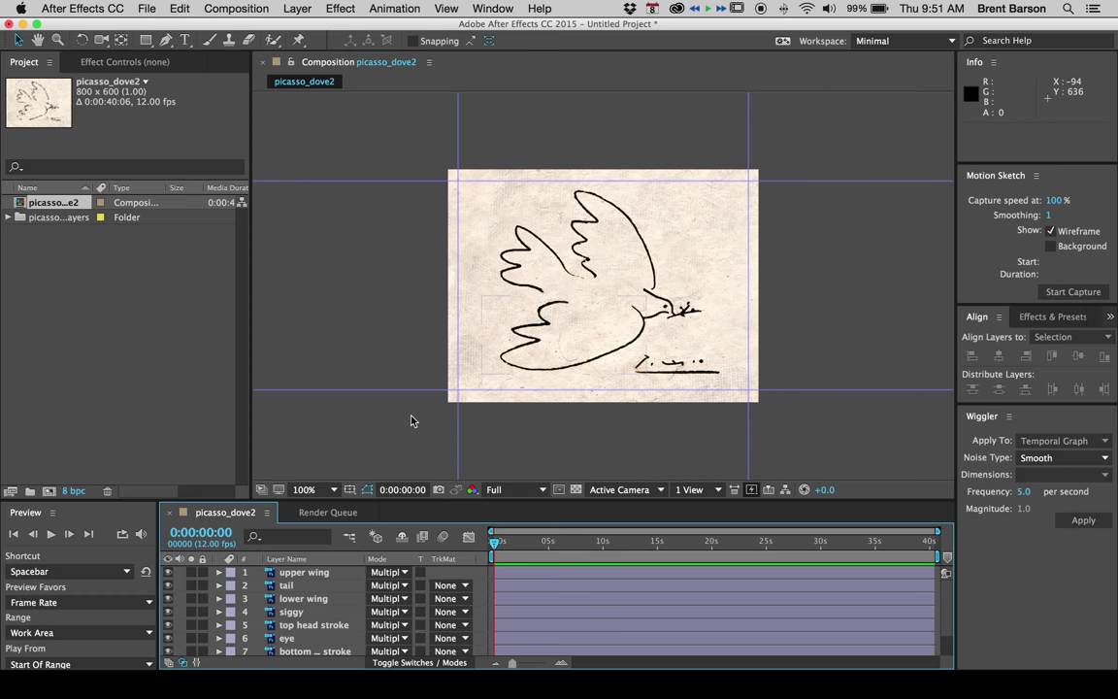
mouse_move(396, 282)
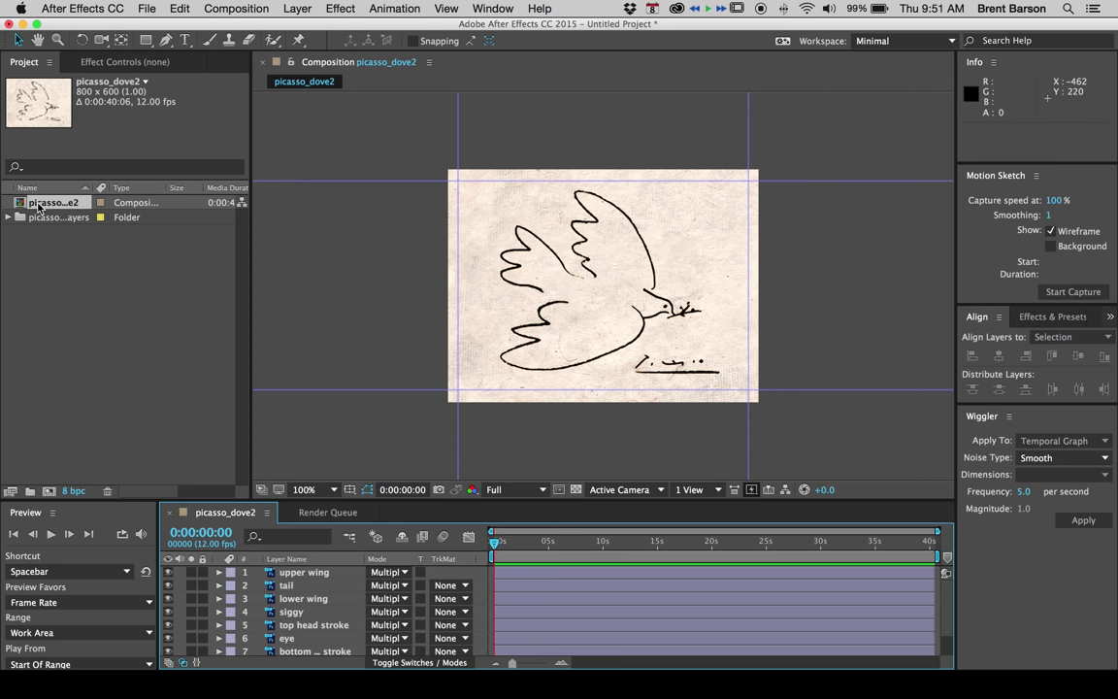
mouse_move(629, 668)
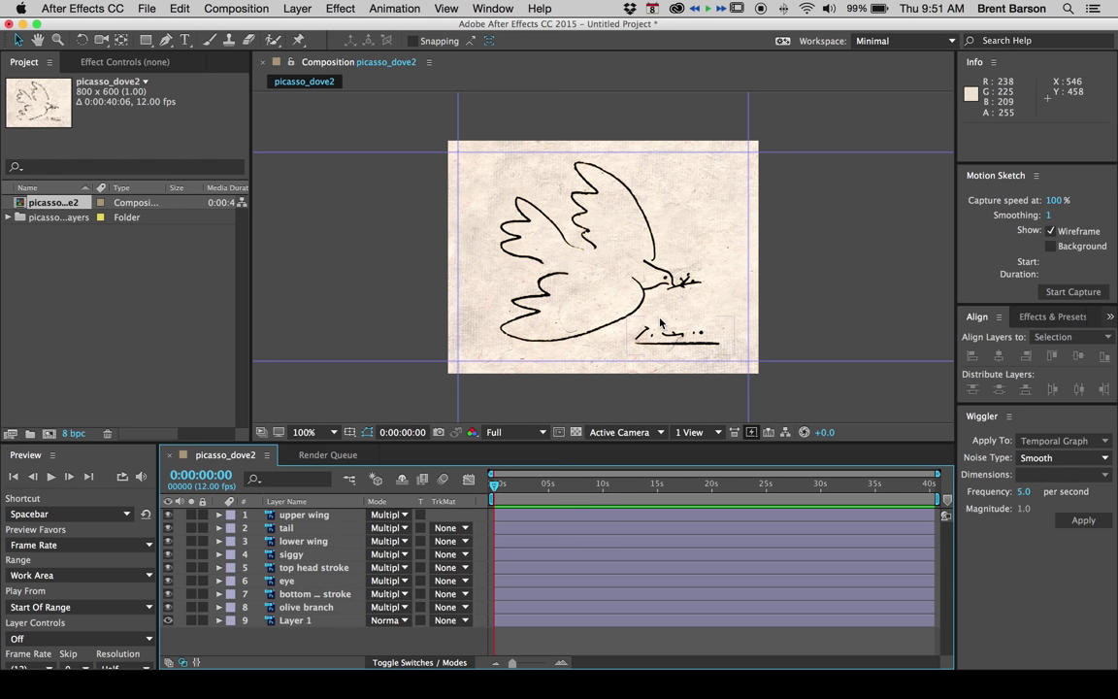
mouse_move(664, 322)
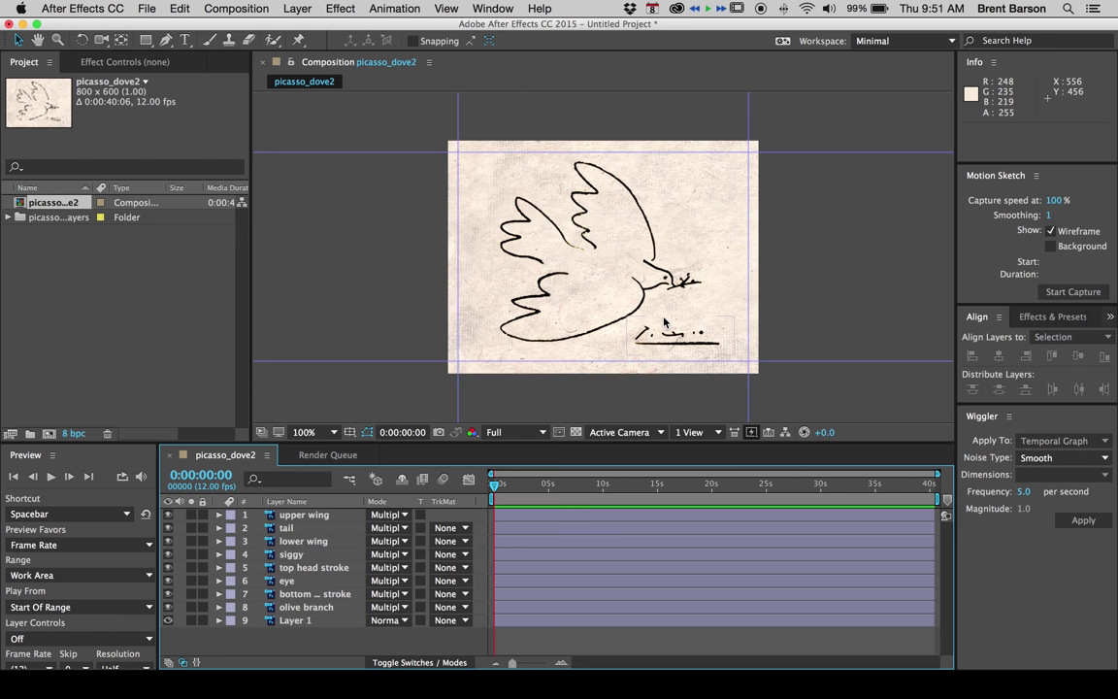
left_click(314, 430)
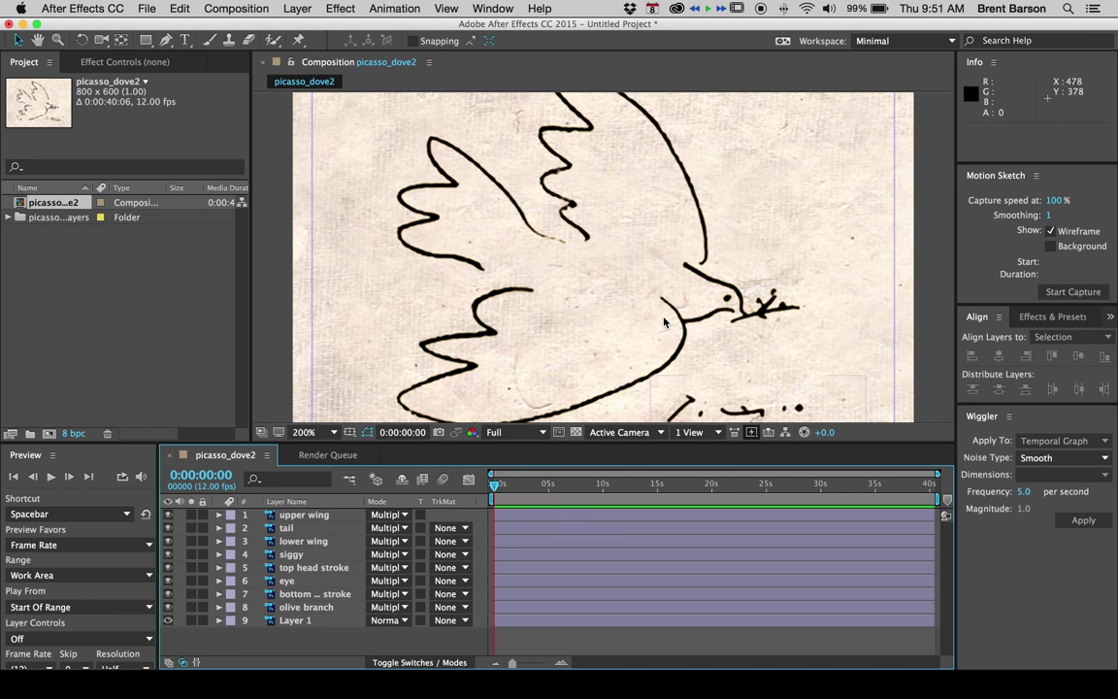
left_click(303, 514)
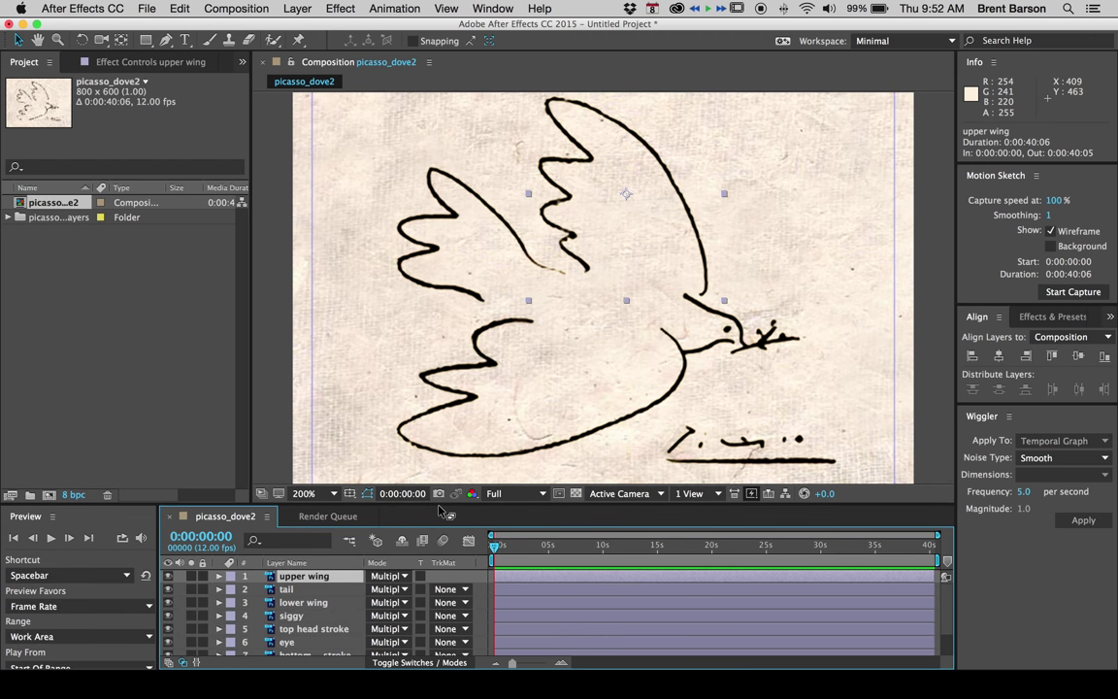
Open the upper wing layer in its own Layer panel.
double_click(303, 574)
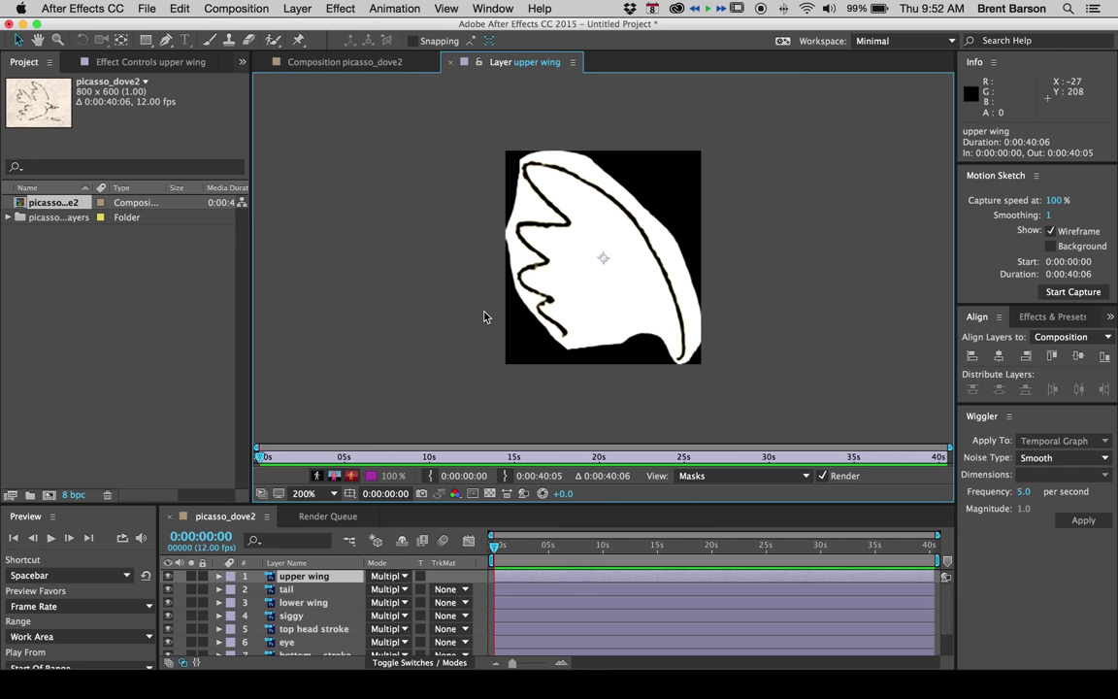
mouse_move(487, 313)
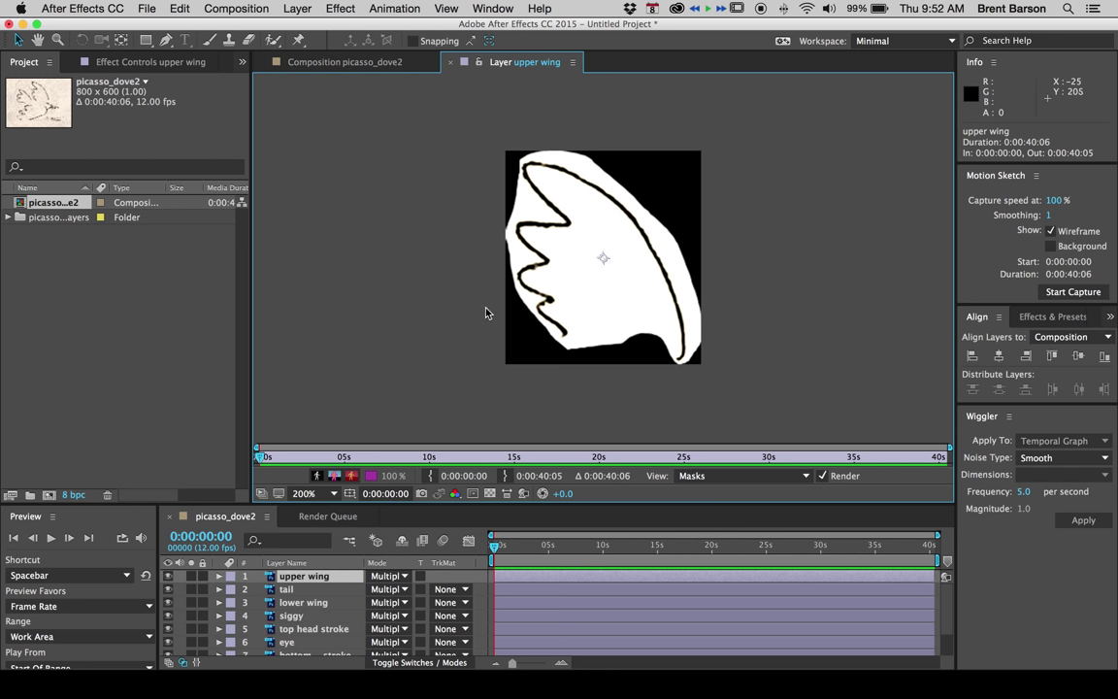
mouse_move(446, 245)
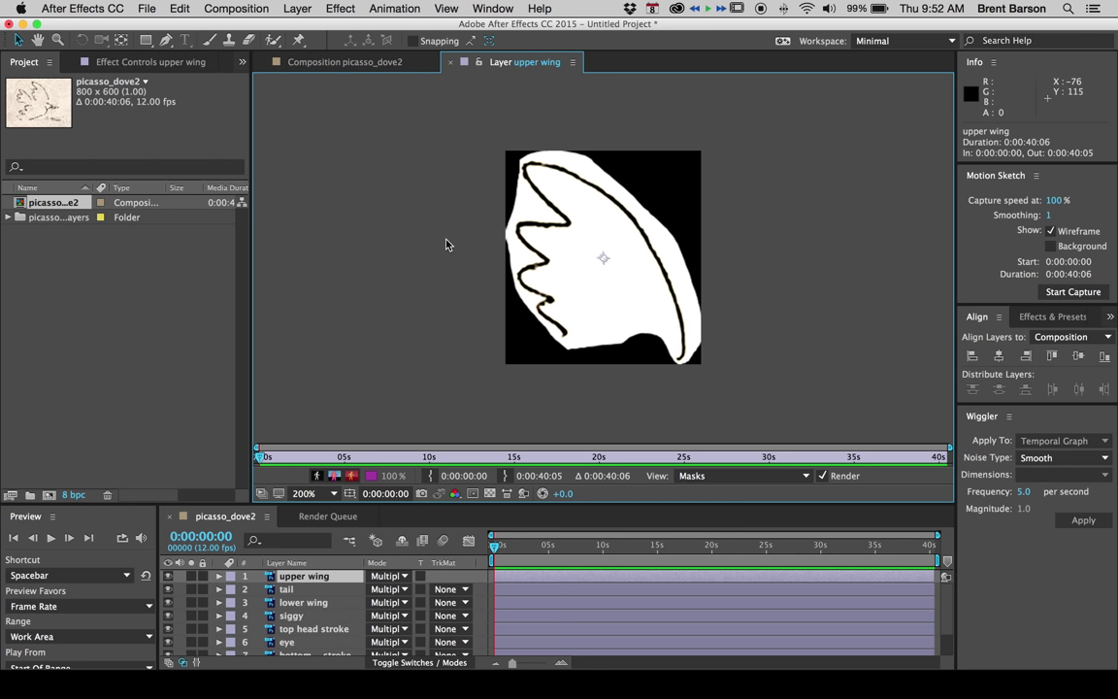
Select the Brush tool and dock the Paint and Brushes panels into the workspace.
left_click(209, 39)
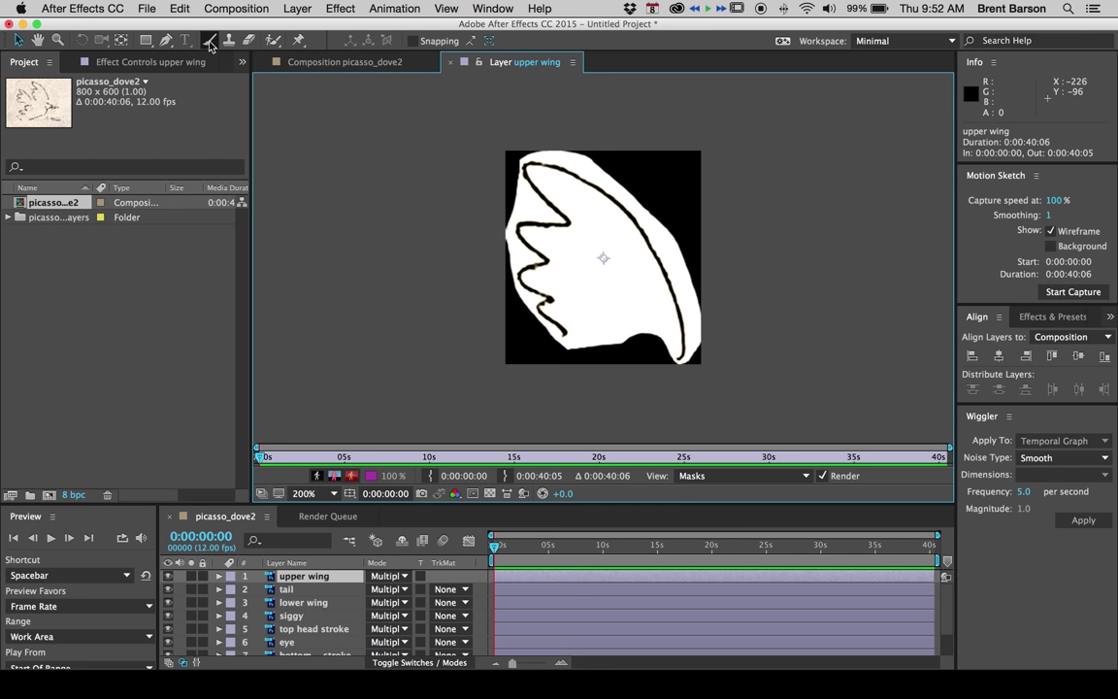
left_click(210, 39)
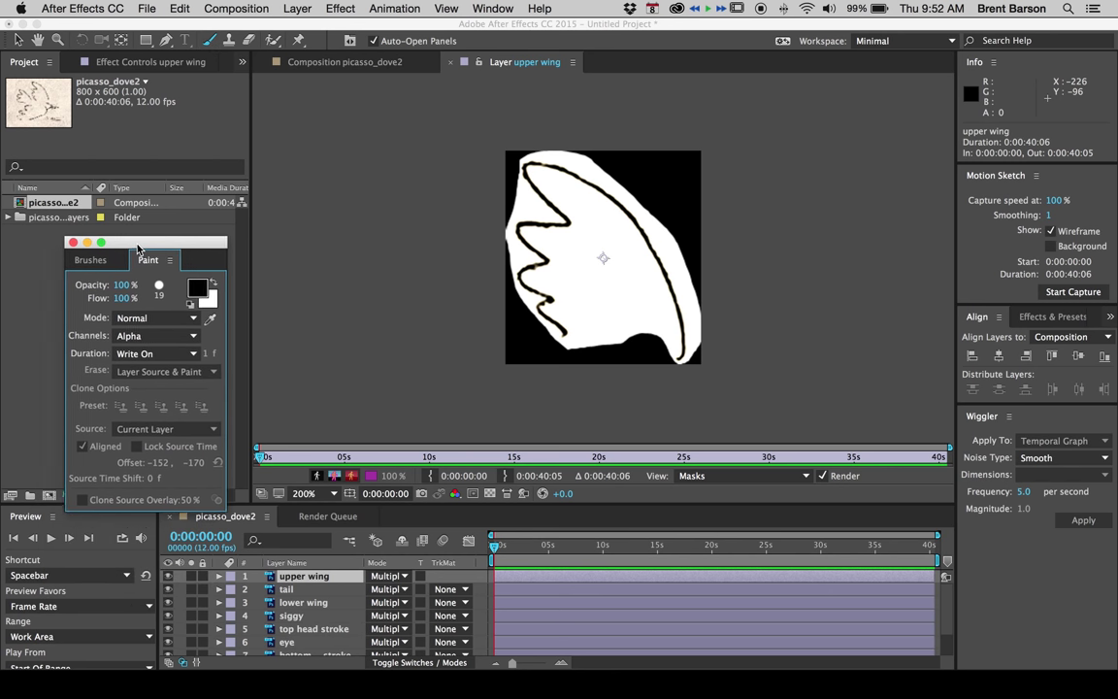
left_click_drag(146, 240, 117, 231)
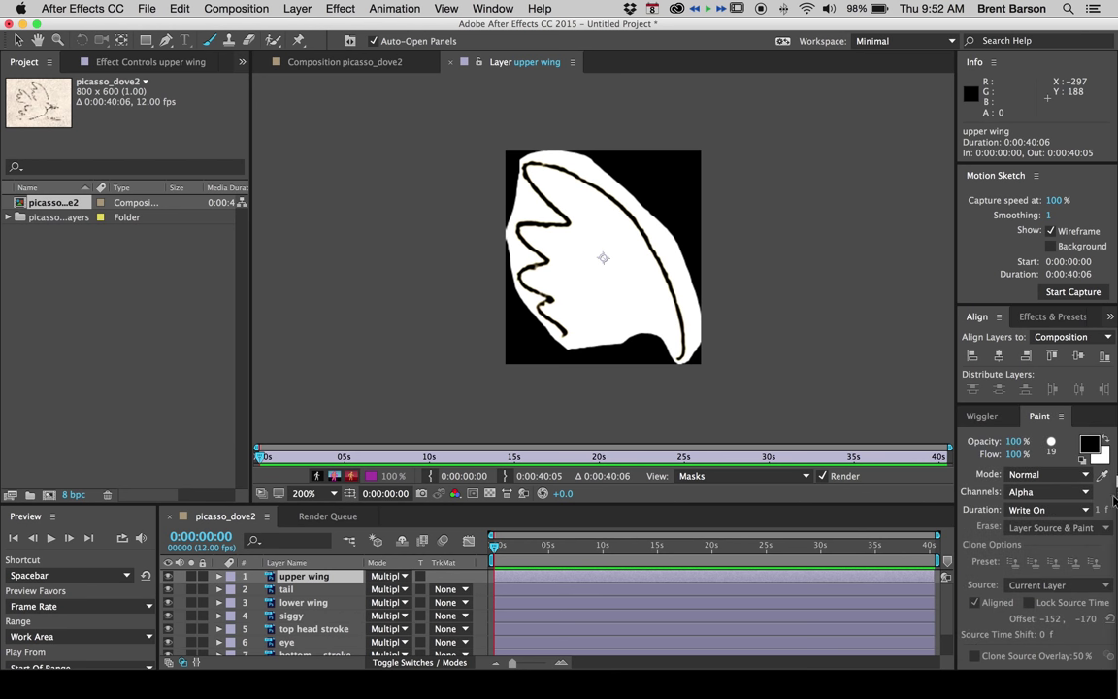
left_click(1048, 415)
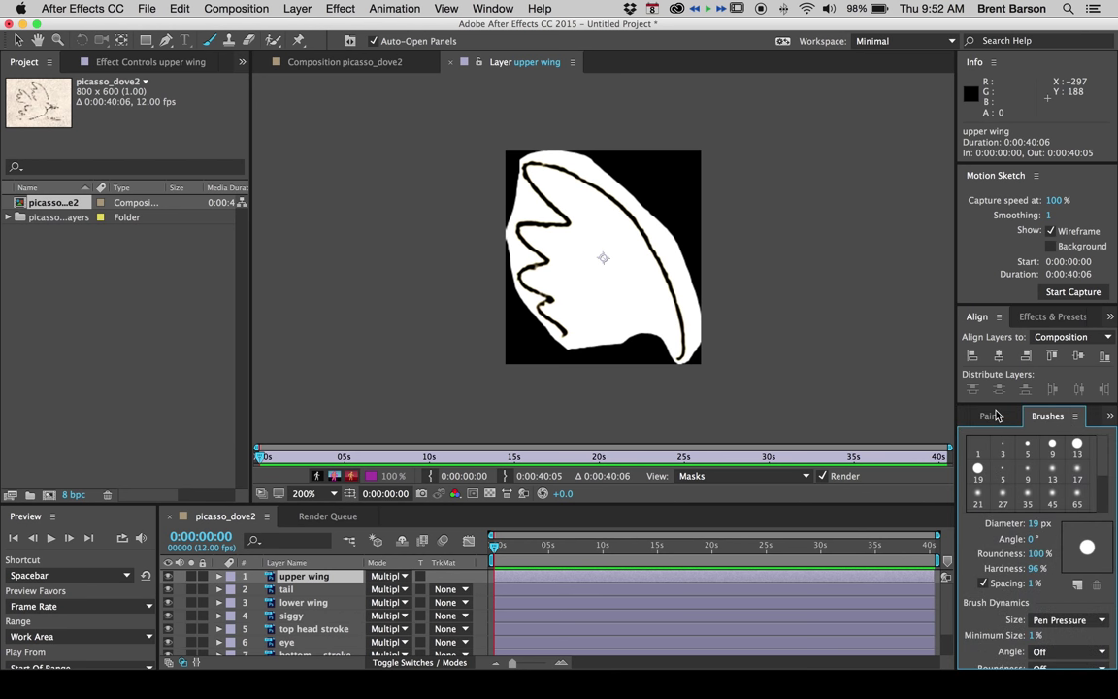
left_click(990, 415)
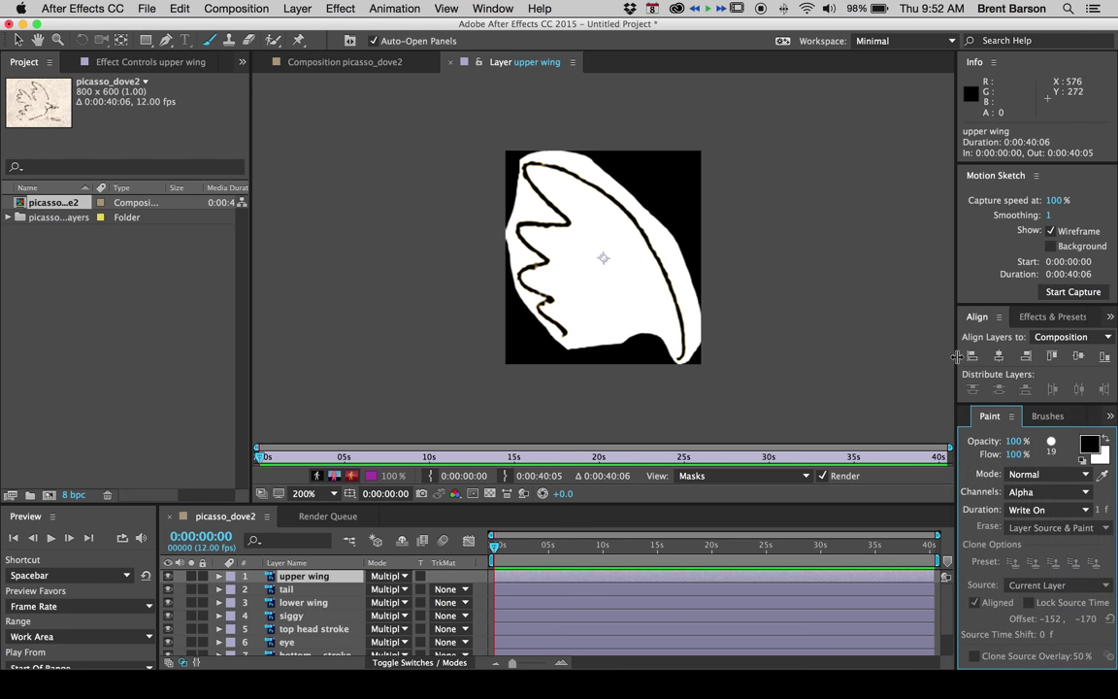
mouse_move(953, 353)
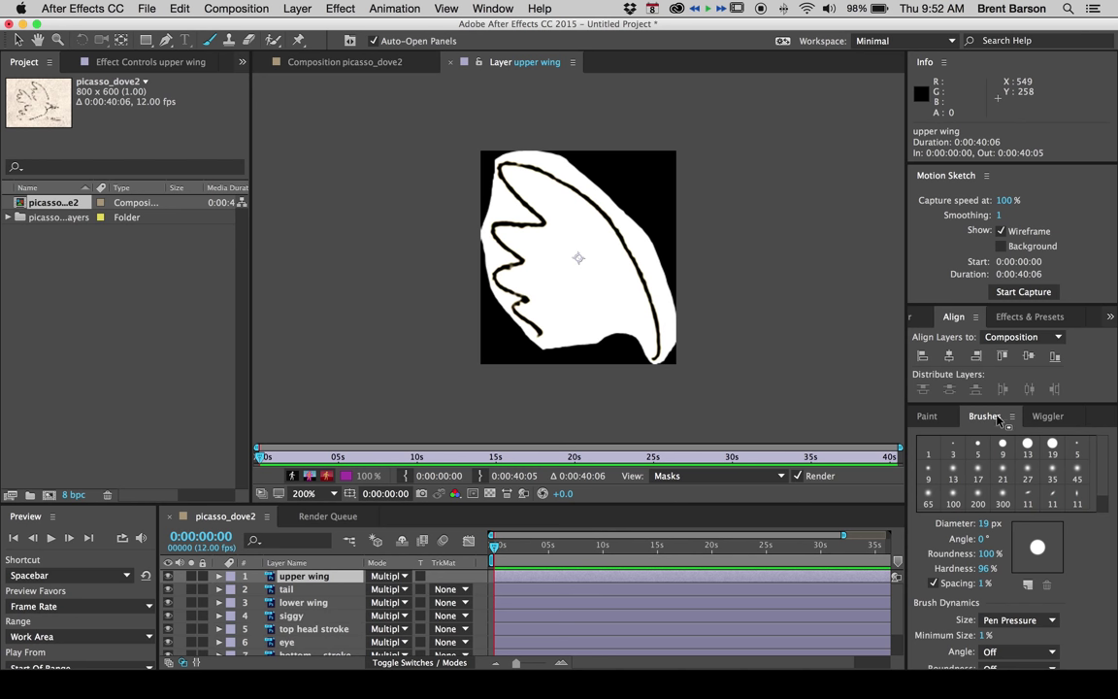
mouse_move(1048, 415)
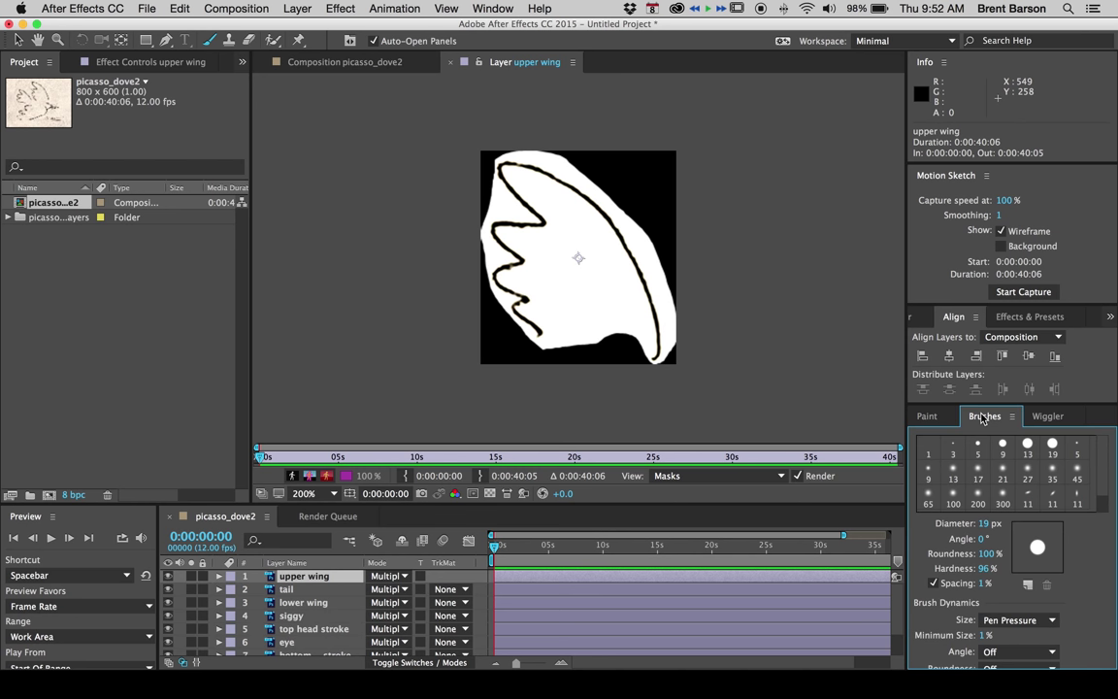
left_click(928, 416)
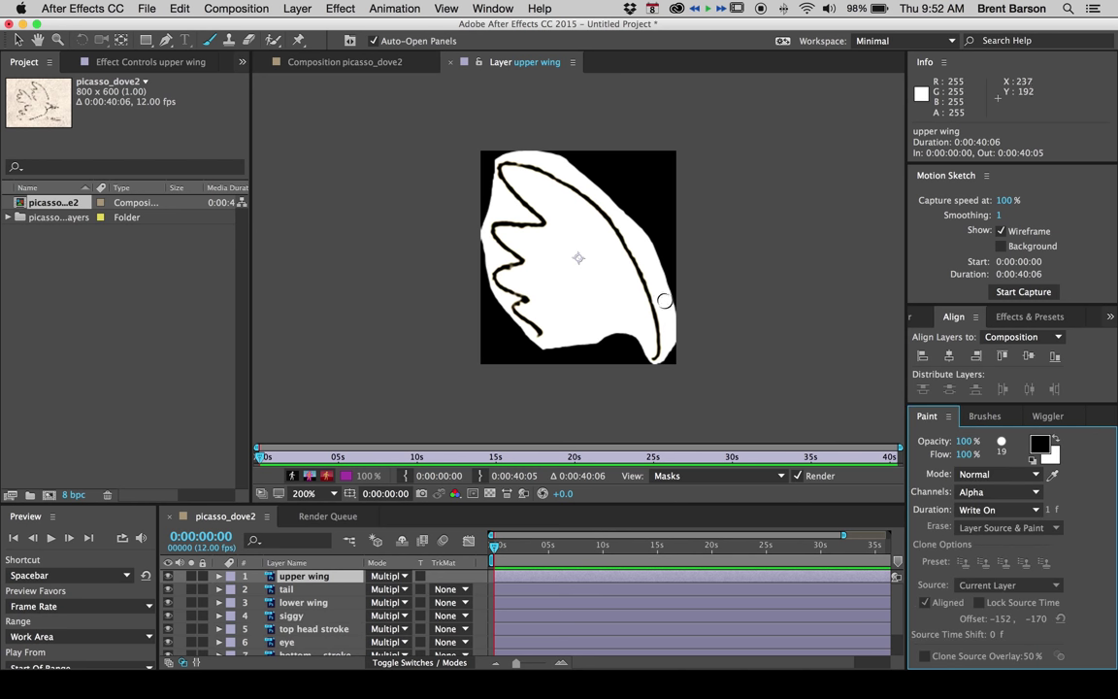
mouse_move(598, 278)
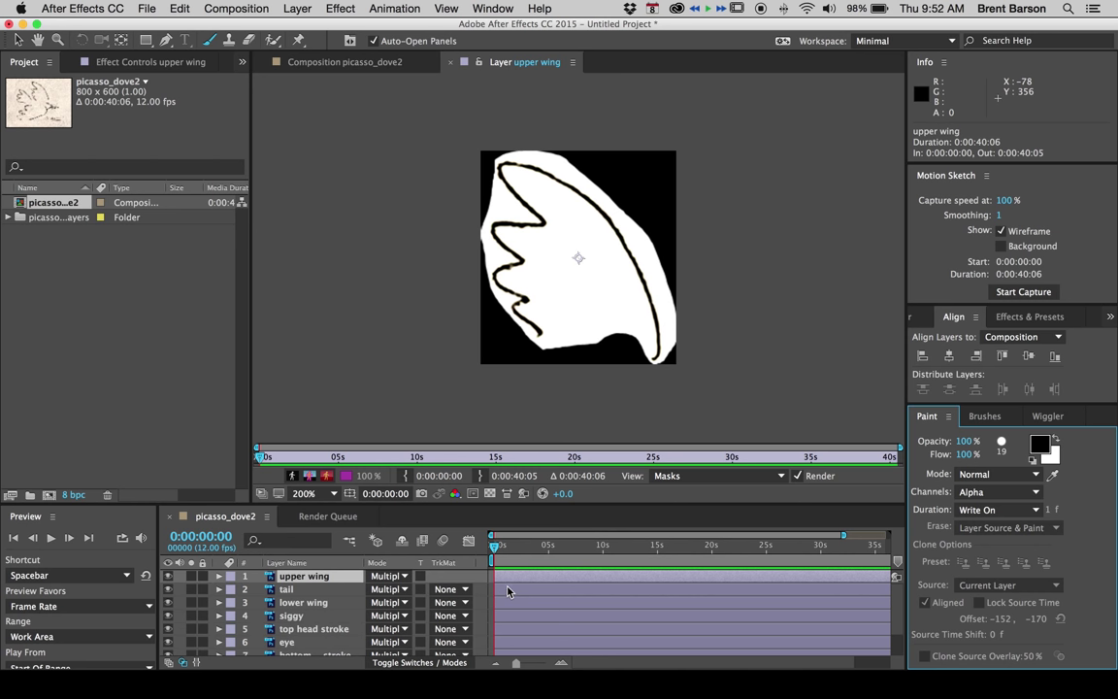
mouse_move(522, 578)
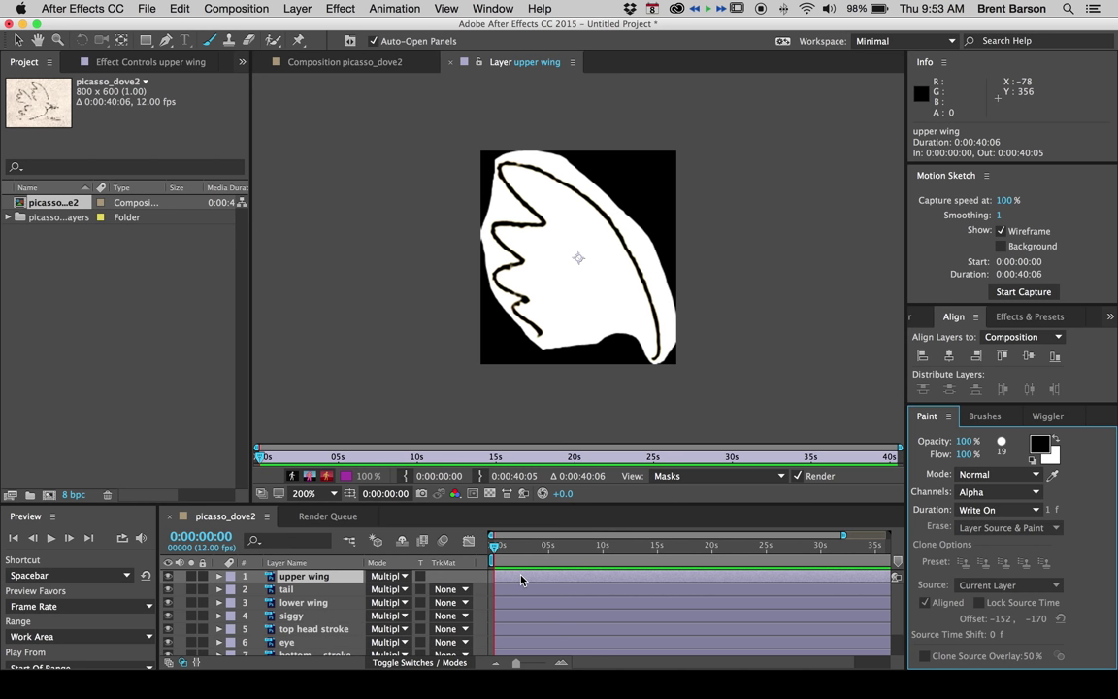
mouse_move(540, 266)
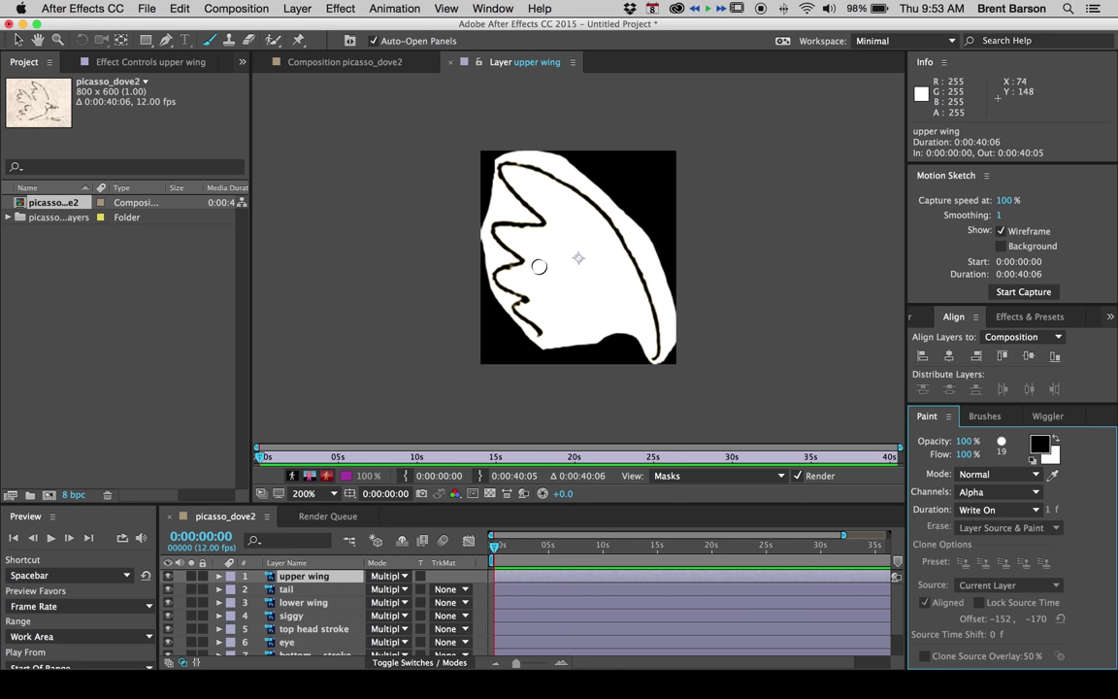
mouse_move(541, 264)
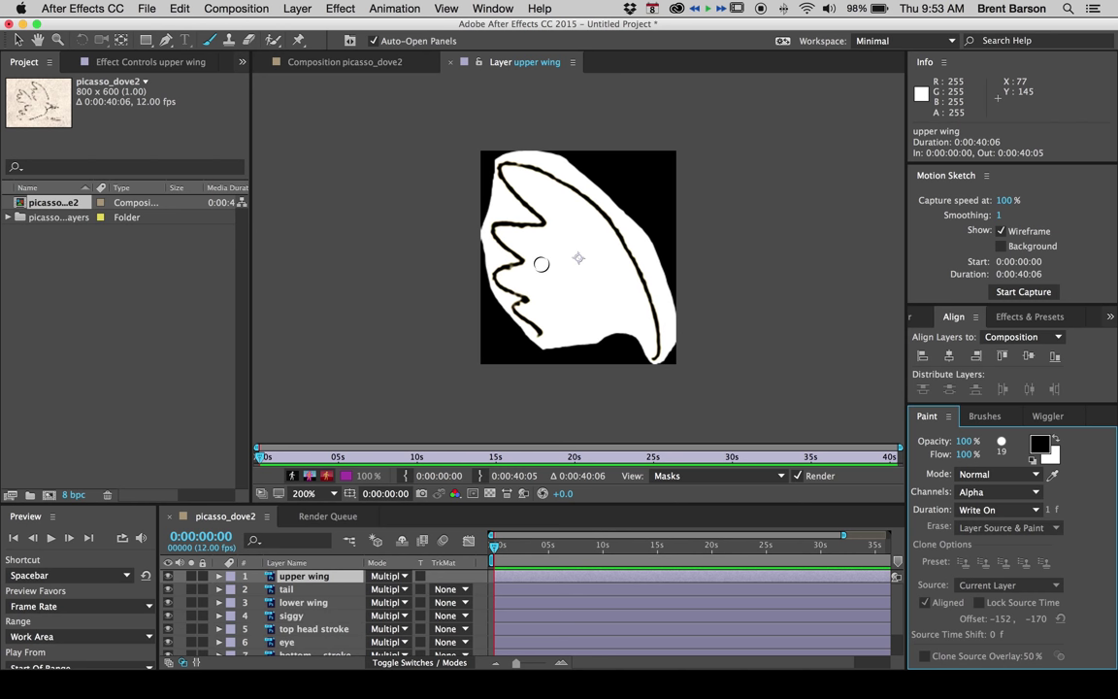
mouse_move(547, 235)
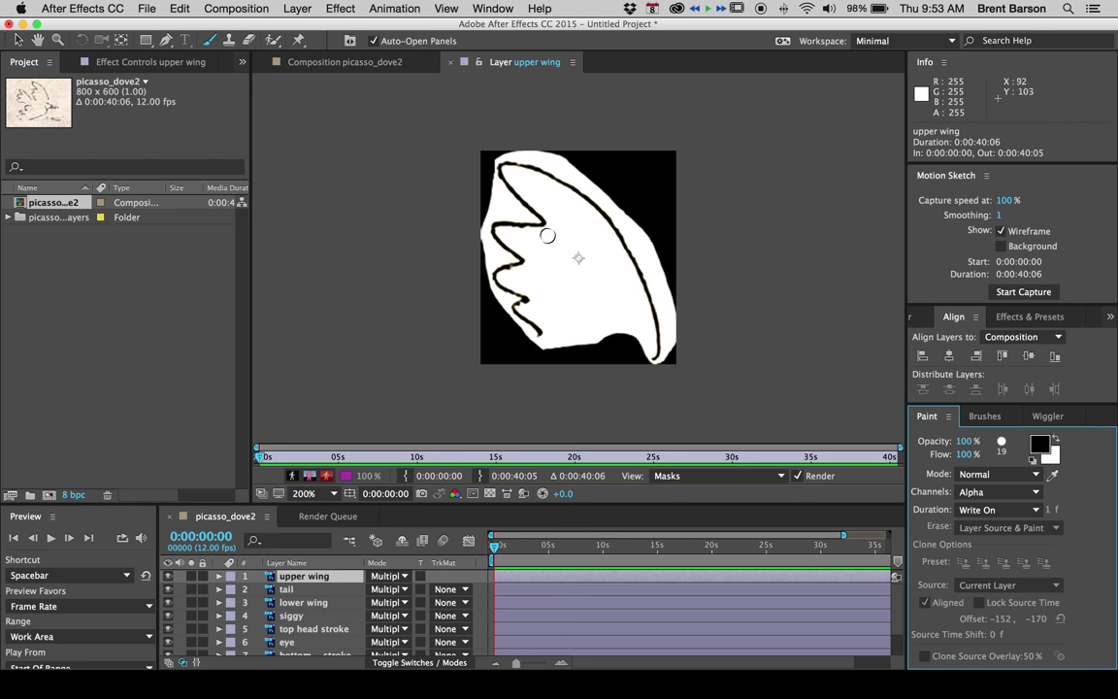
mouse_move(598, 194)
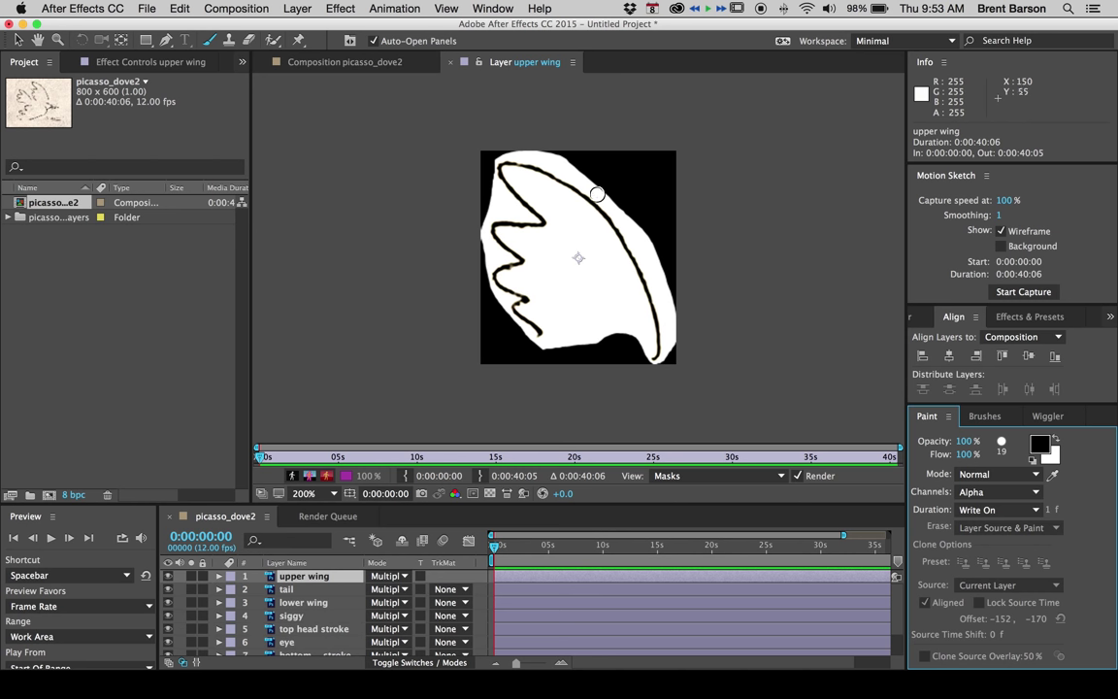
mouse_move(590, 346)
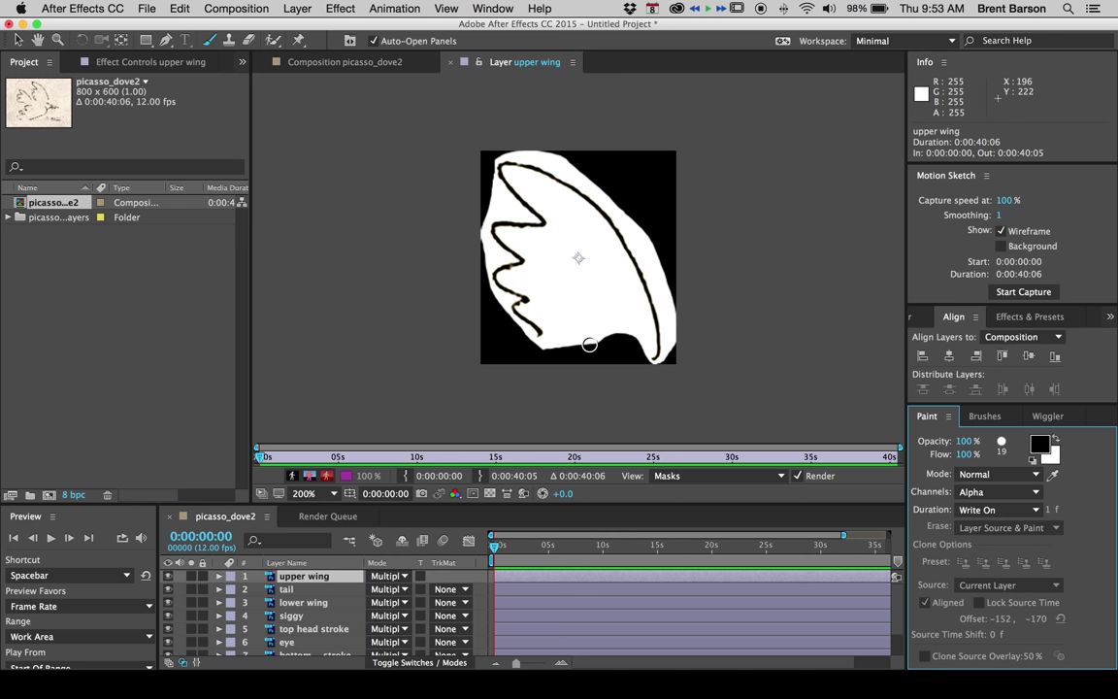
mouse_move(714, 373)
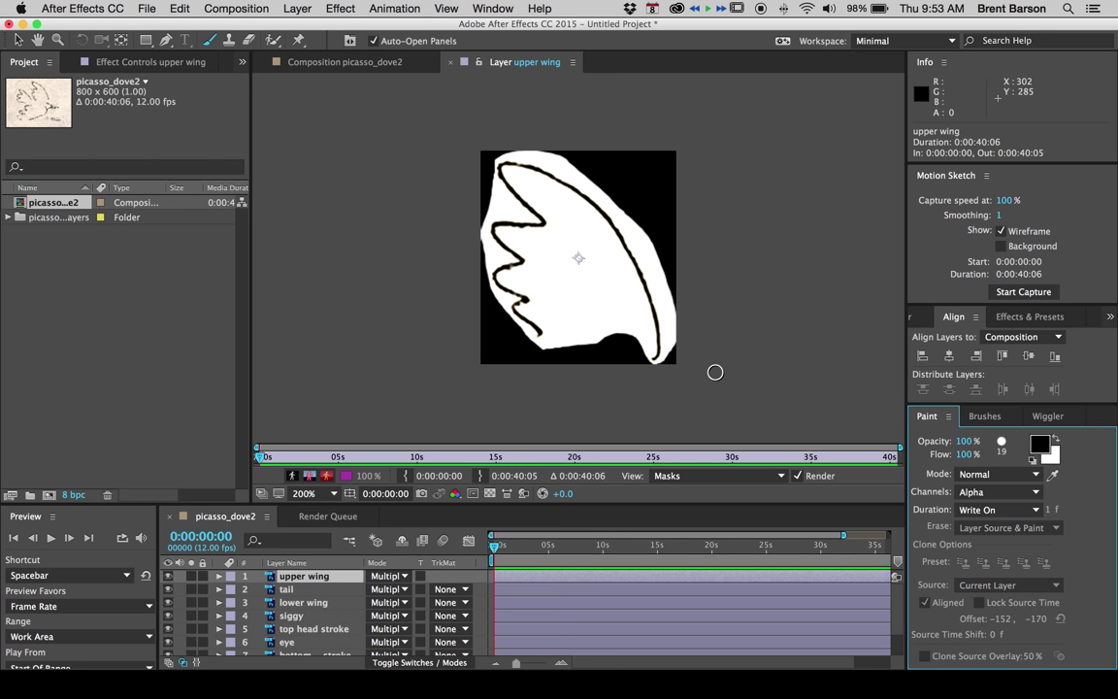
mouse_move(691, 343)
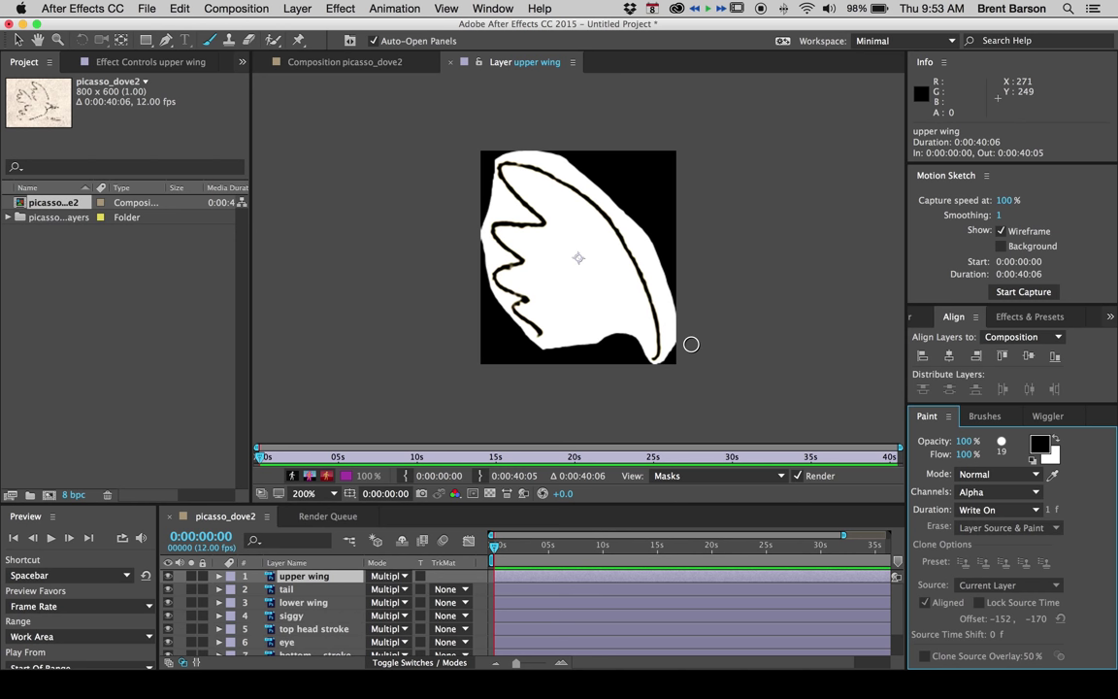
mouse_move(693, 344)
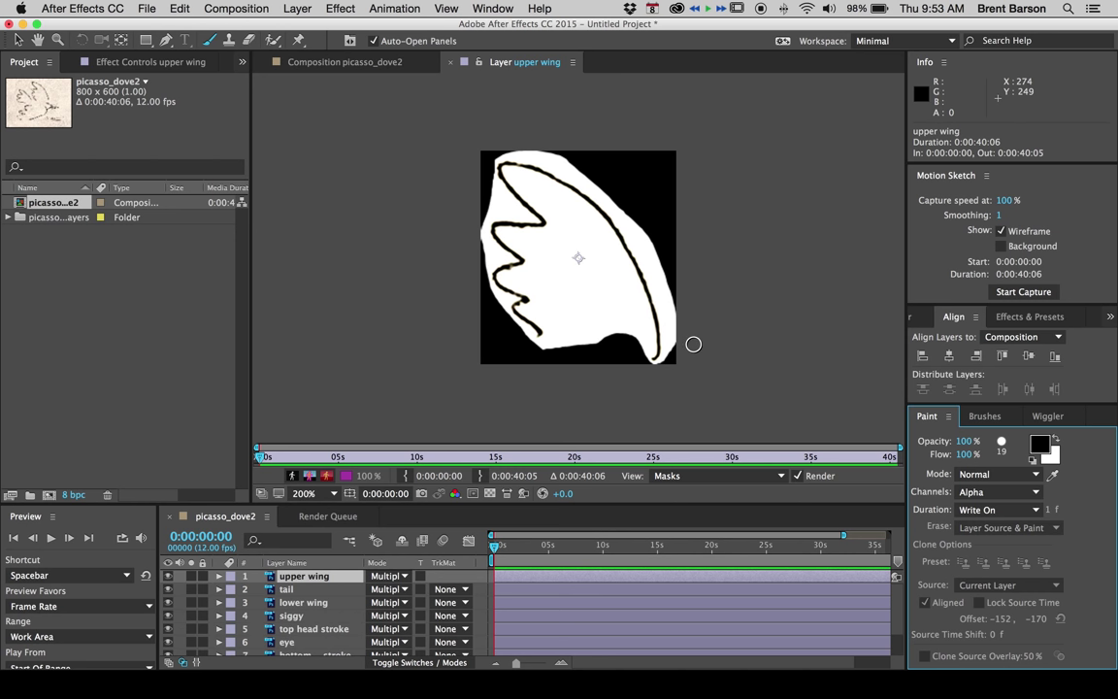
mouse_move(690, 347)
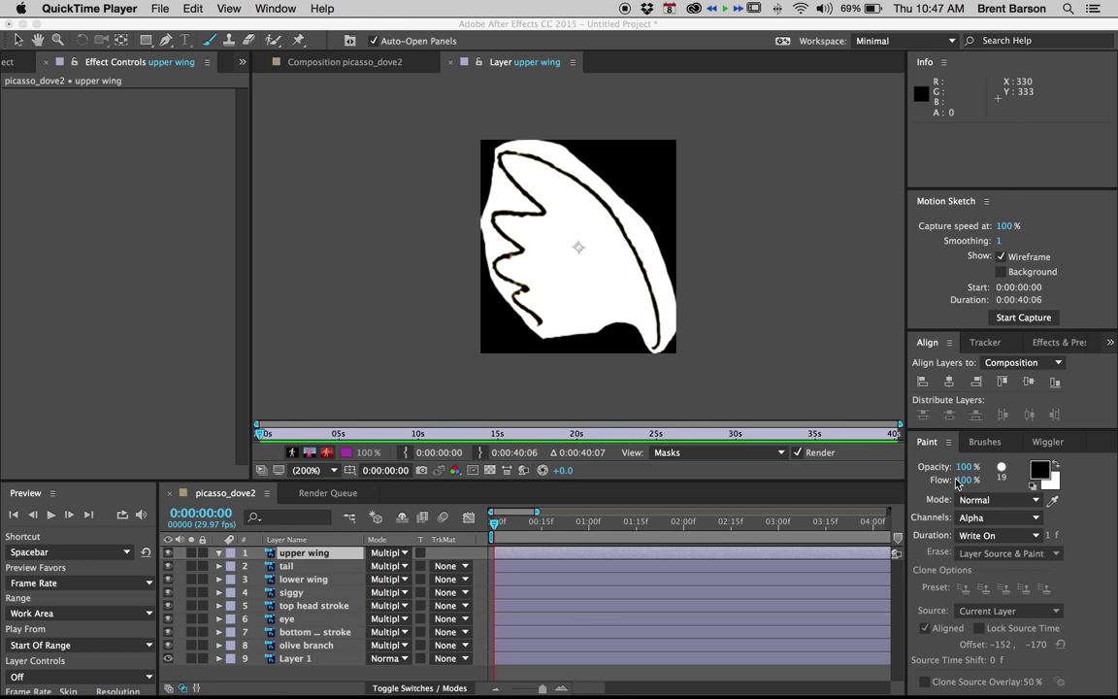
mouse_move(960, 489)
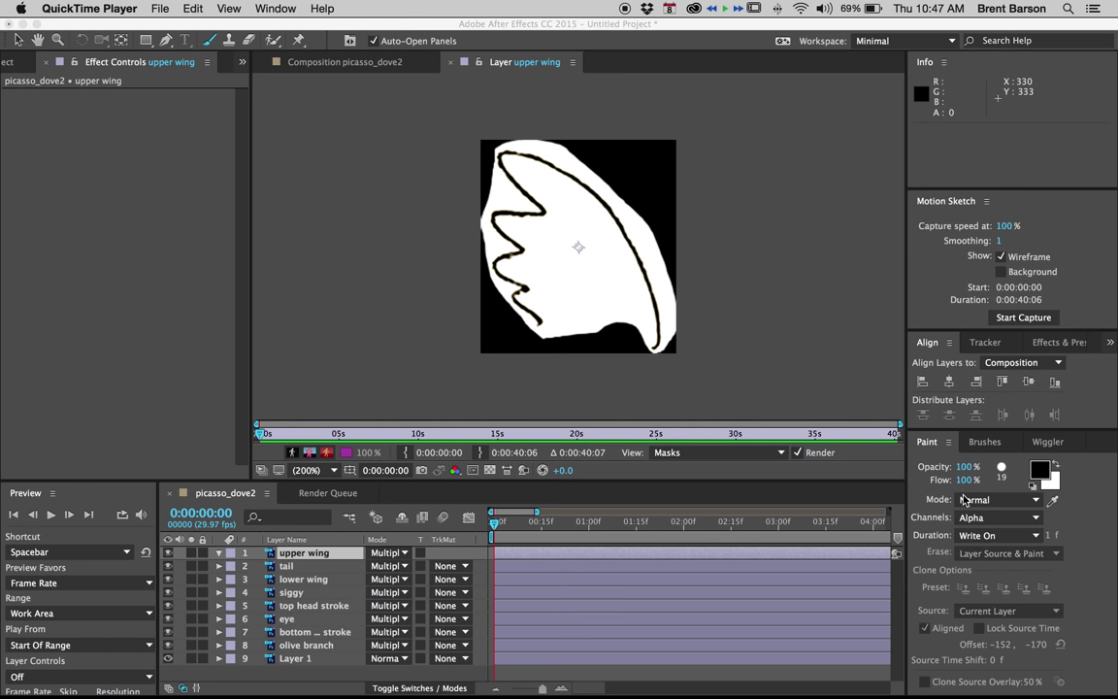
mouse_move(966, 503)
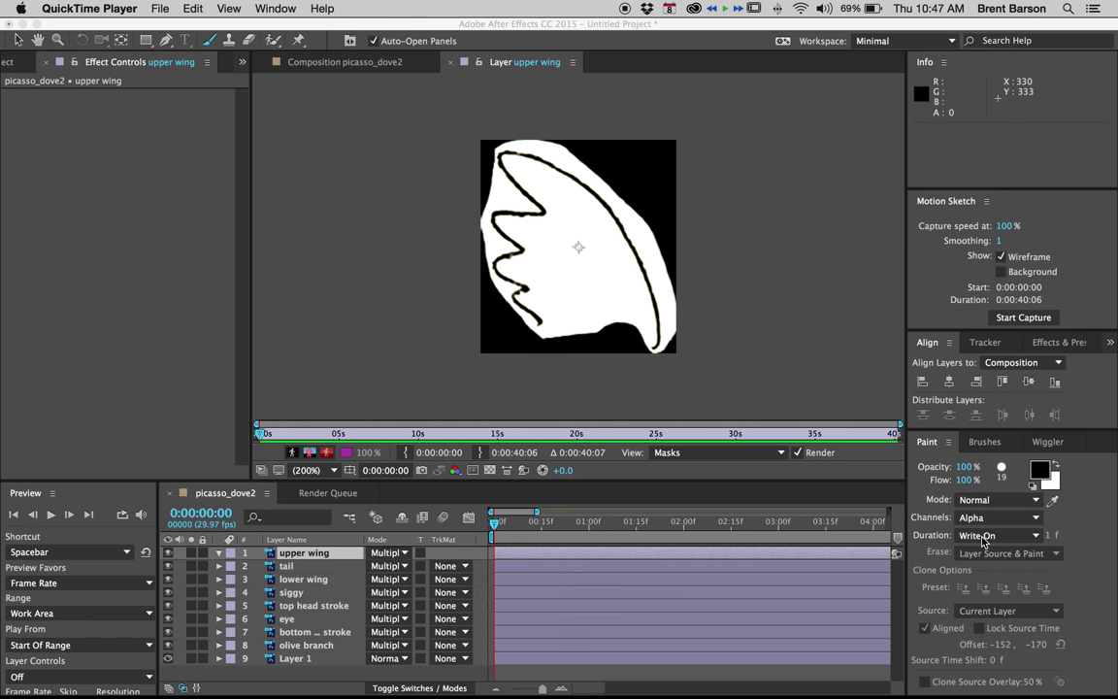
Set the Paint panel's Duration to Constant.
left_click(999, 535)
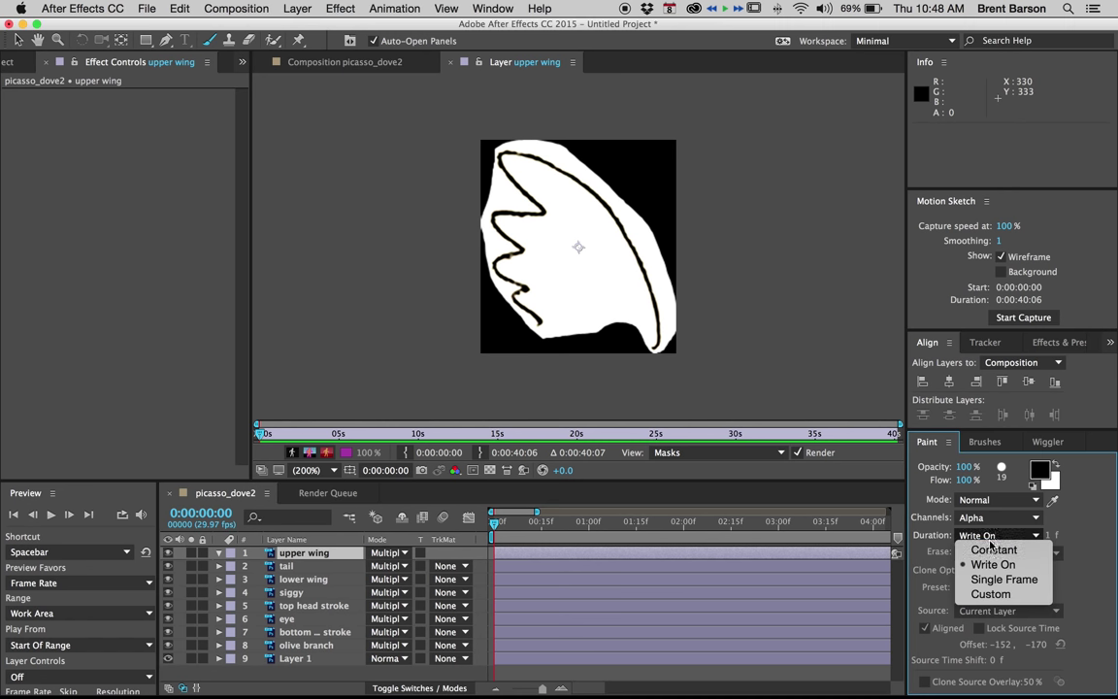
left_click(993, 550)
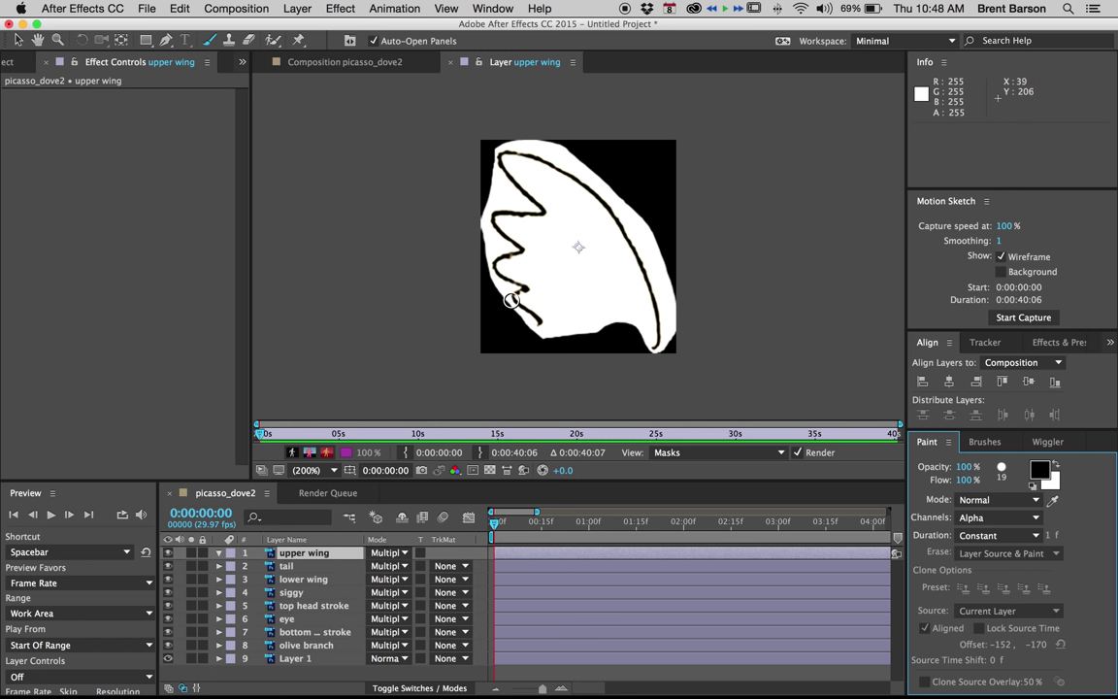
mouse_move(538, 330)
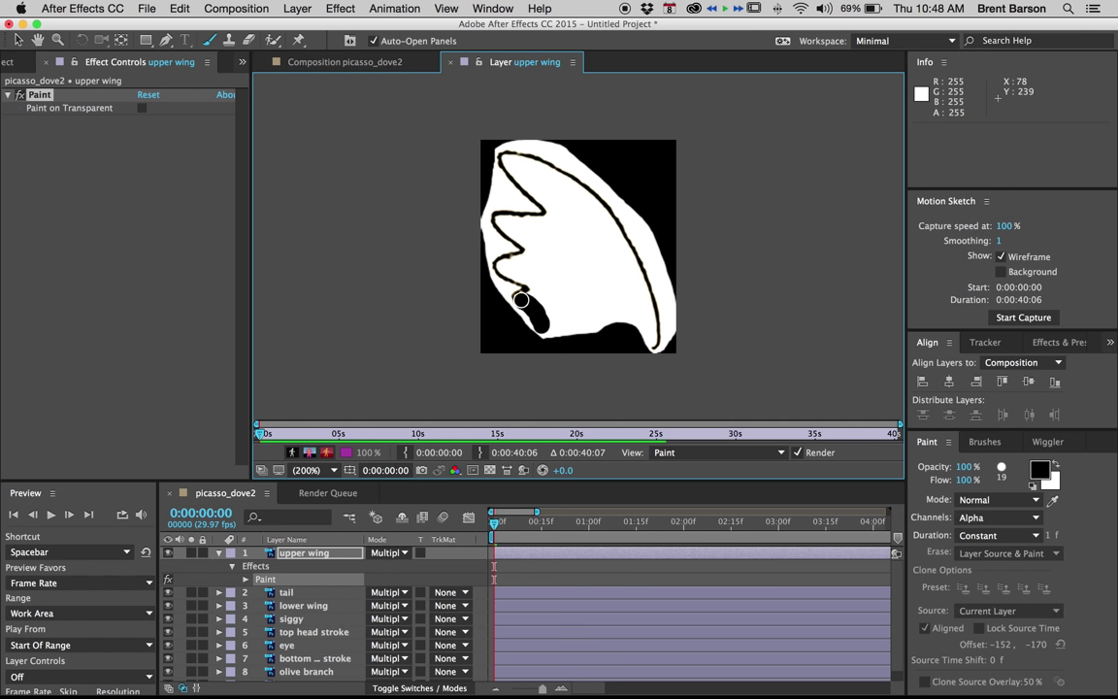
Paint black strokes over the wing's wavy feathers and along its curved edge.
left_click_drag(520, 301, 520, 256)
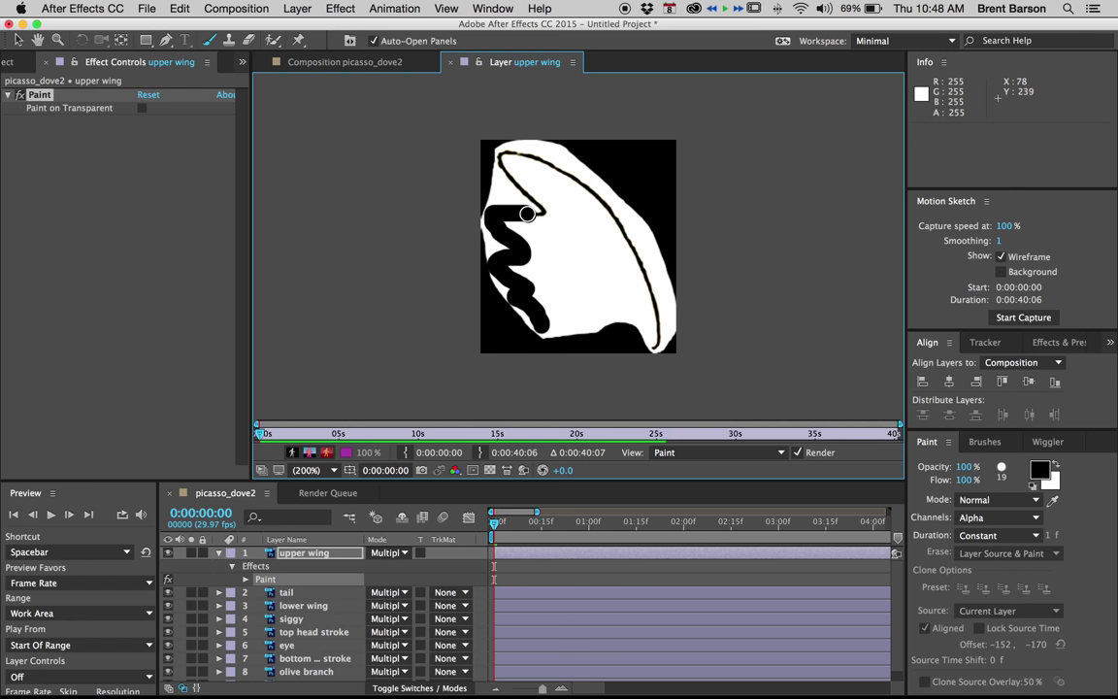
left_click_drag(528, 213, 501, 154)
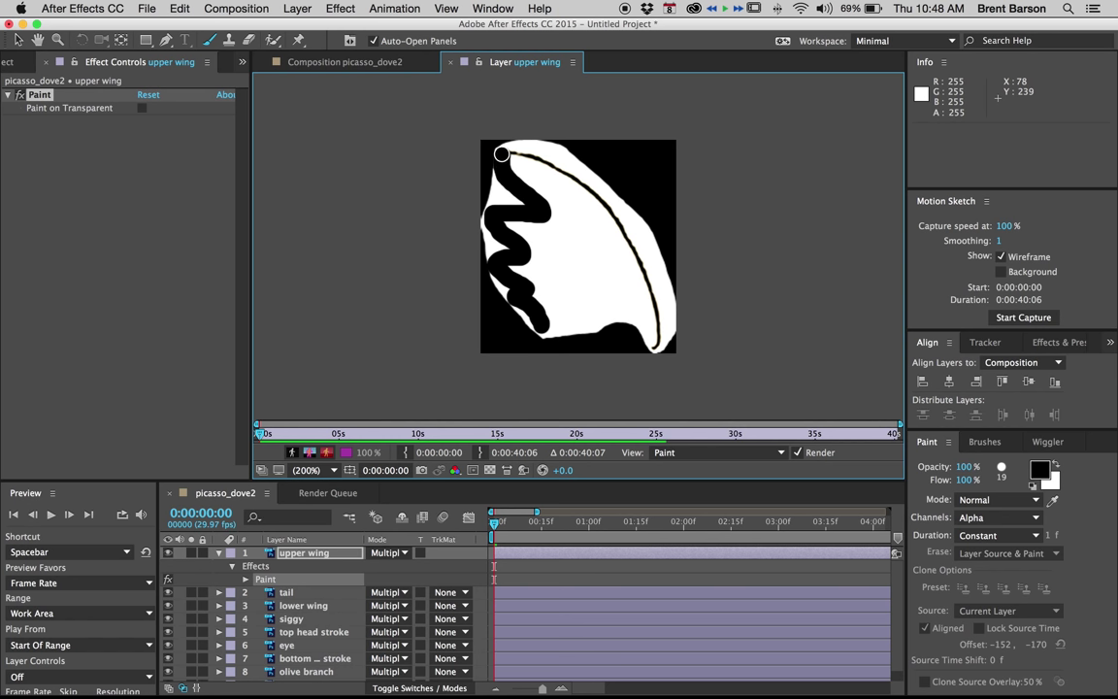
left_click_drag(501, 155, 594, 196)
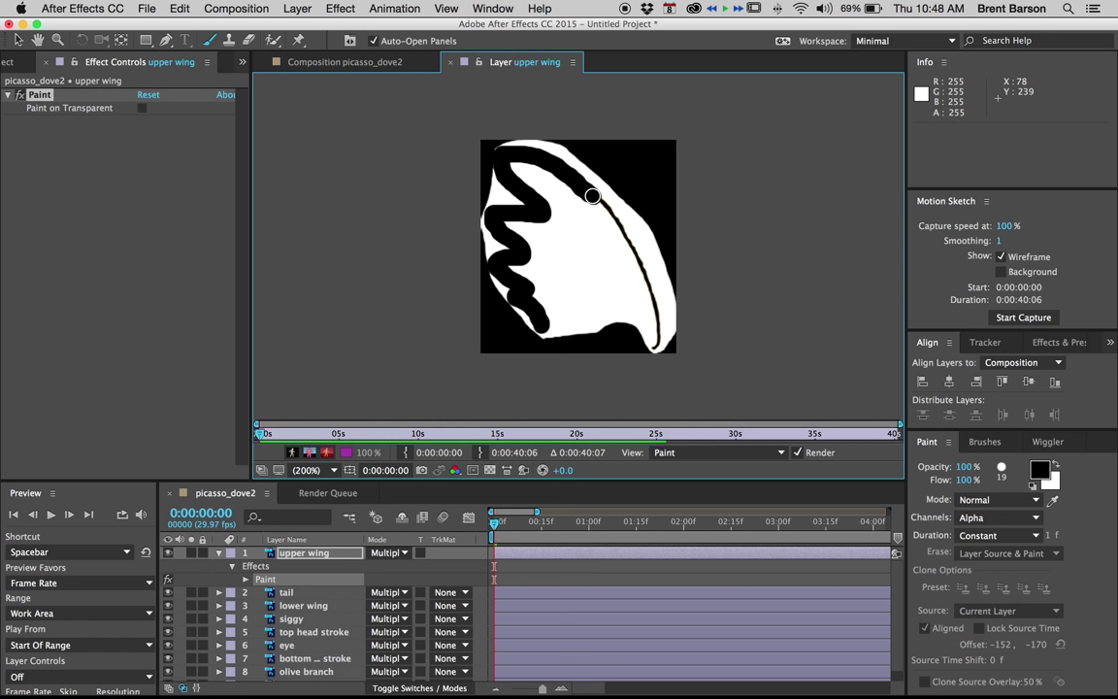
mouse_move(636, 264)
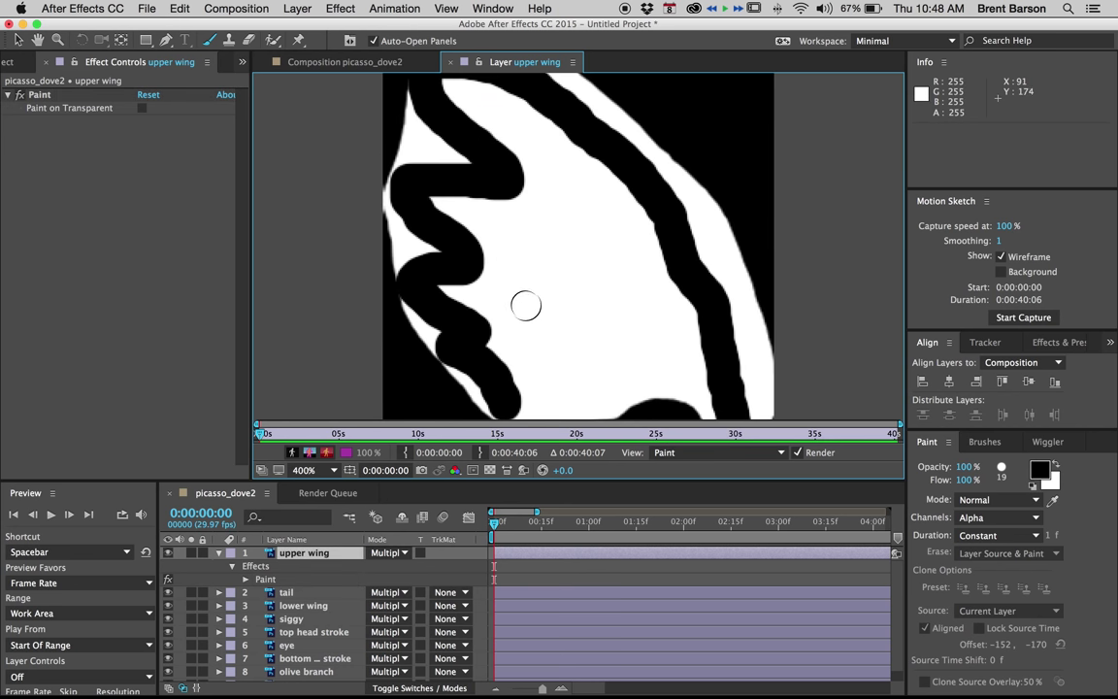
mouse_move(536, 291)
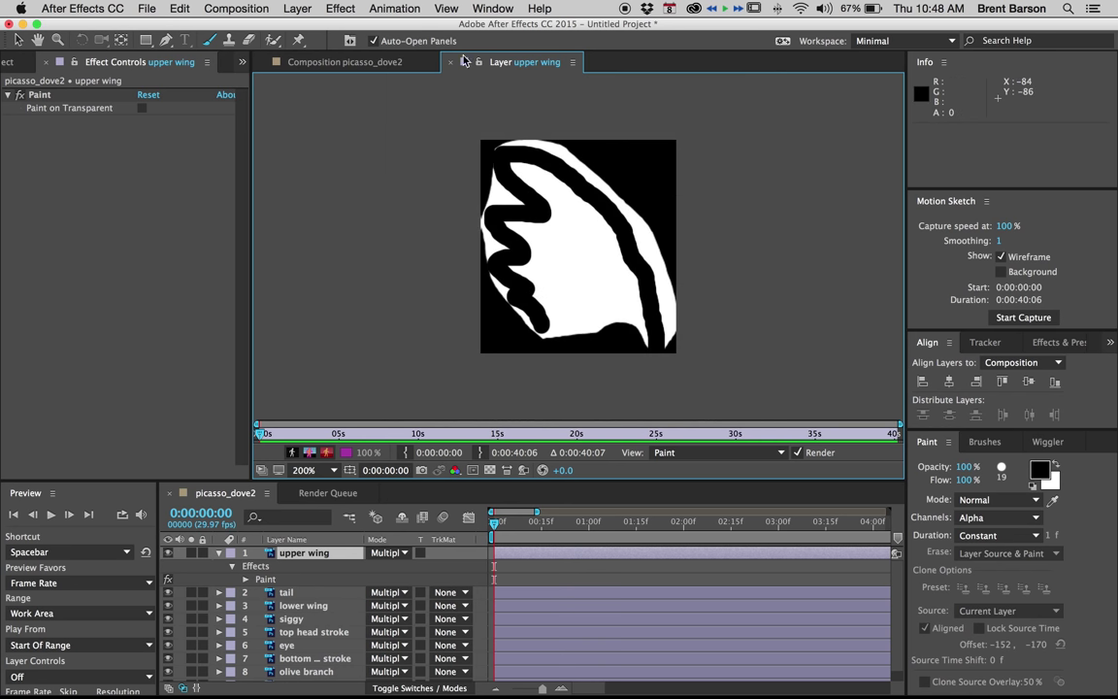
Return to the composition and twirl open the upper wing's Paint properties.
left_click(326, 60)
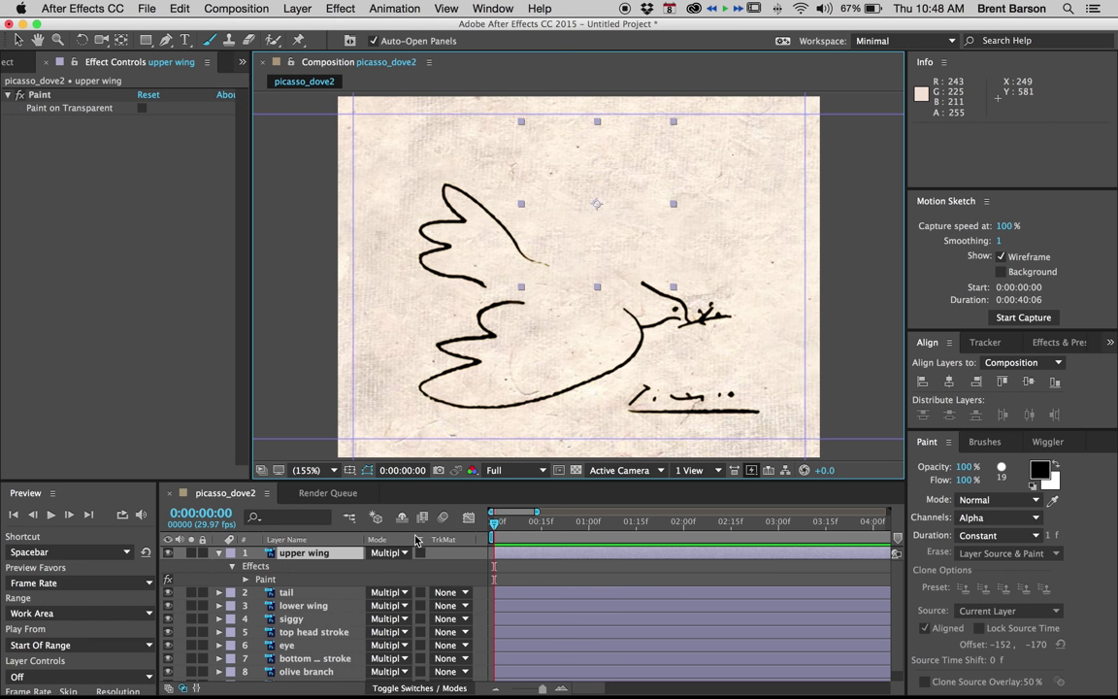
mouse_move(406, 540)
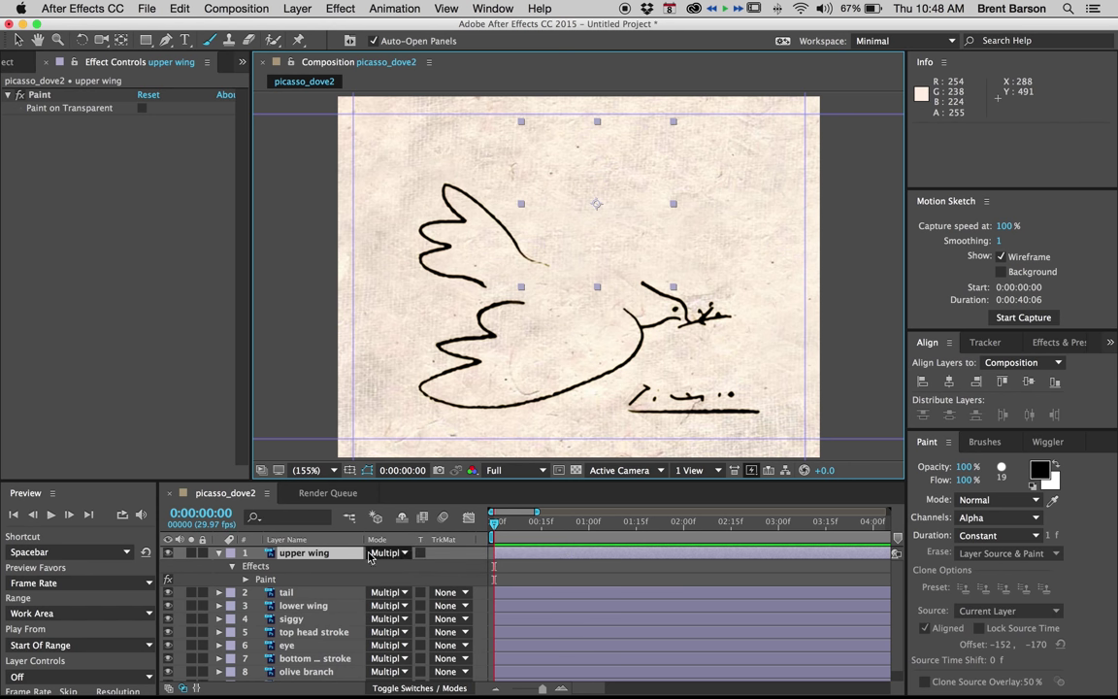
left_click(248, 578)
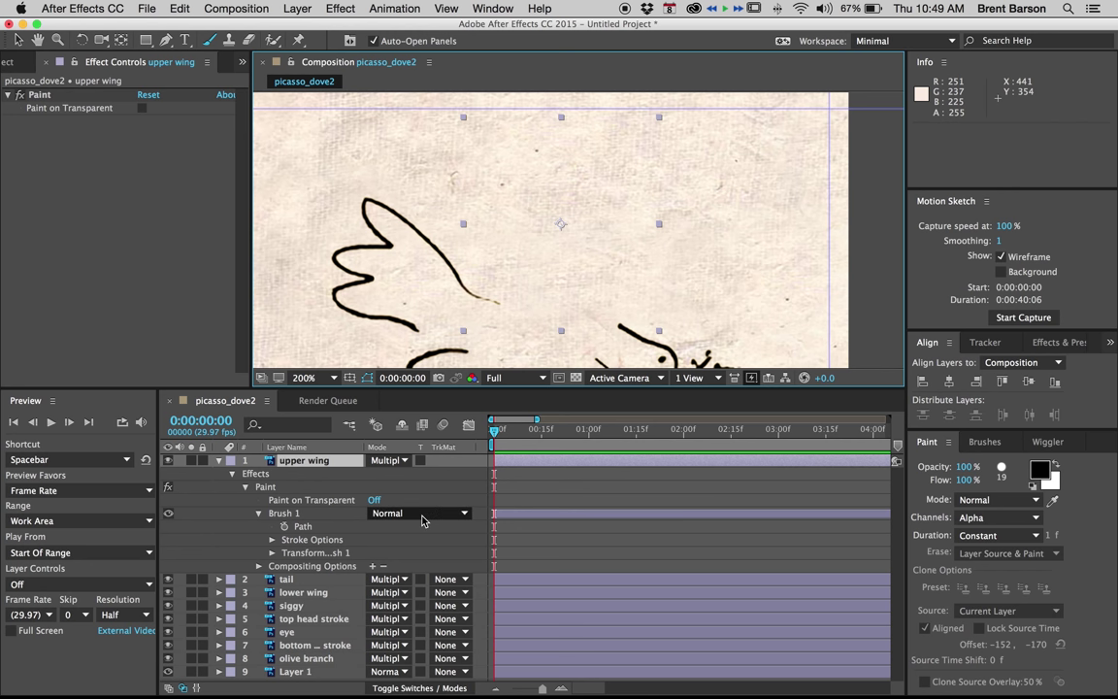
mouse_move(412, 520)
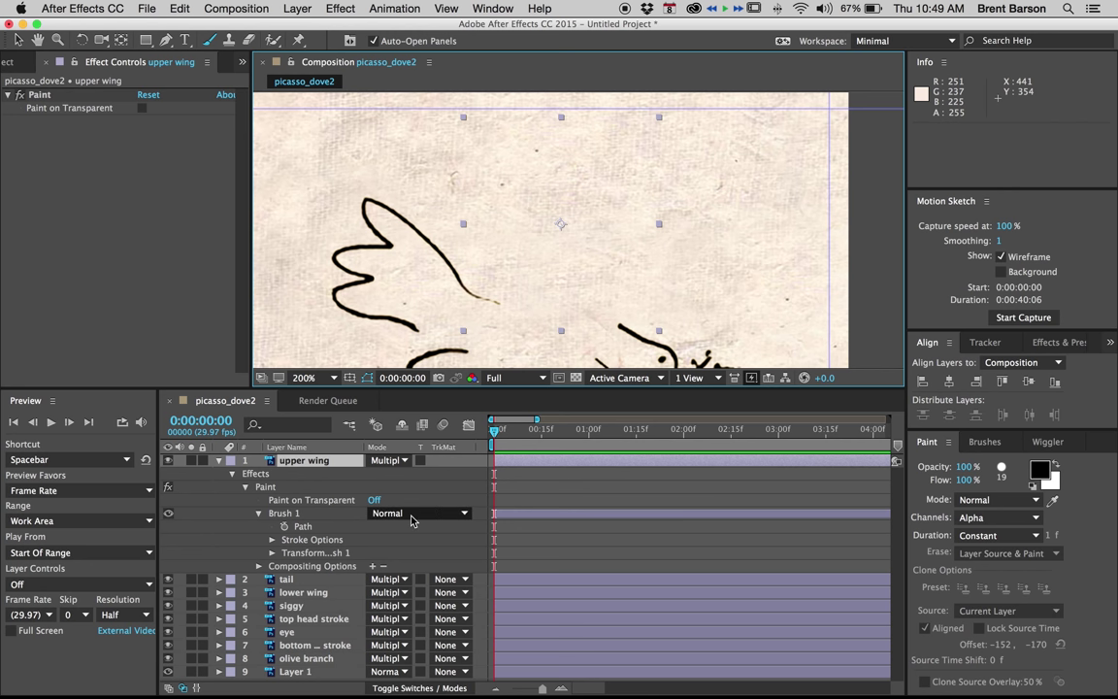
mouse_move(411, 520)
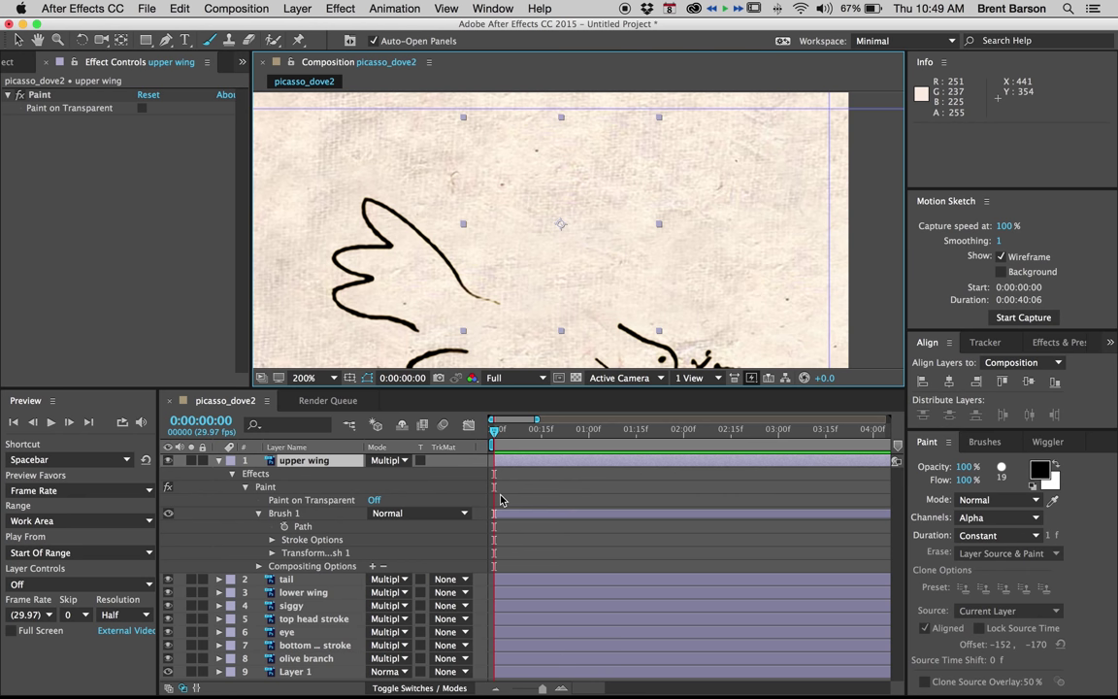
mouse_move(516, 493)
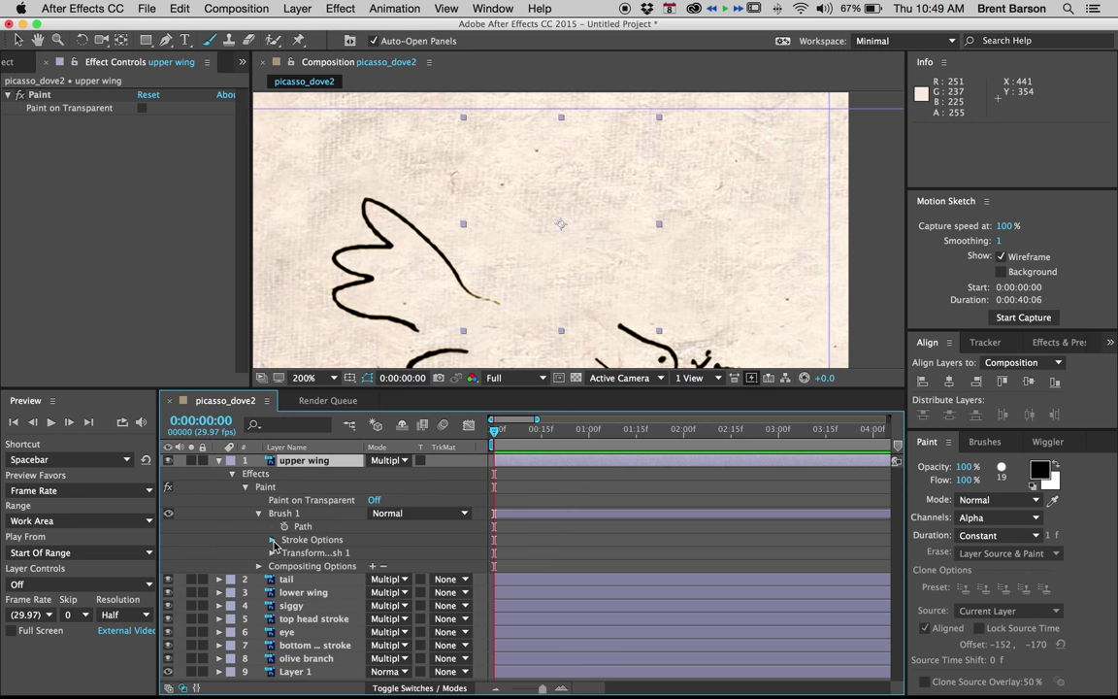
Keyframe Brush 1 Start at 0% at 0:00 and 100% at about 1:25.
left_click(274, 539)
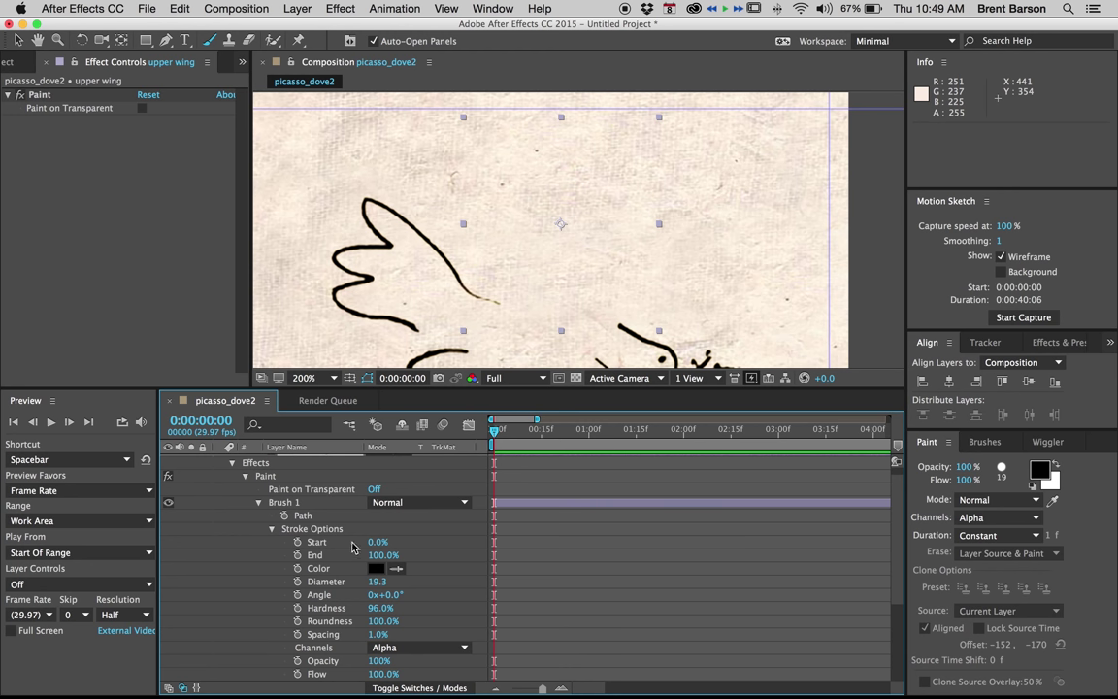
mouse_move(299, 555)
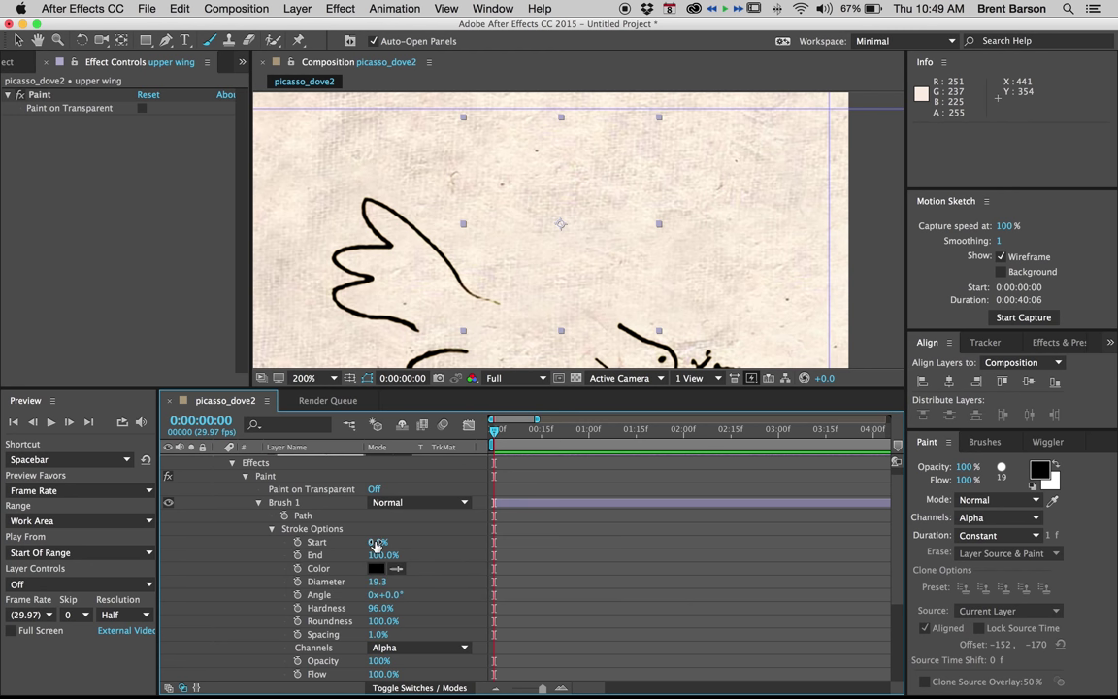
left_click_drag(378, 542, 388, 541)
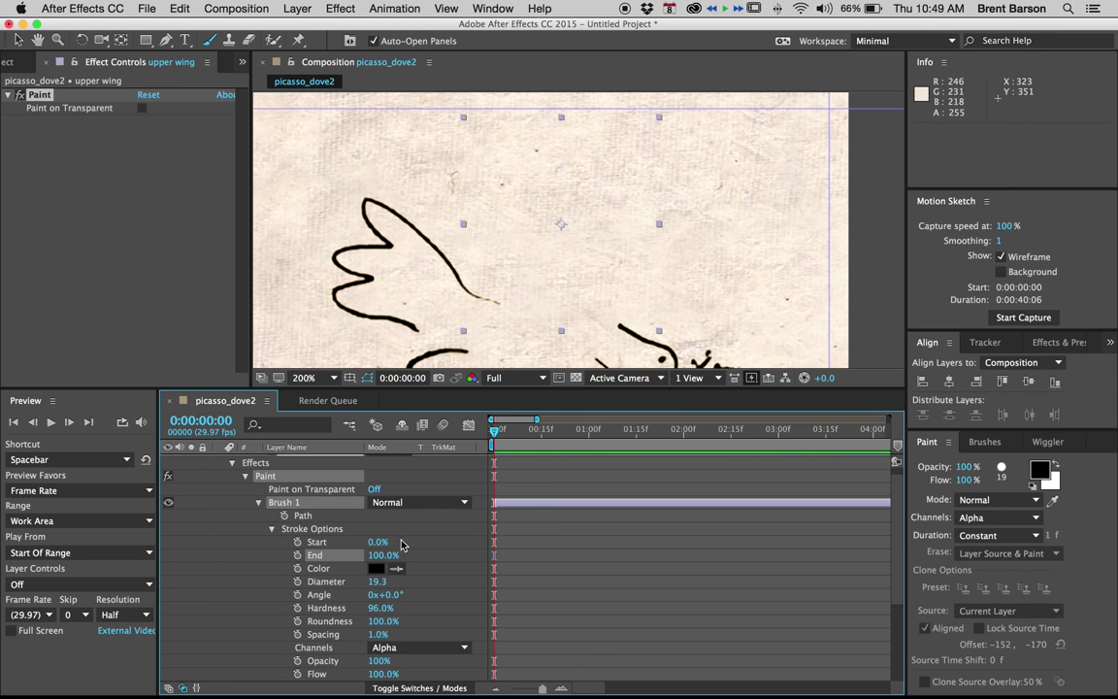
left_click_drag(378, 541, 392, 541)
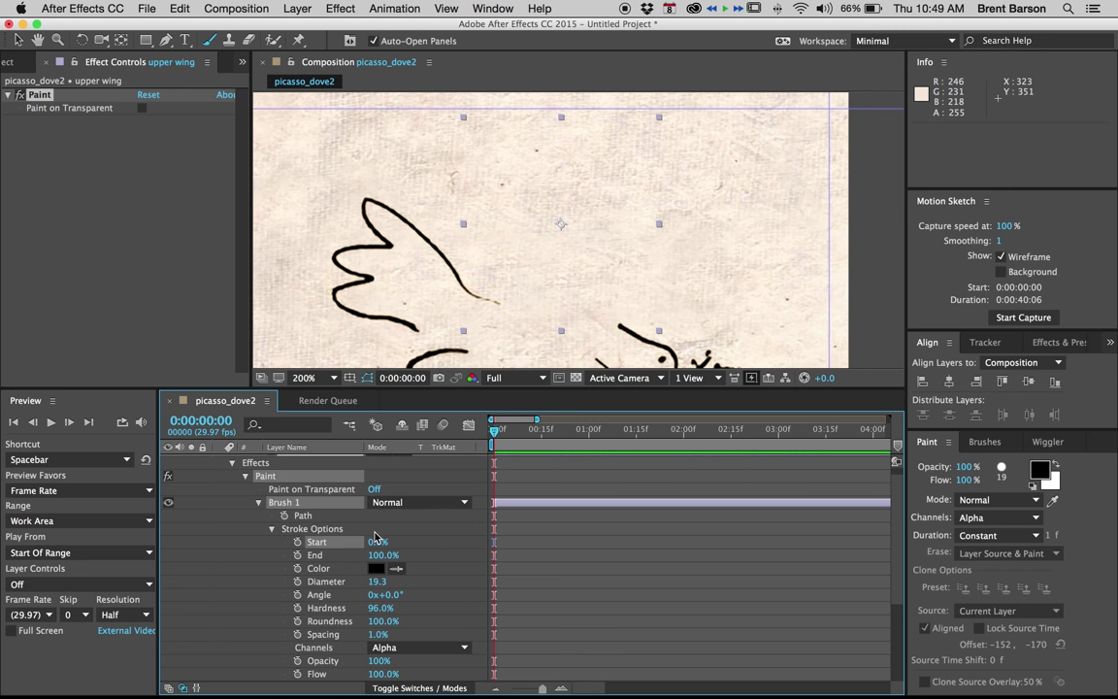
left_click(297, 541)
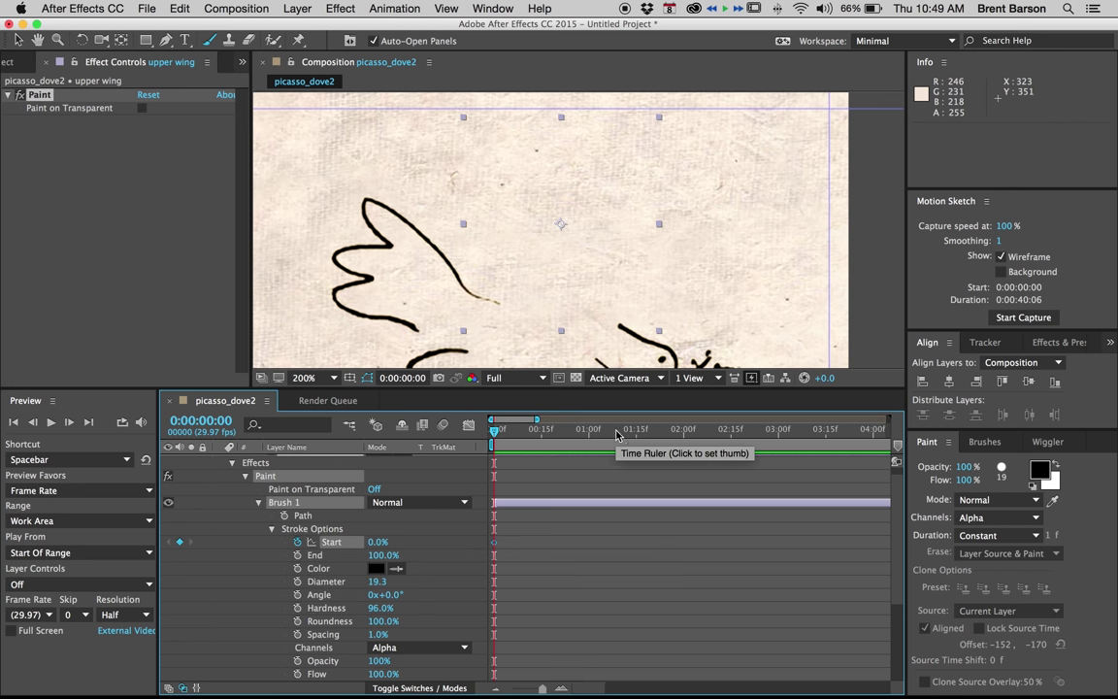
left_click(637, 428)
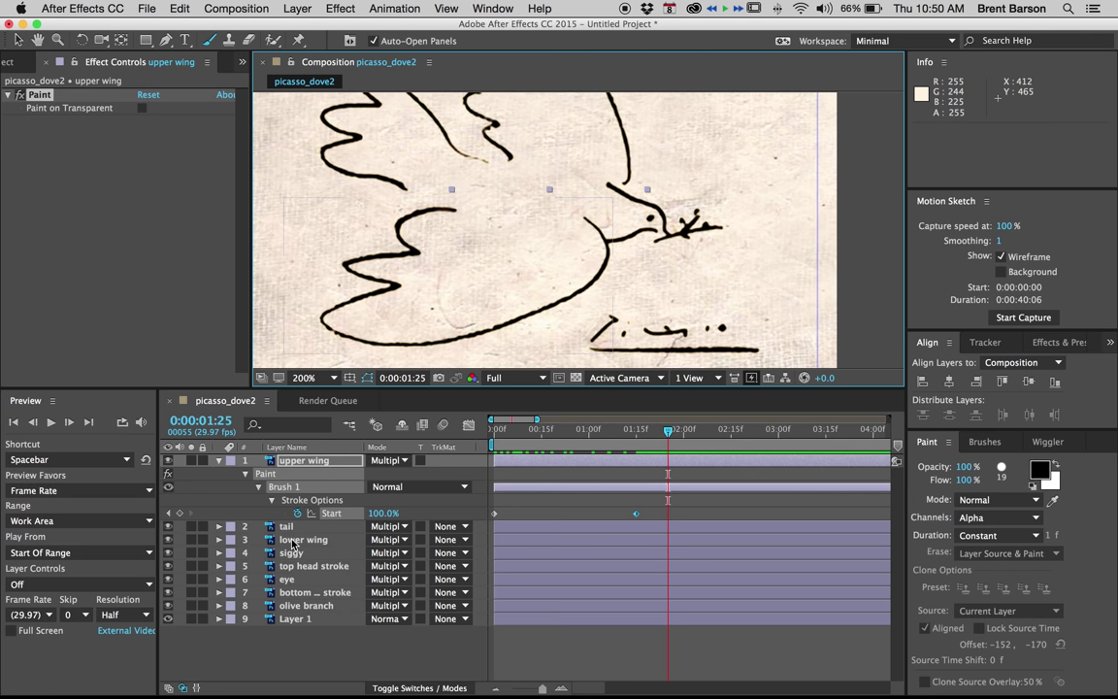
Open the lower wing layer, return to the composition, and set upper wing's mode to Multiply.
double_click(303, 540)
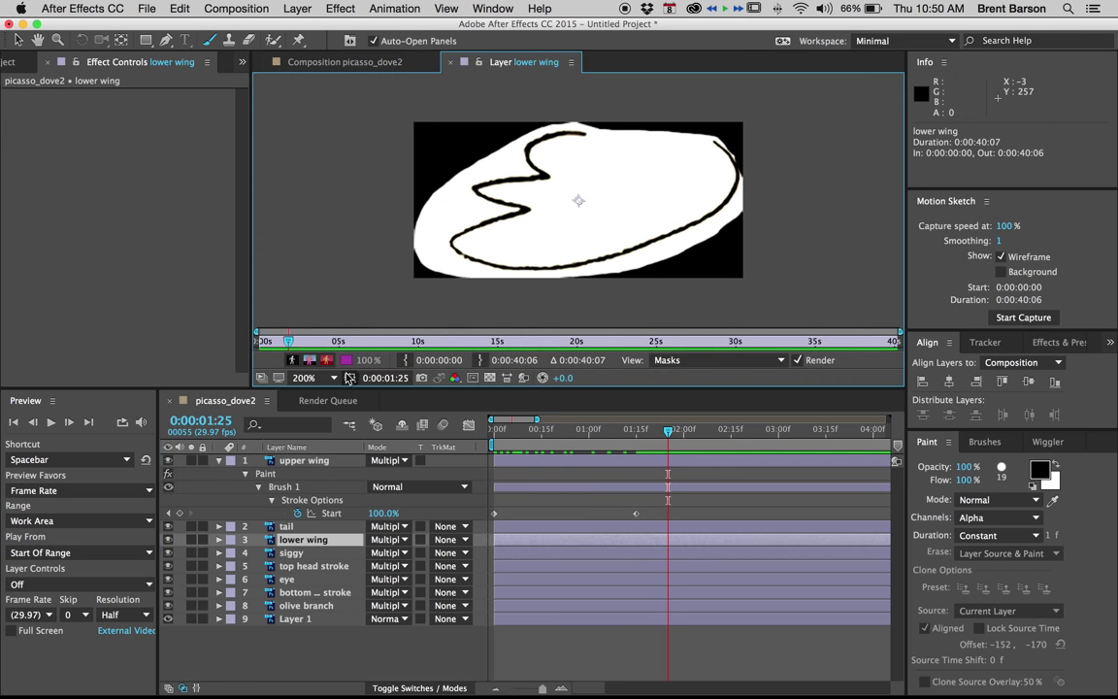
left_click(359, 60)
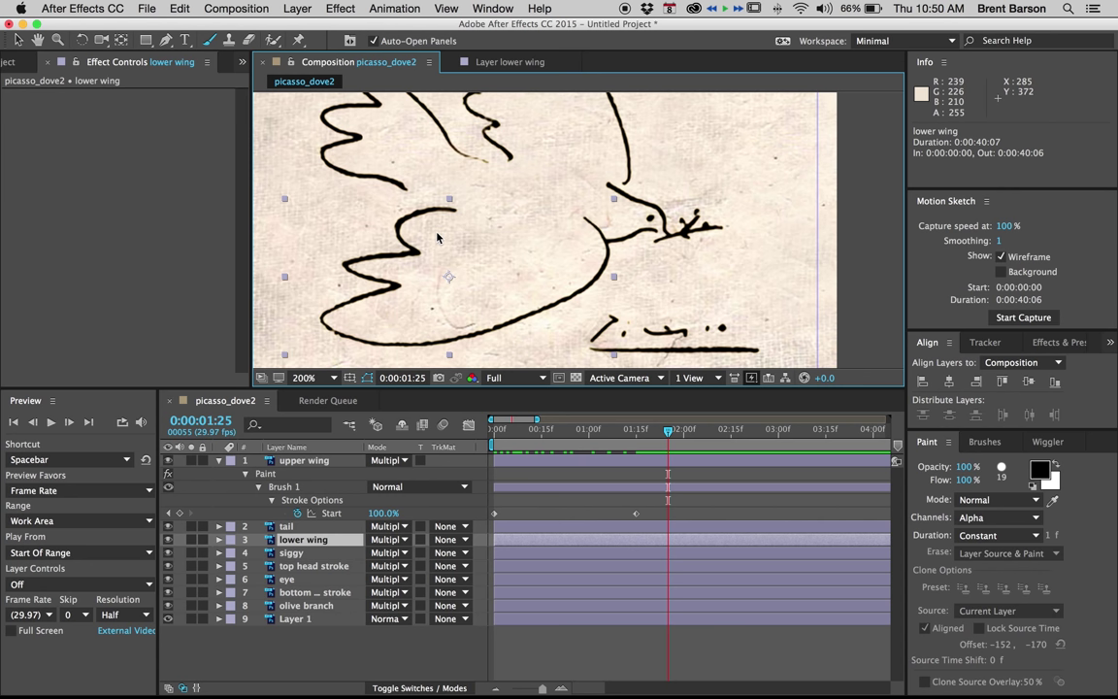
mouse_move(365, 210)
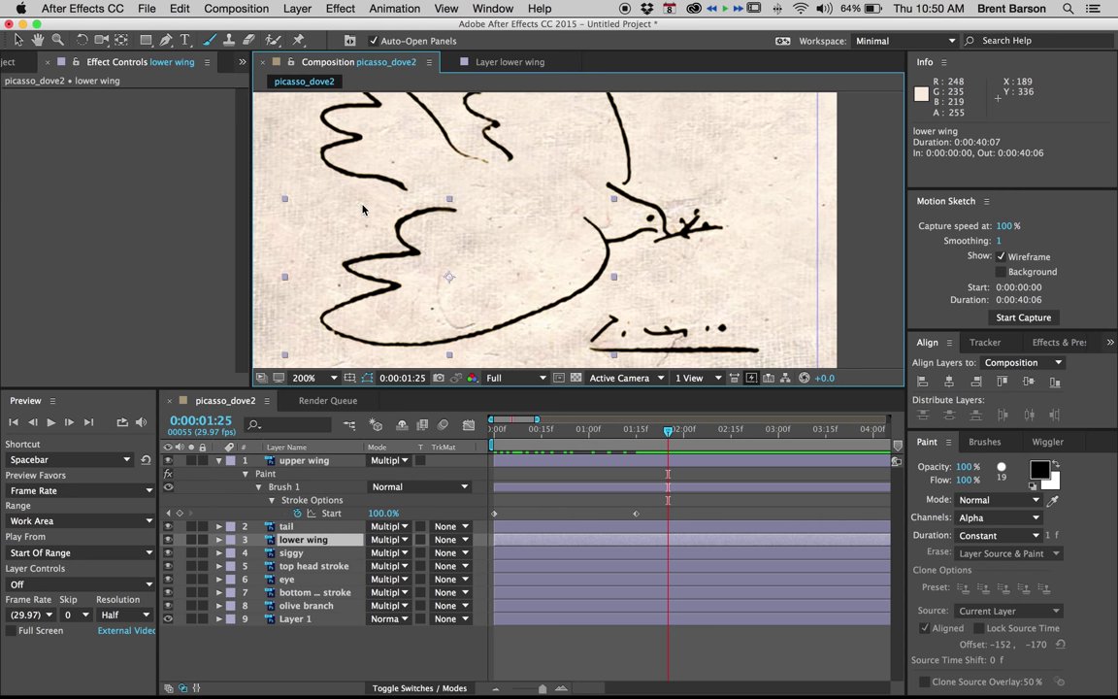
mouse_move(367, 340)
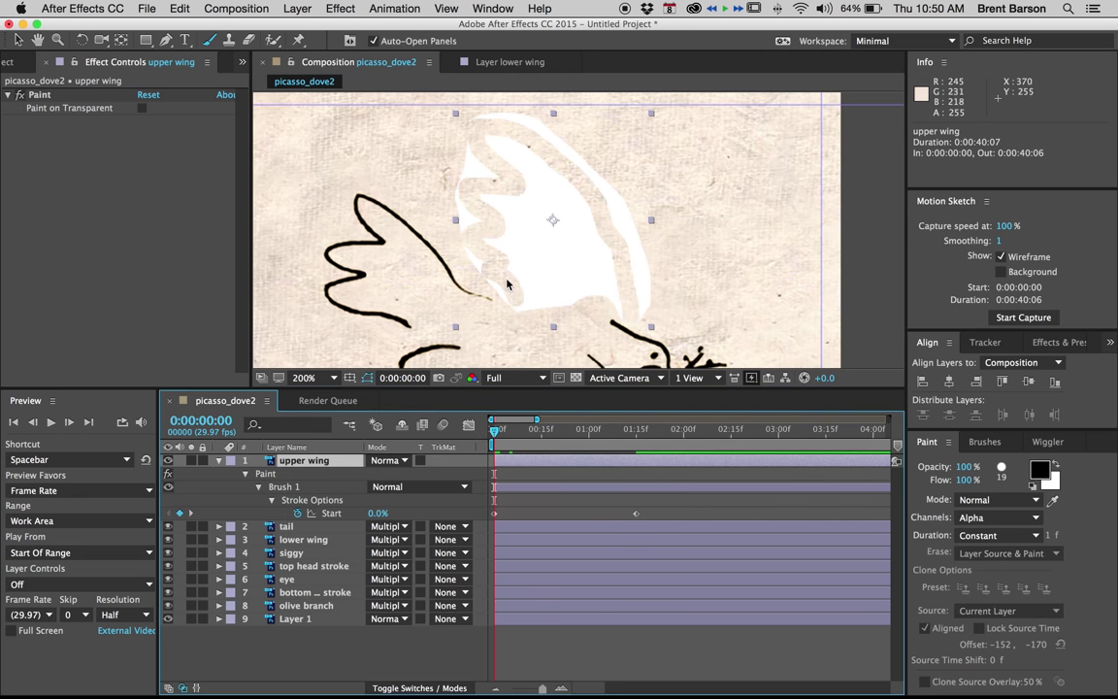
mouse_move(613, 258)
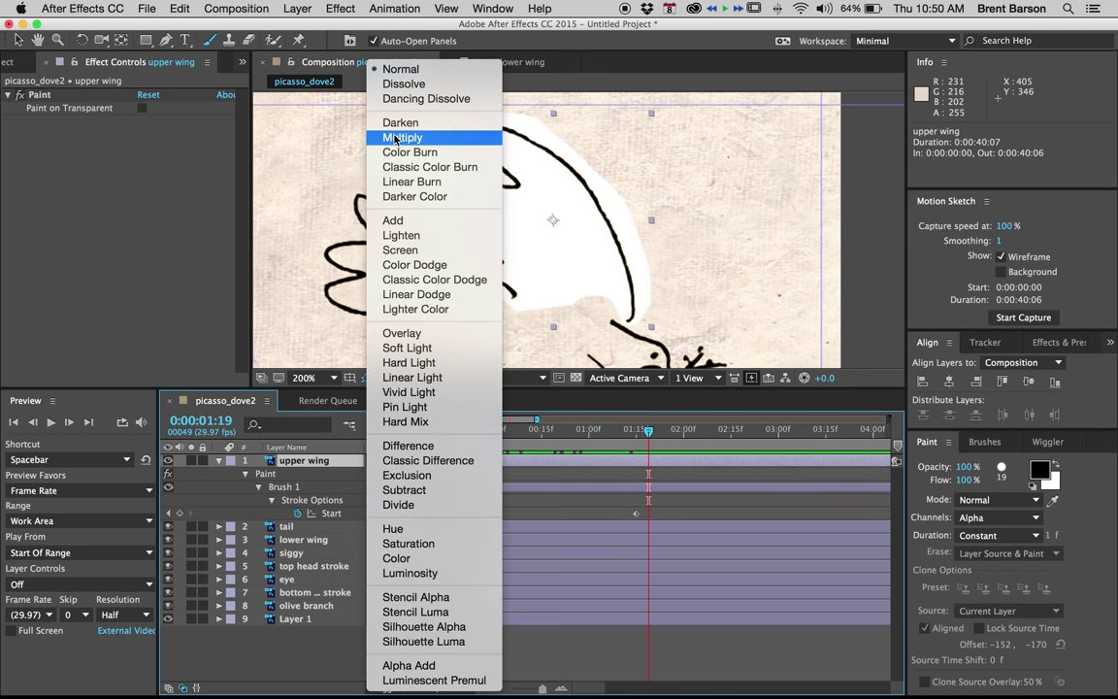
left_click(403, 136)
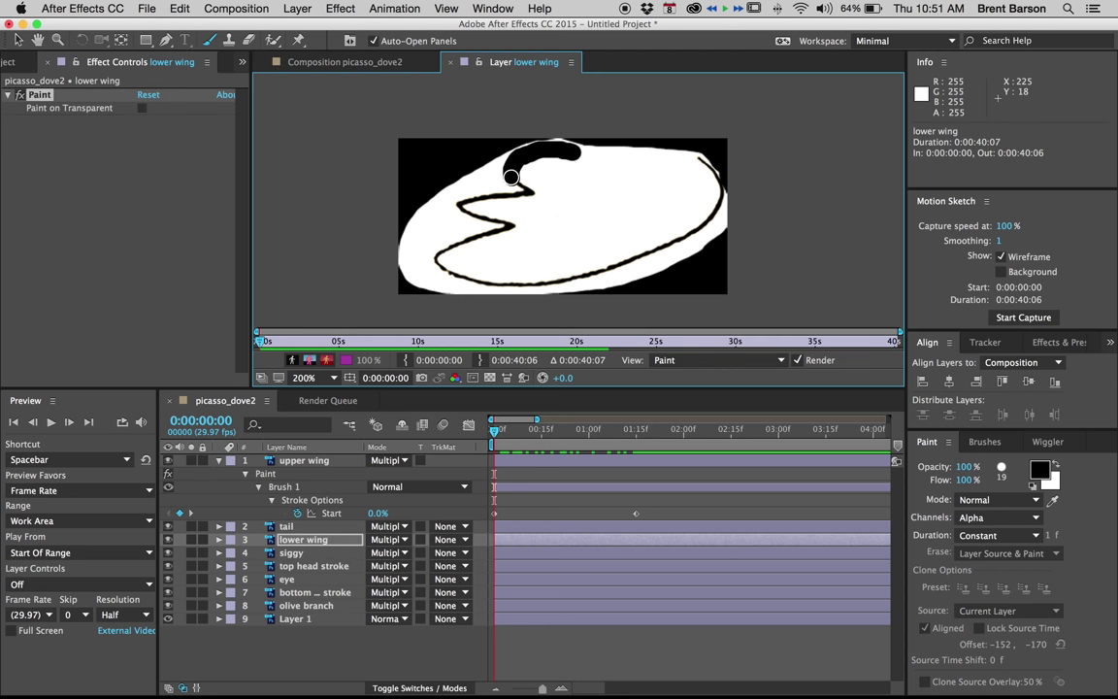
Paint a brush stroke along the lower wing's curved line in its Layer panel.
left_click_drag(513, 176, 458, 203)
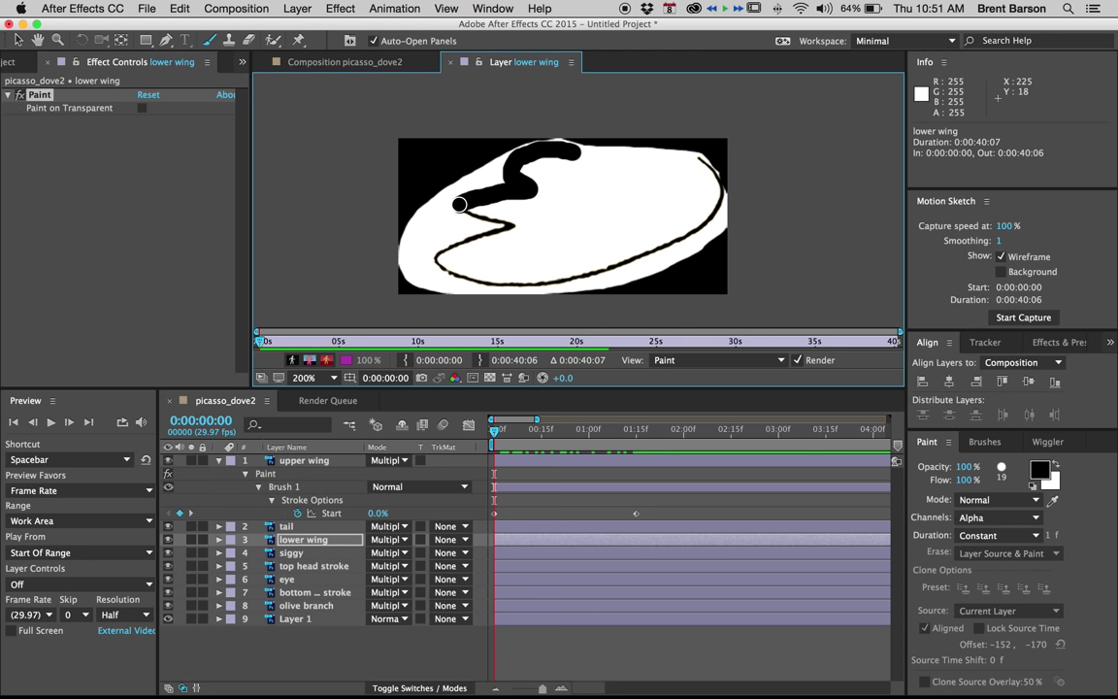
left_click_drag(458, 206, 485, 231)
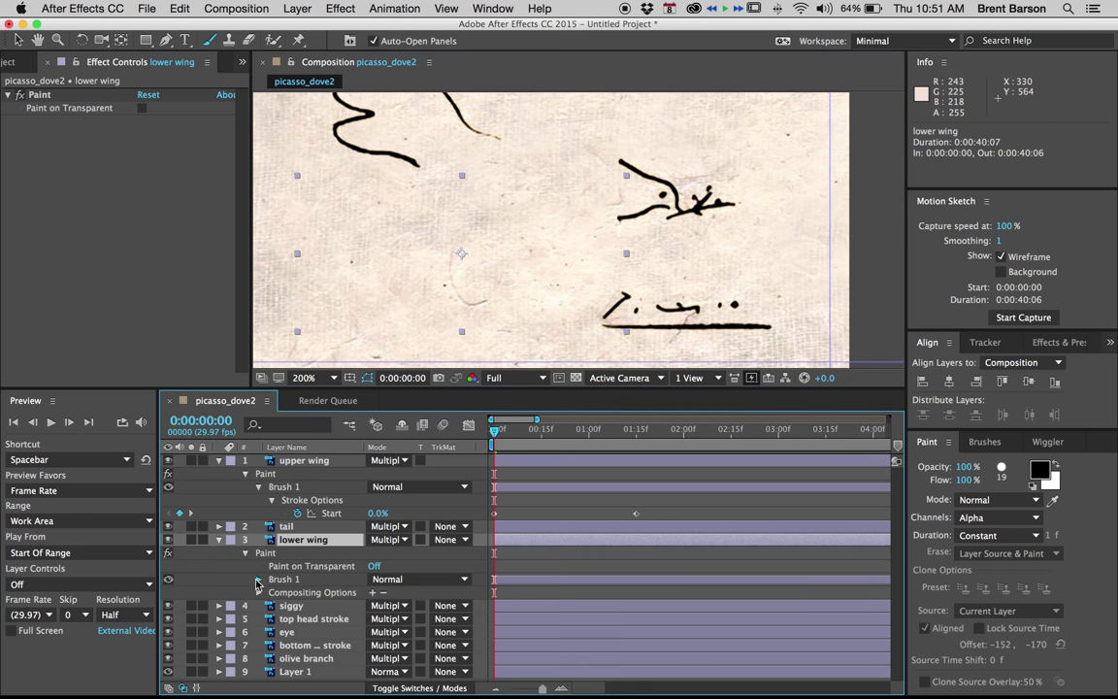
Expand the lower wing's Brush 1 Stroke Options to show Start, End, Color, Diameter and Angle.
left_click(260, 578)
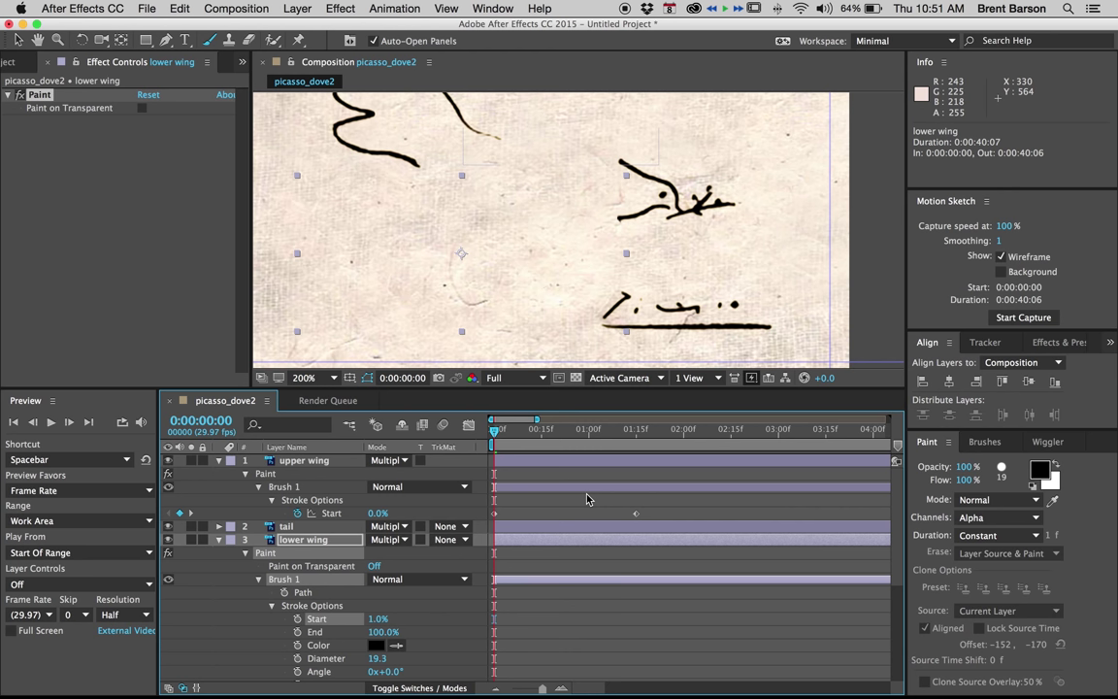
mouse_move(524, 547)
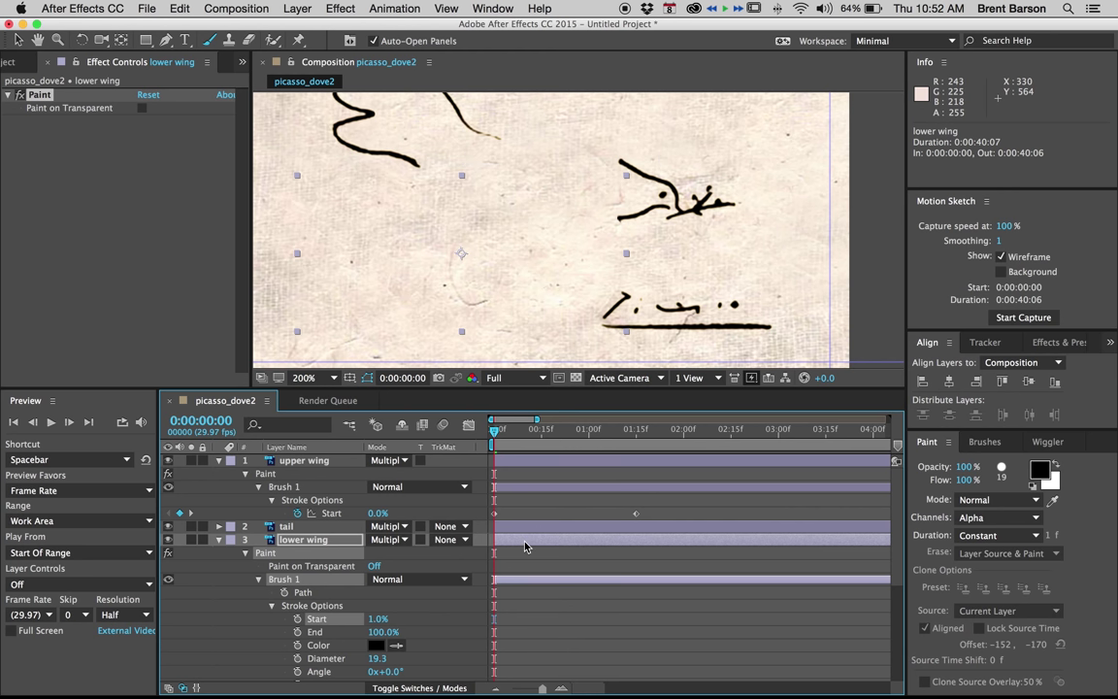
Slide the lower wing layer bar later so it starts around 0:00:01:14.
left_click_drag(524, 540, 664, 540)
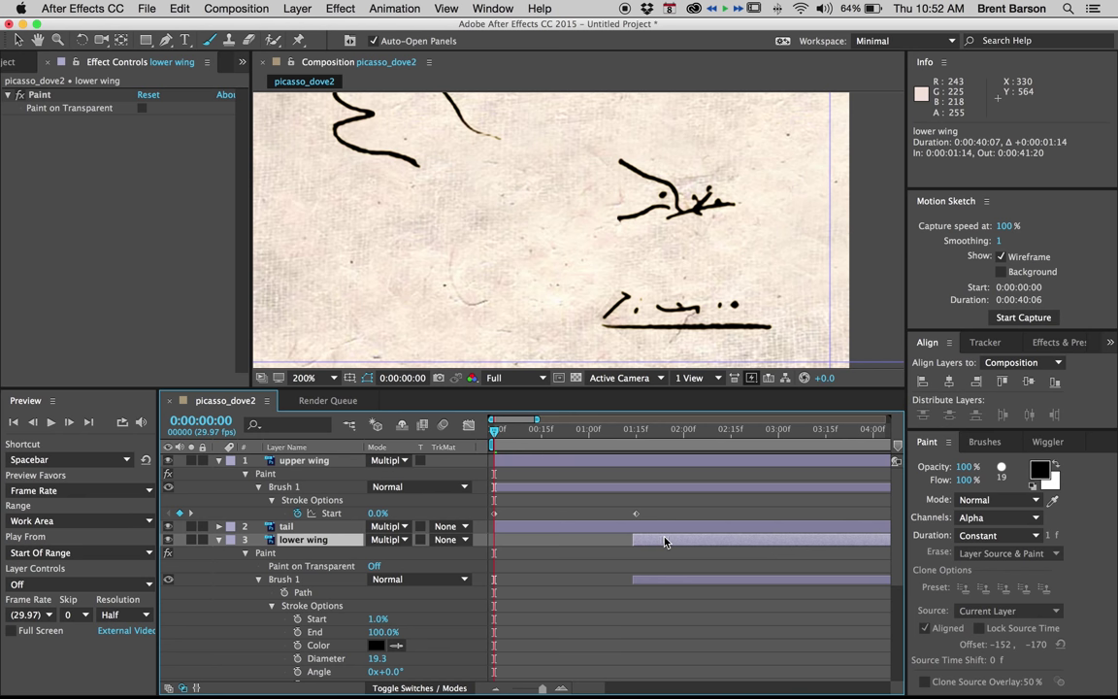
mouse_move(680, 579)
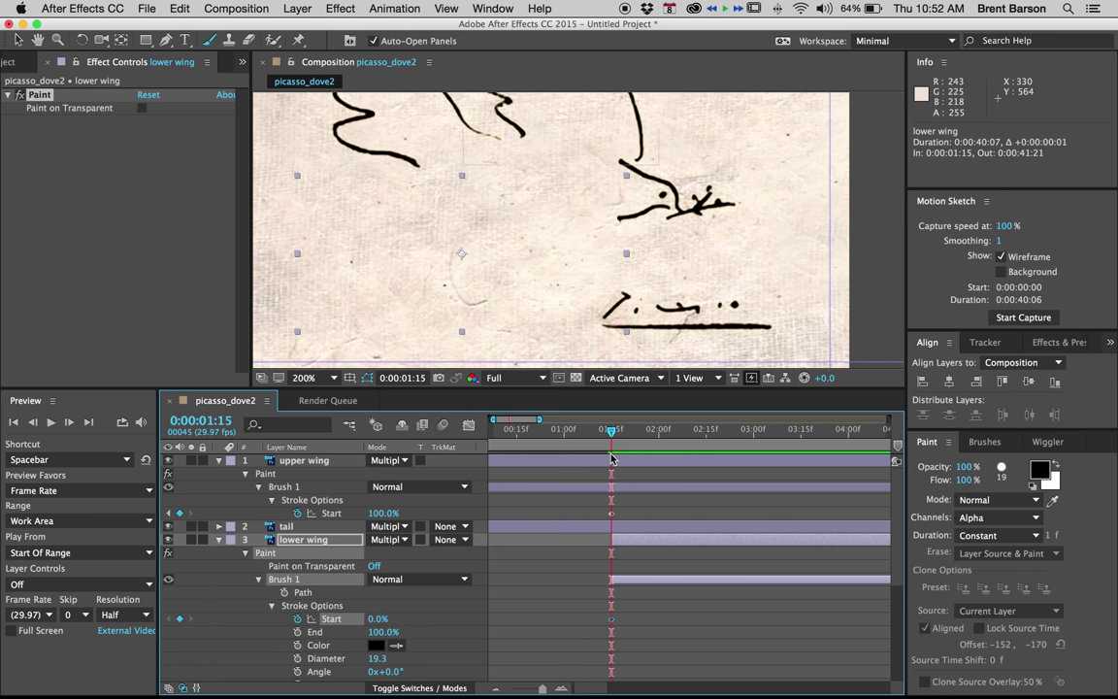
mouse_move(611, 428)
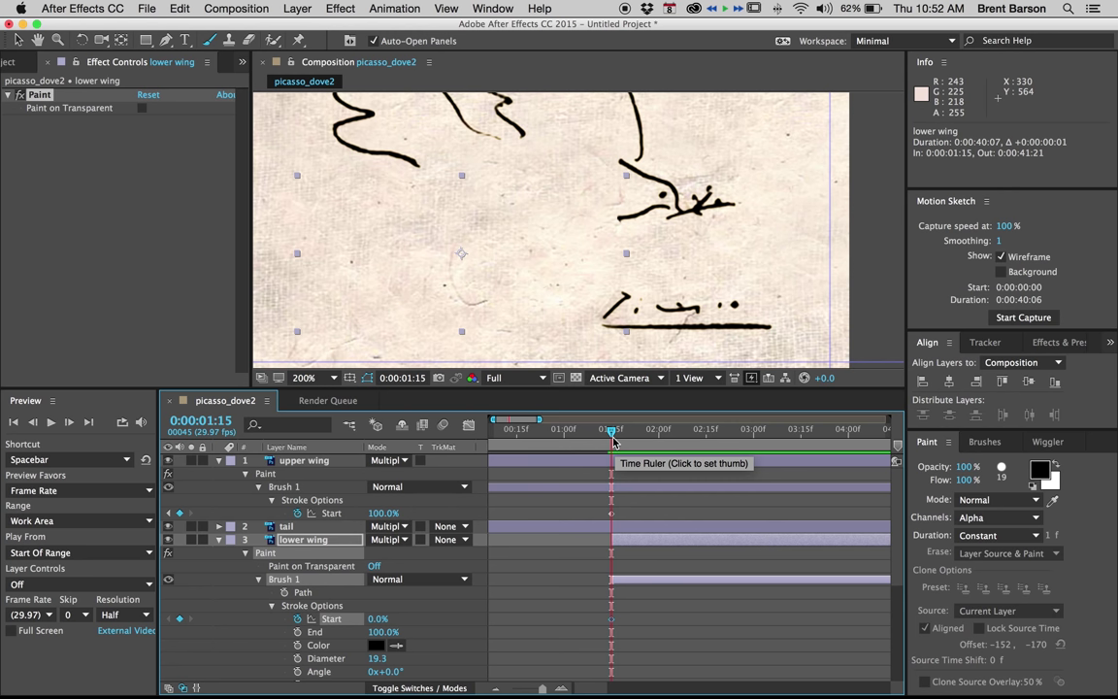
mouse_move(652, 436)
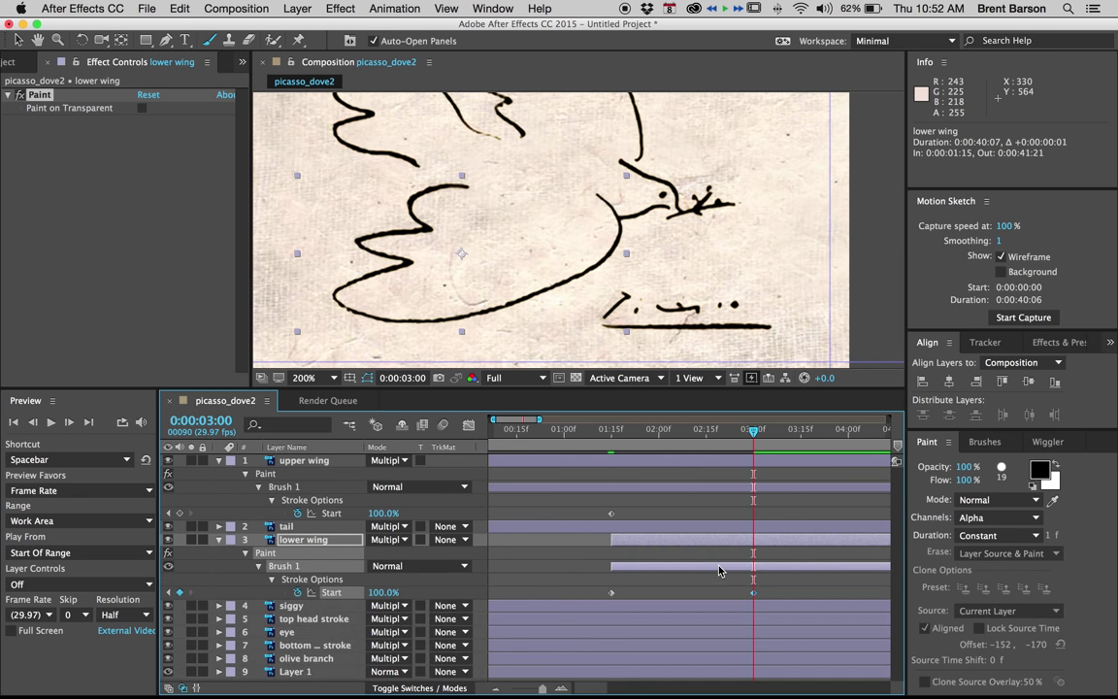
mouse_move(663, 528)
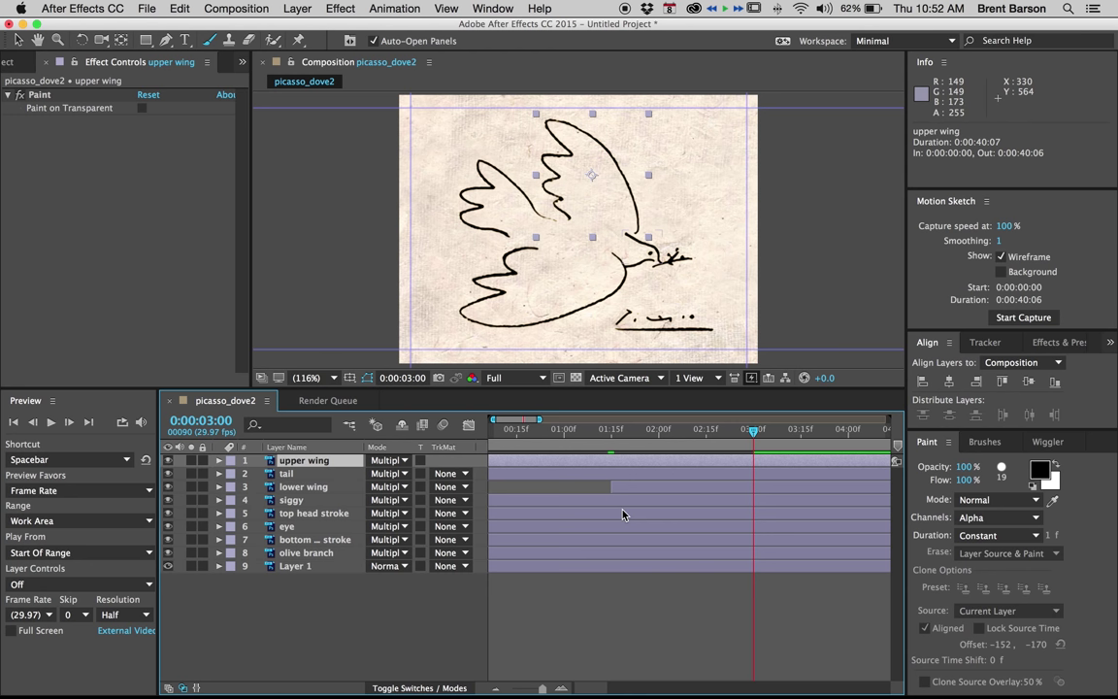
mouse_move(503, 435)
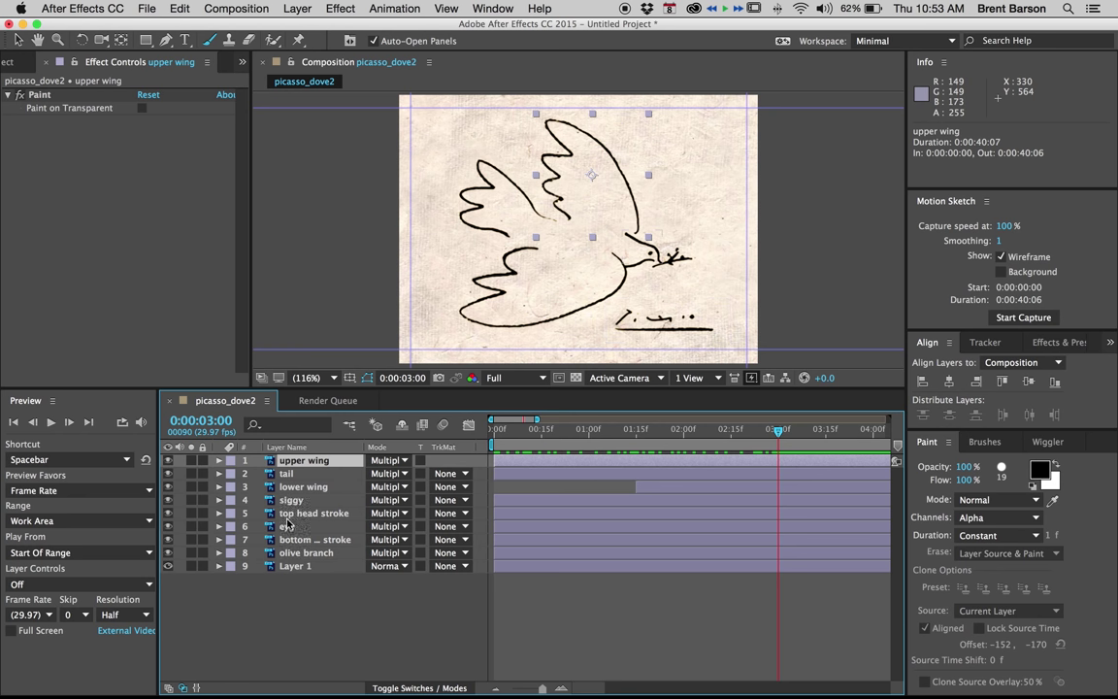
Open the top head stroke layer, magnify it to 800% and paint a stroke along the head line.
double_click(315, 512)
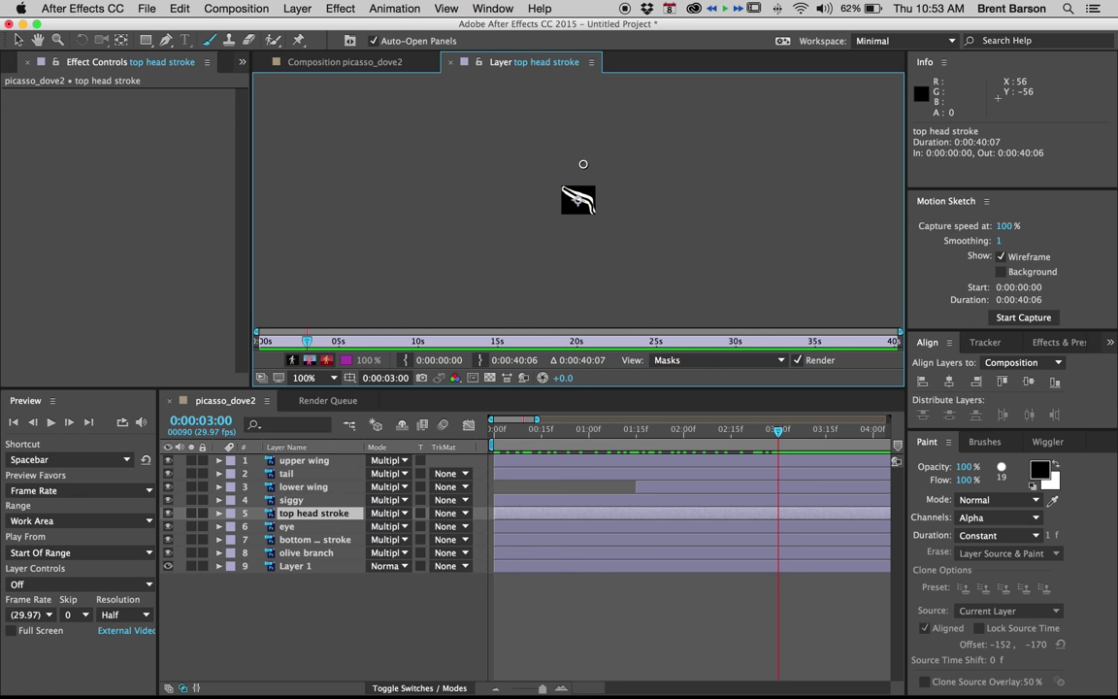
left_click(302, 376)
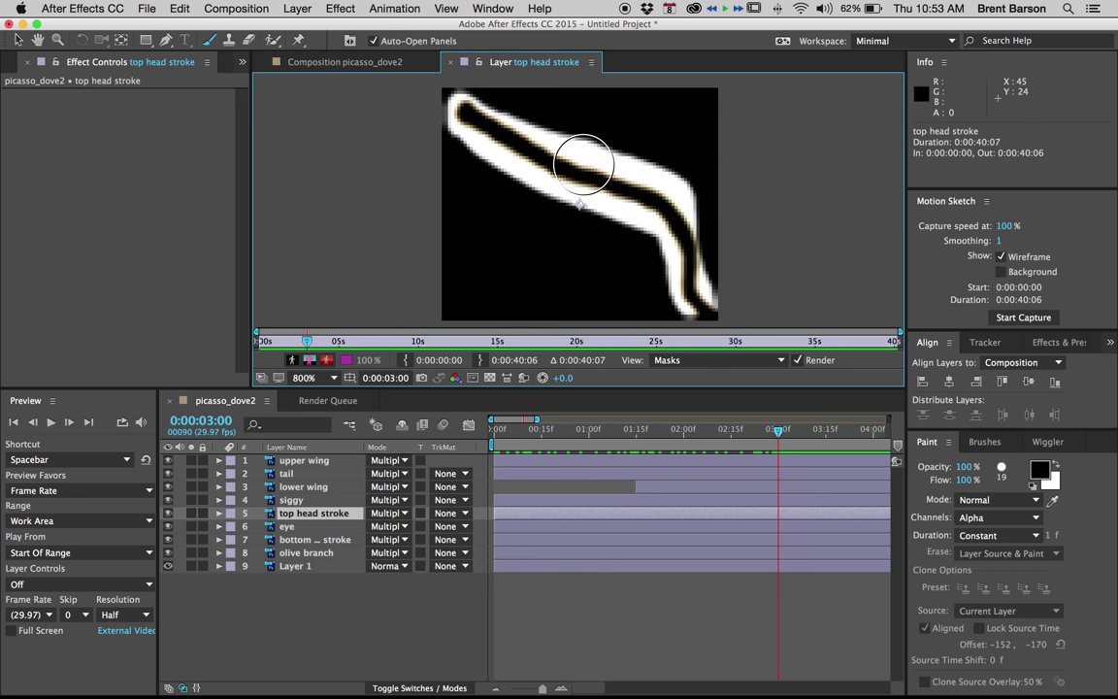
mouse_move(619, 129)
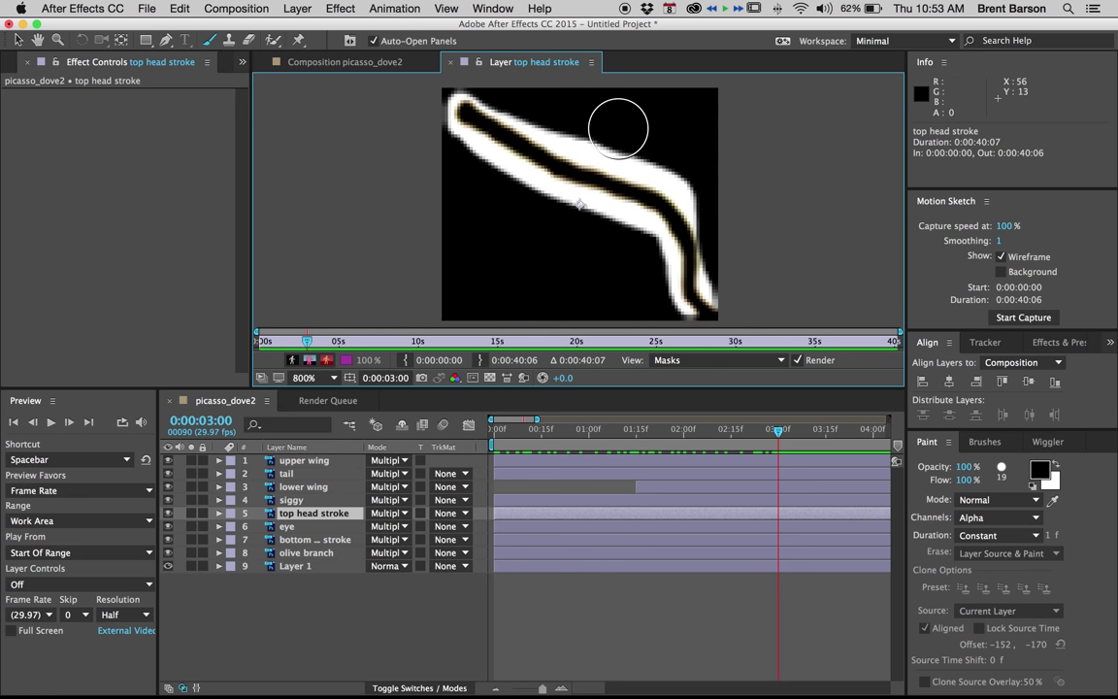
mouse_move(667, 124)
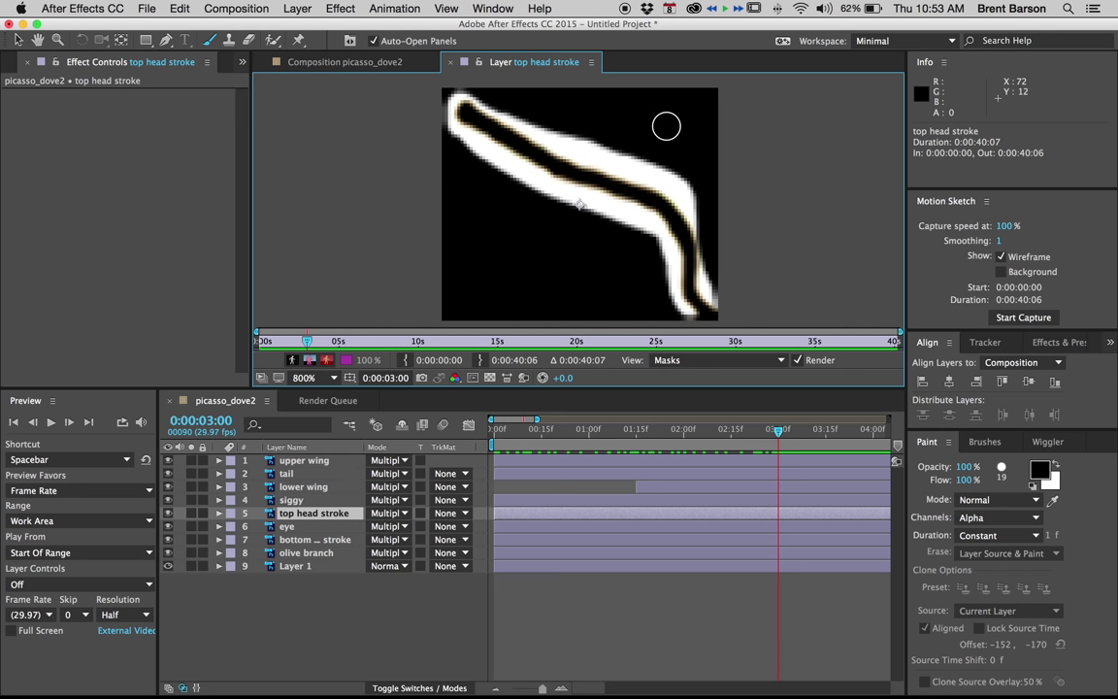
mouse_move(676, 248)
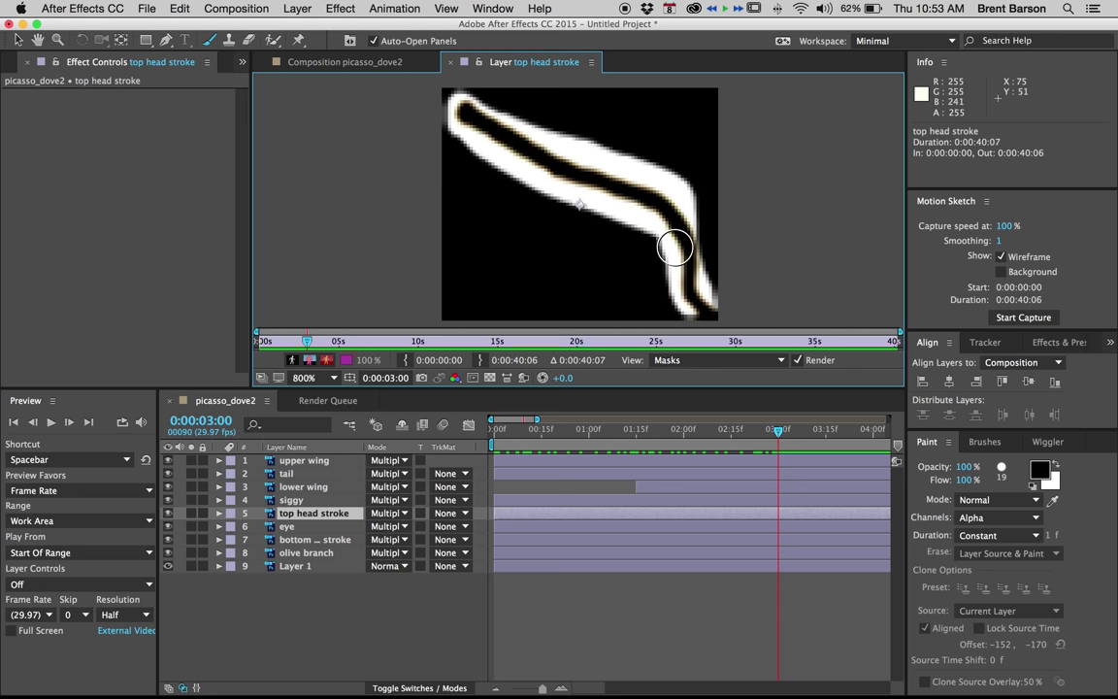
left_click_drag(675, 249, 696, 299)
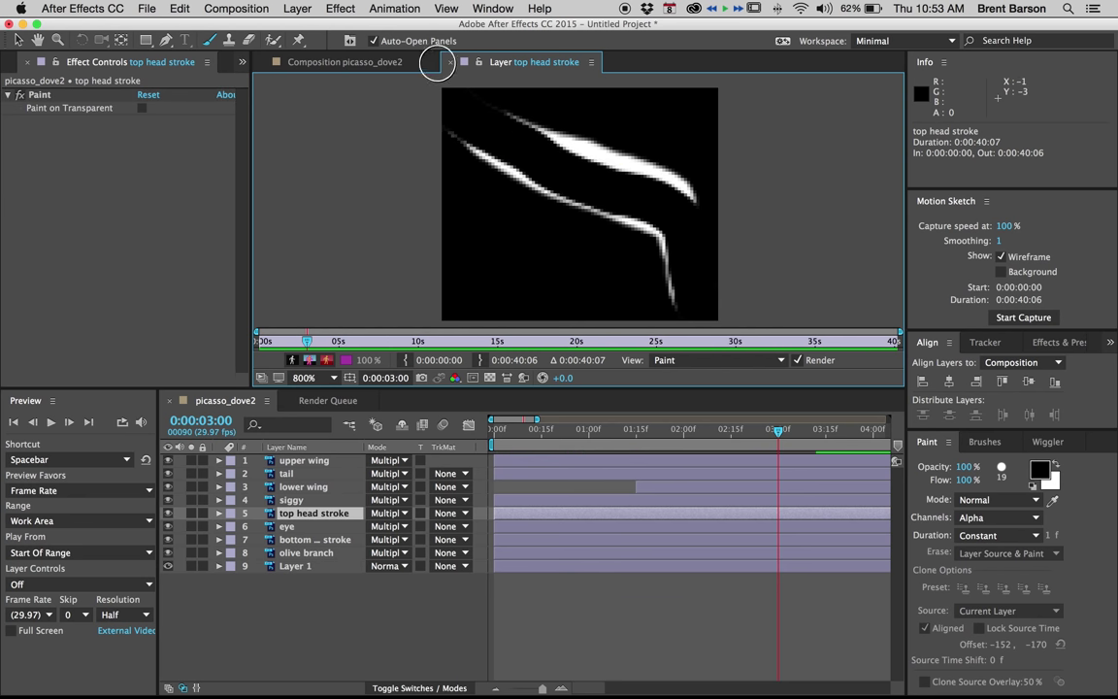
Return to the dove composition and reveal the top head stroke's Brush 1 Stroke Options with Start at 0%.
left_click(328, 60)
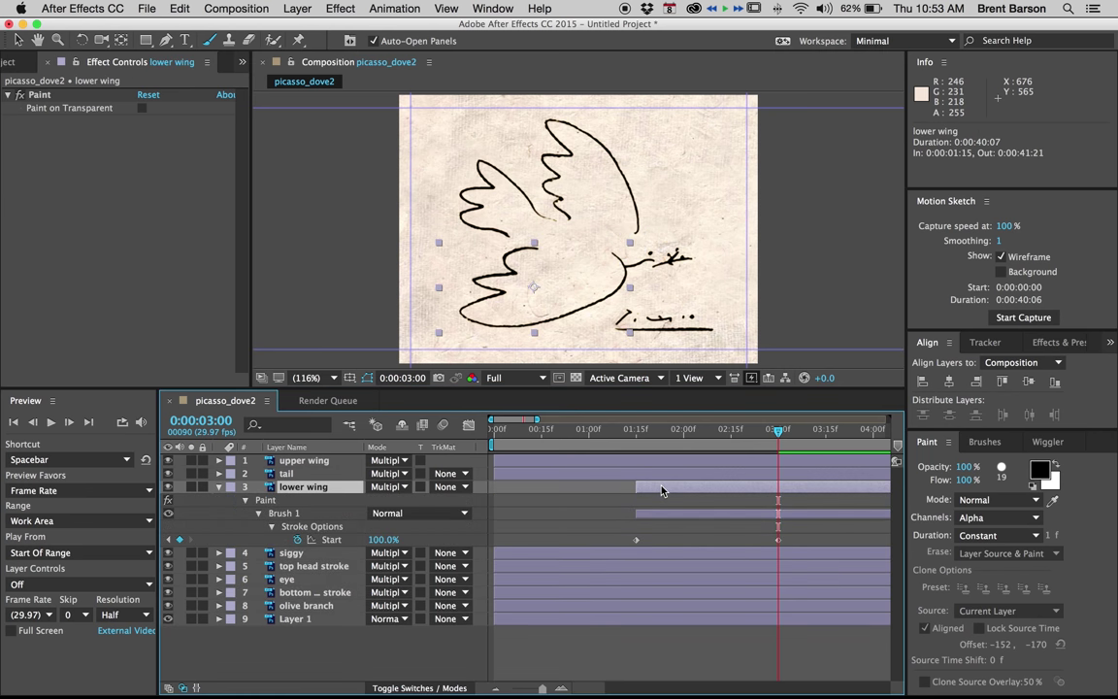
mouse_move(659, 566)
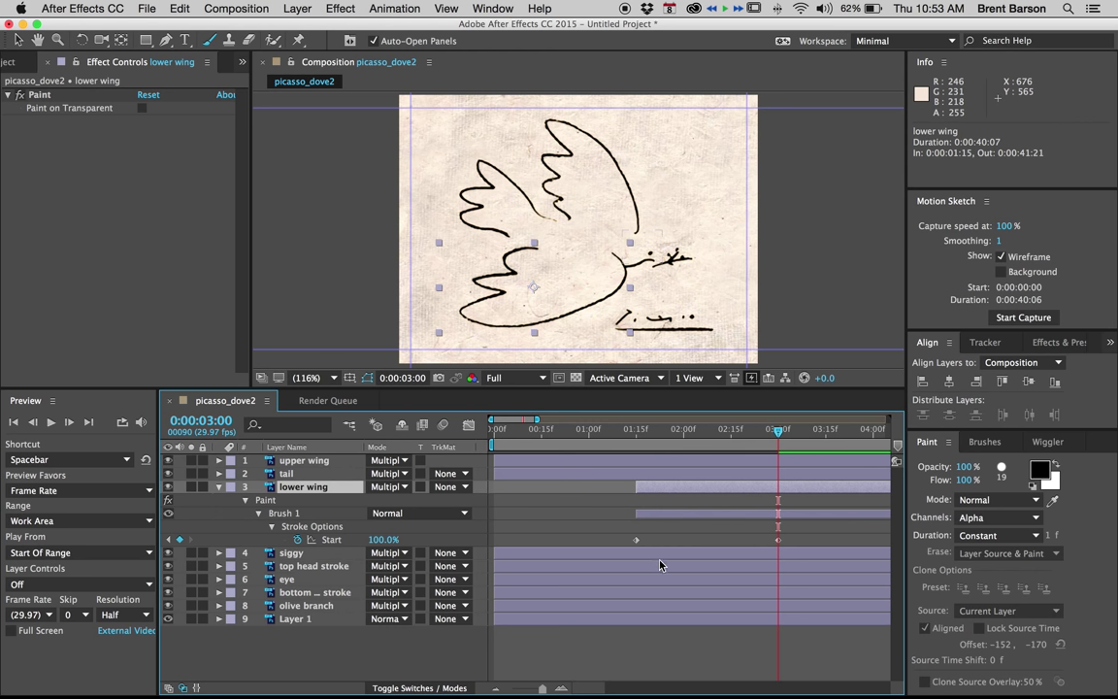
left_click(315, 566)
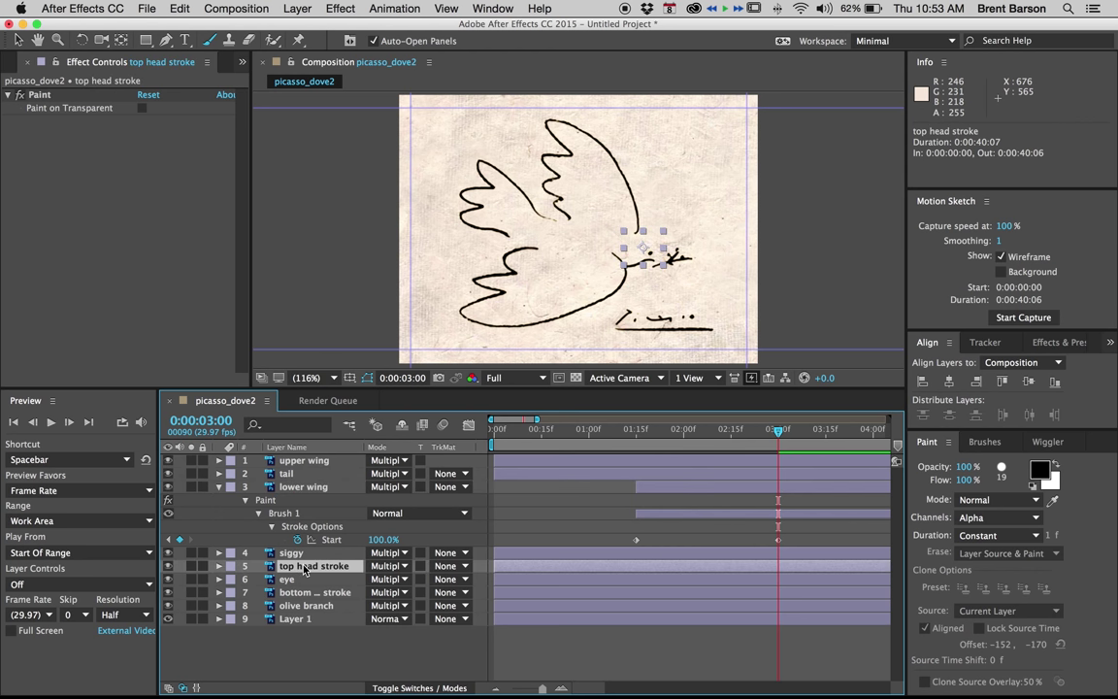
mouse_move(307, 571)
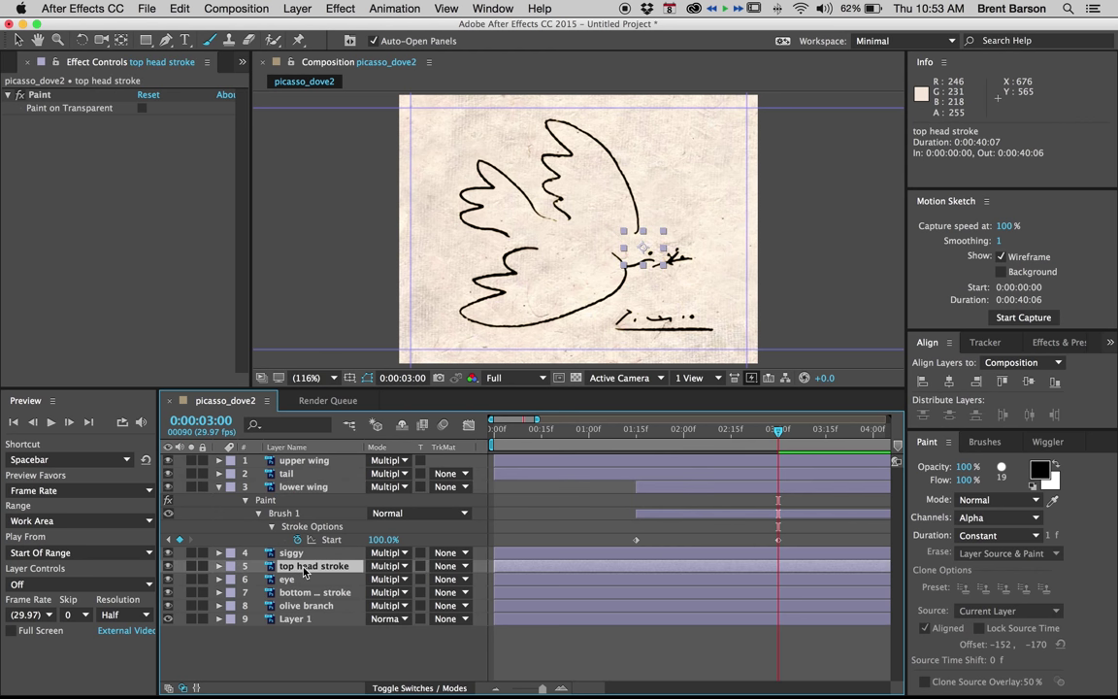
mouse_move(830, 501)
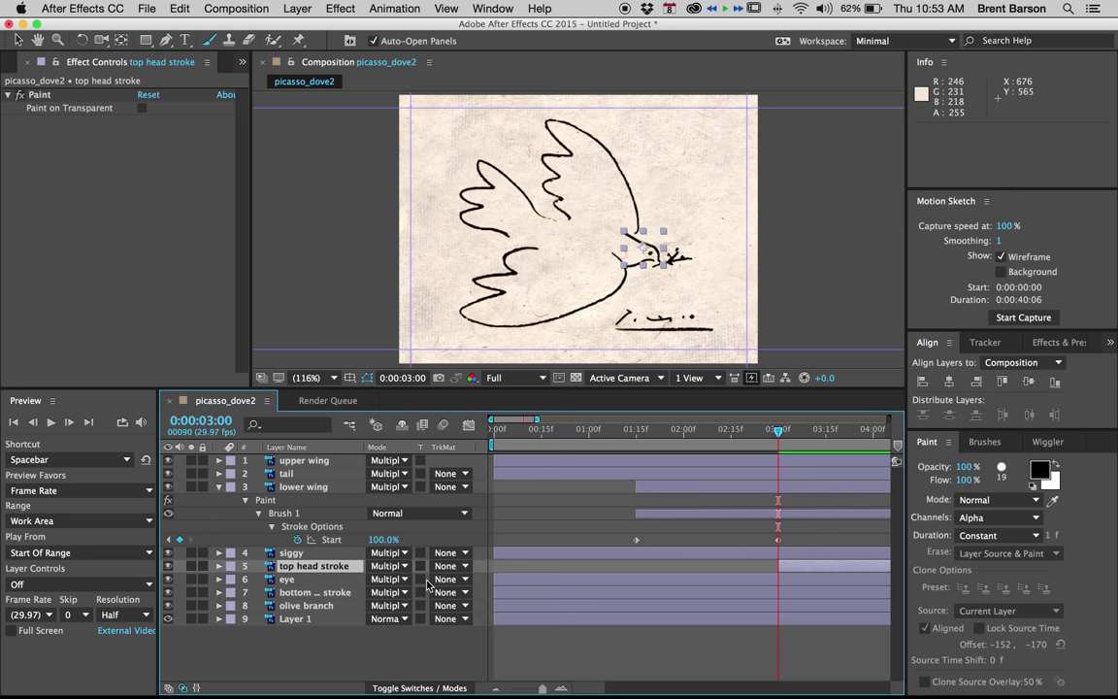
left_click(219, 567)
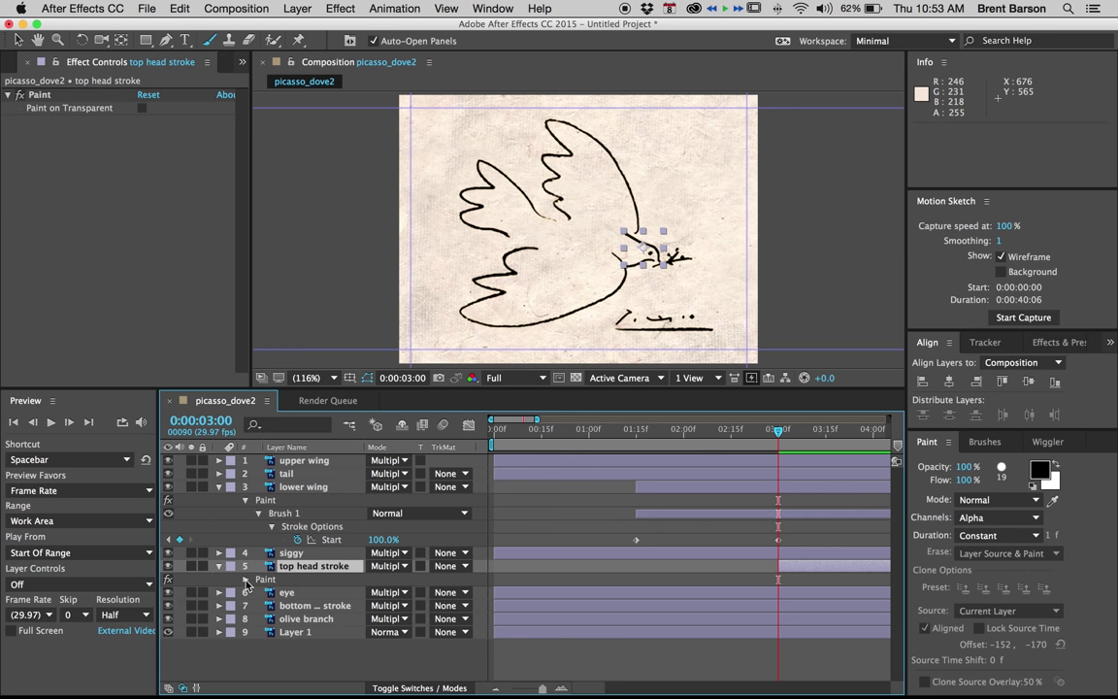
left_click(244, 578)
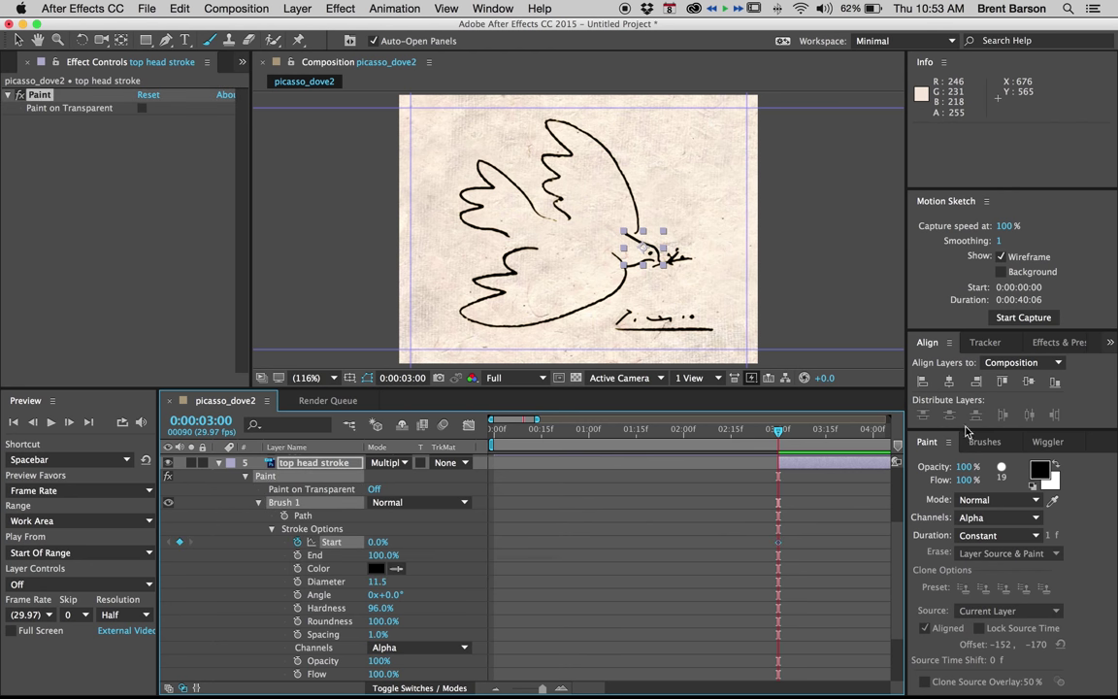
mouse_move(780, 437)
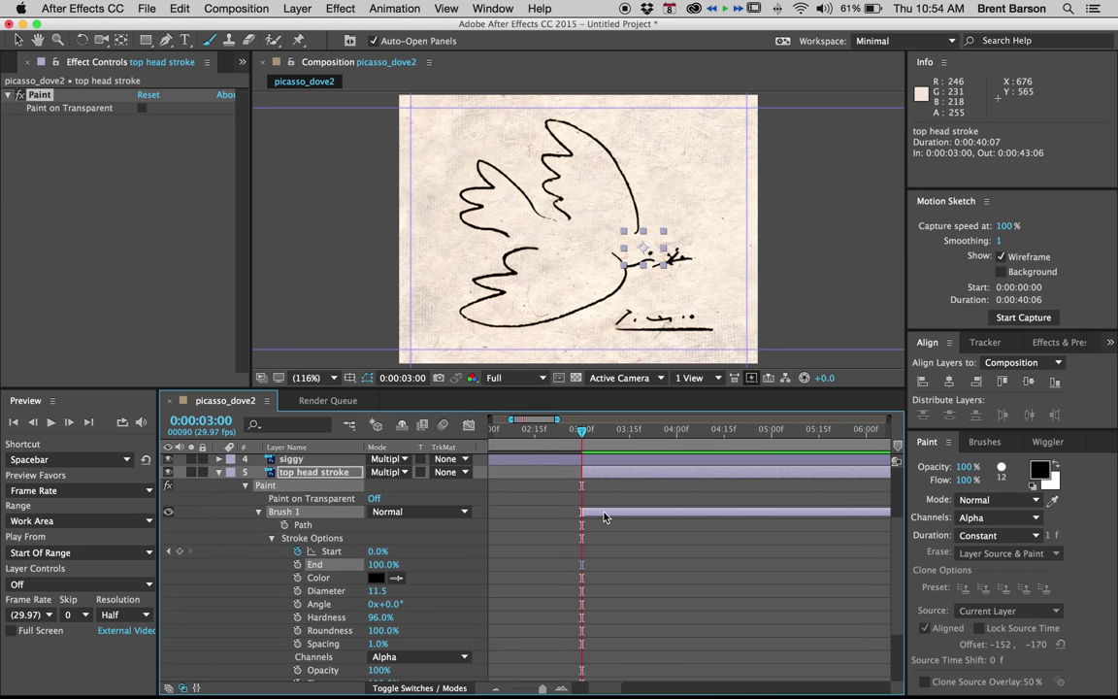
mouse_move(609, 516)
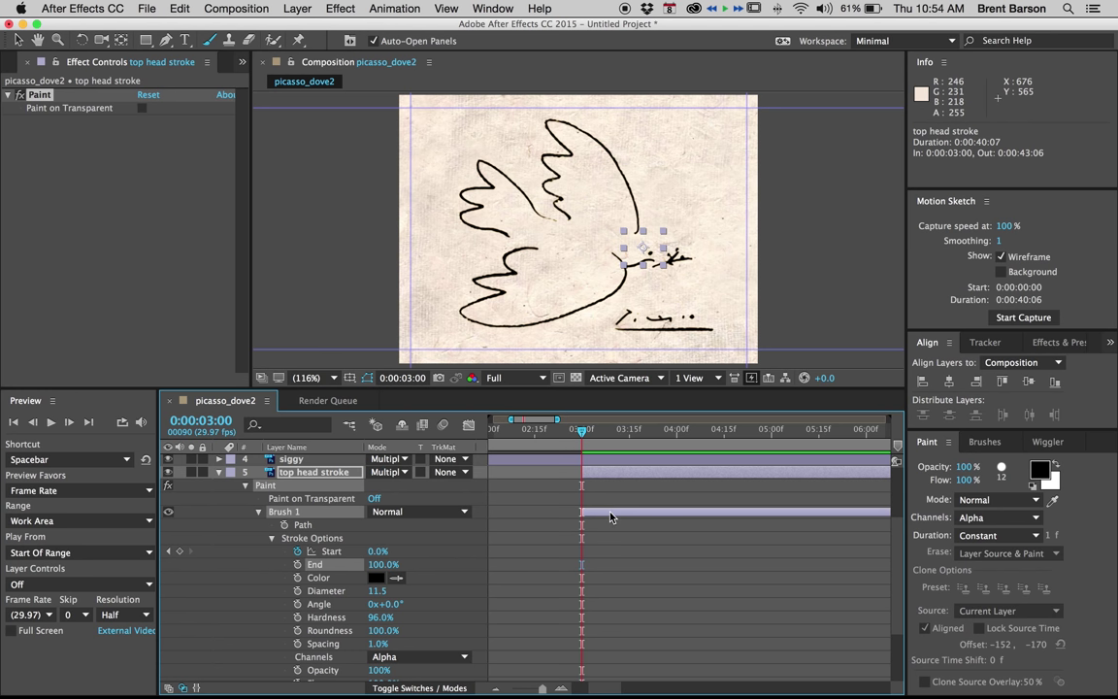
mouse_move(617, 528)
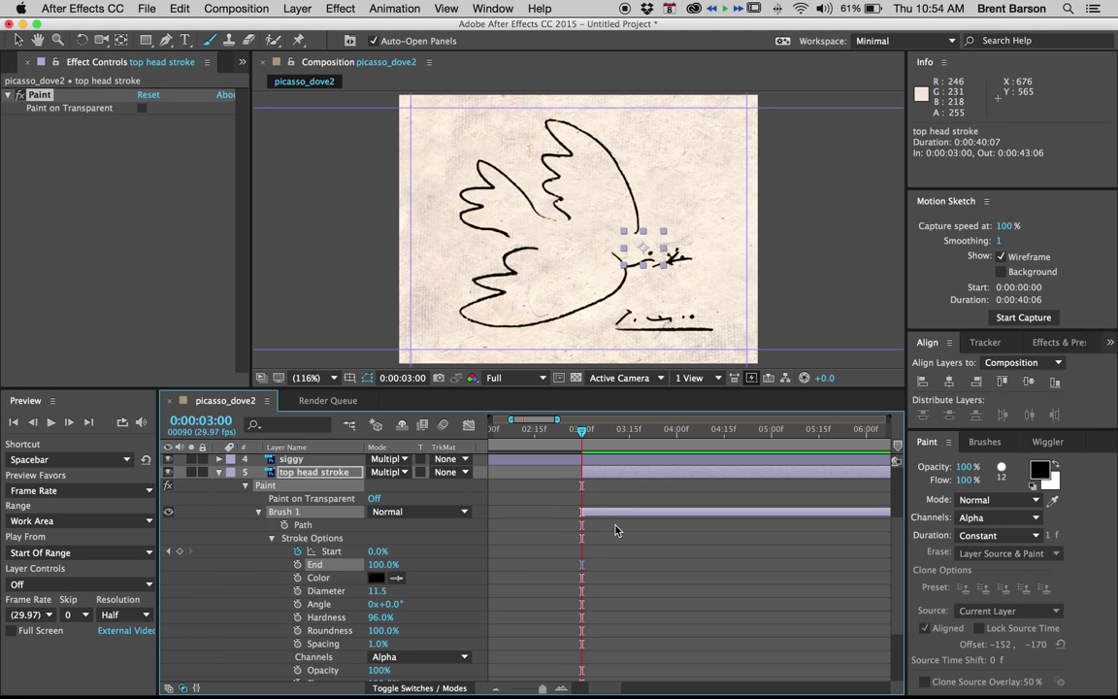
mouse_move(458, 563)
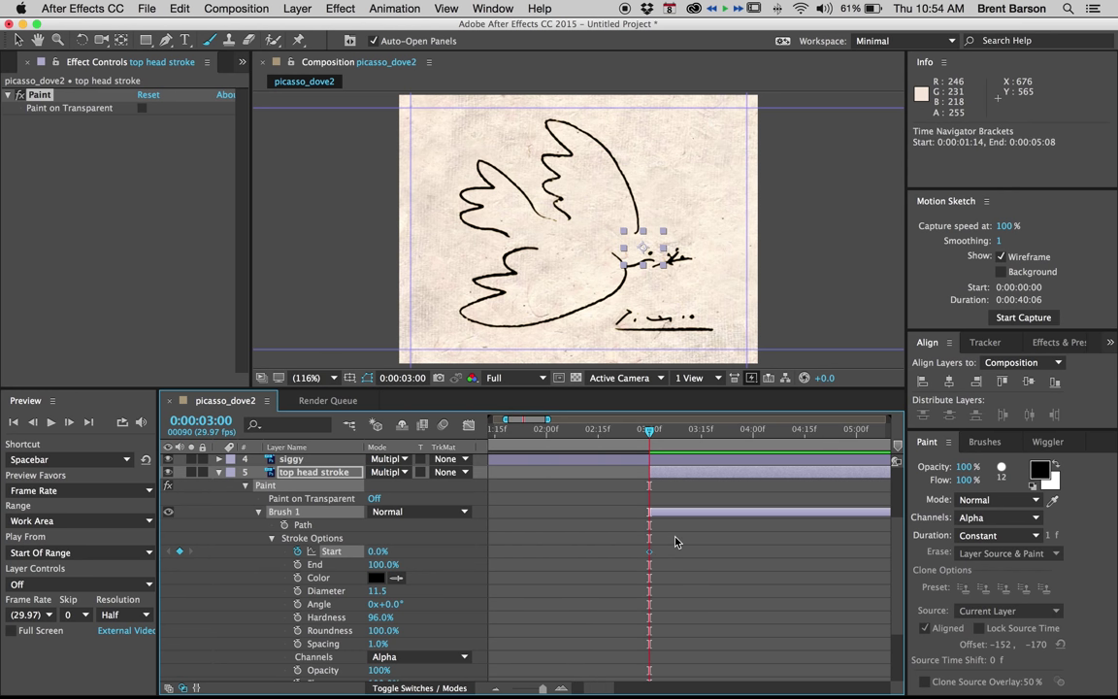
mouse_move(709, 435)
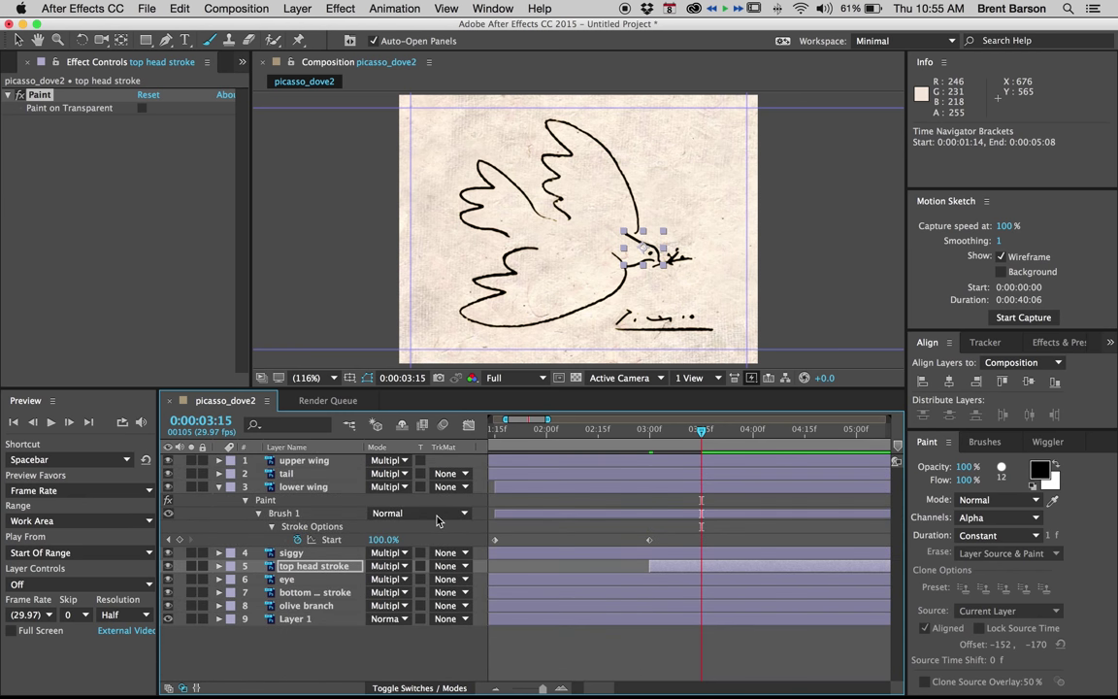
mouse_move(287, 582)
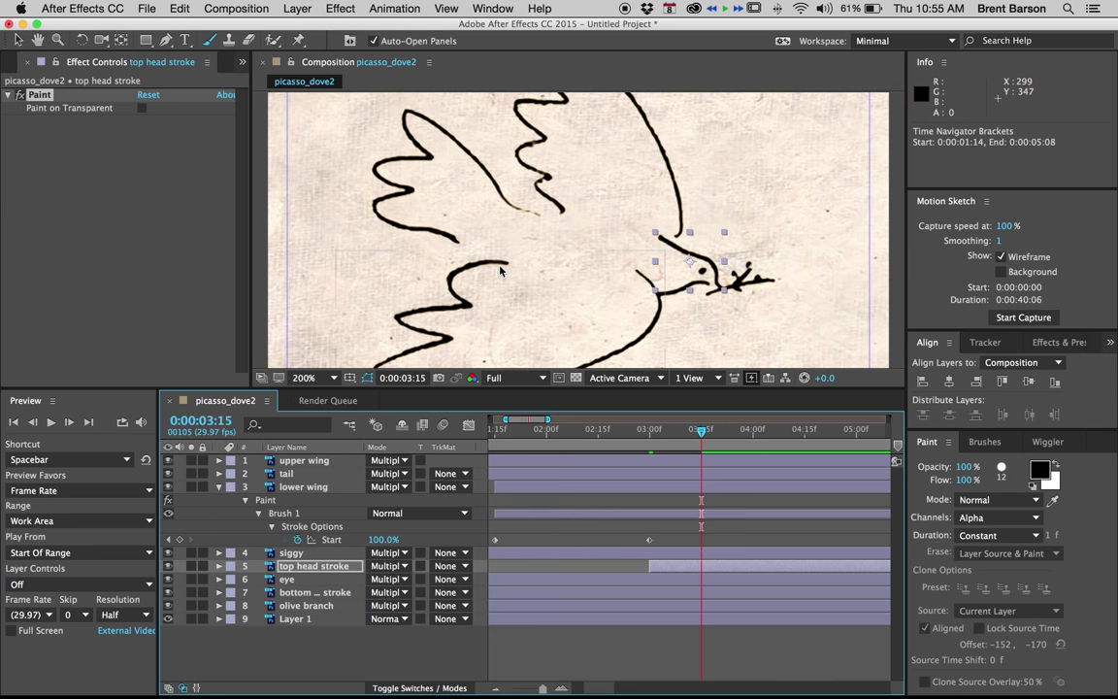
mouse_move(675, 528)
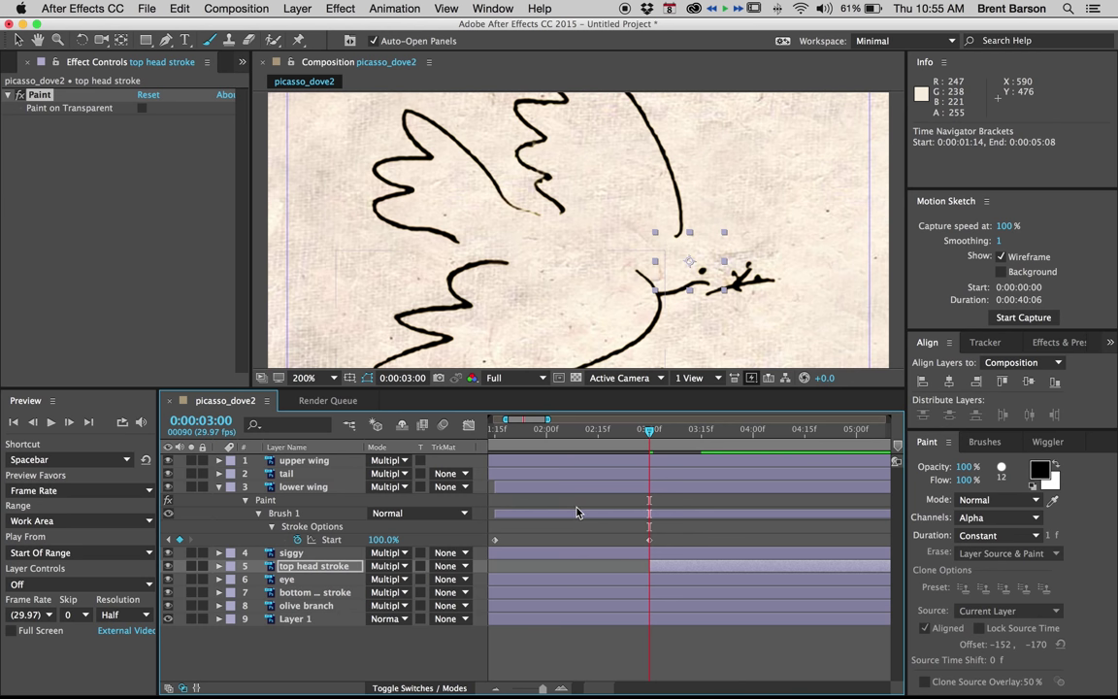
mouse_move(652, 582)
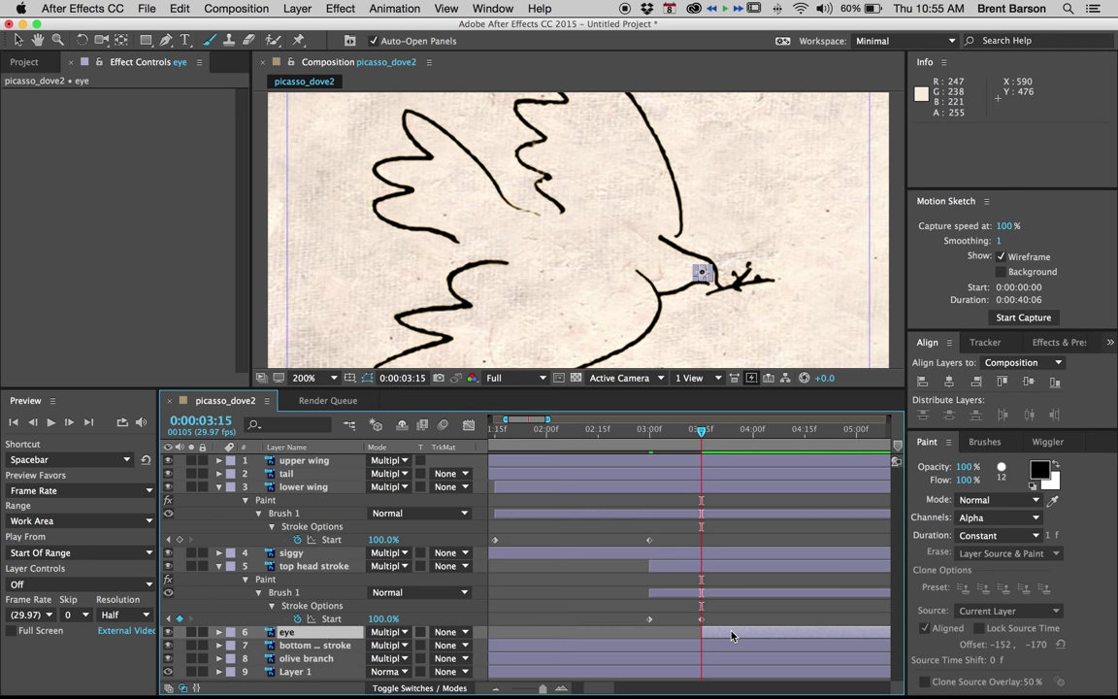
mouse_move(644, 429)
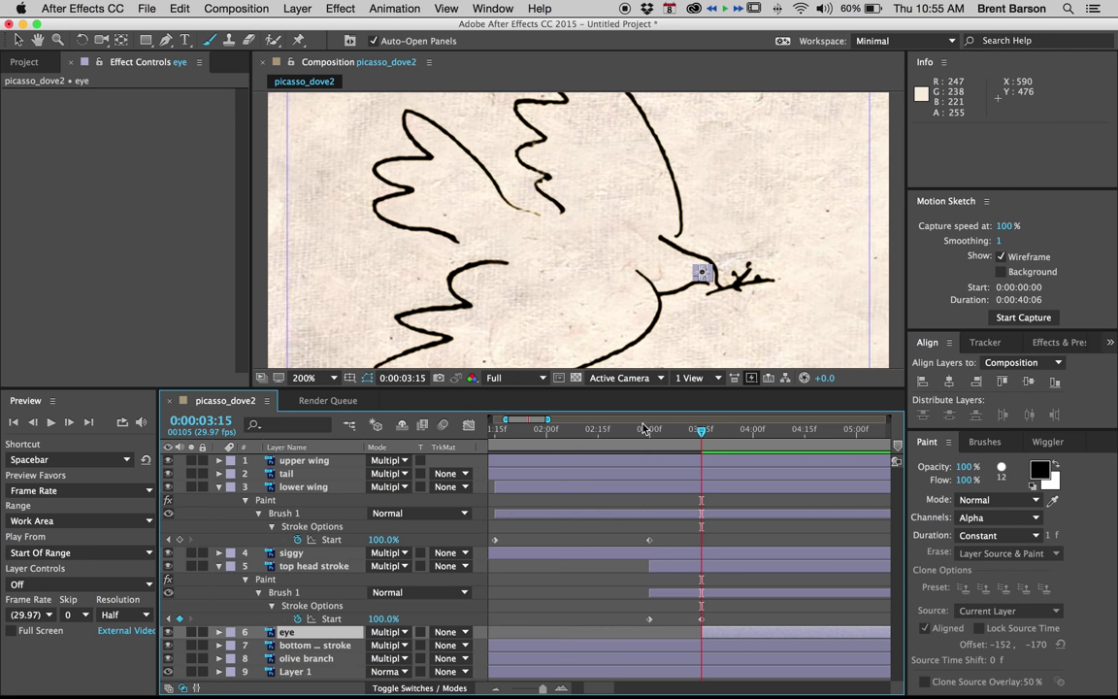
Drag the eye layer's Start keyframe so the eye draws on after the head line.
left_click_drag(700, 429, 687, 429)
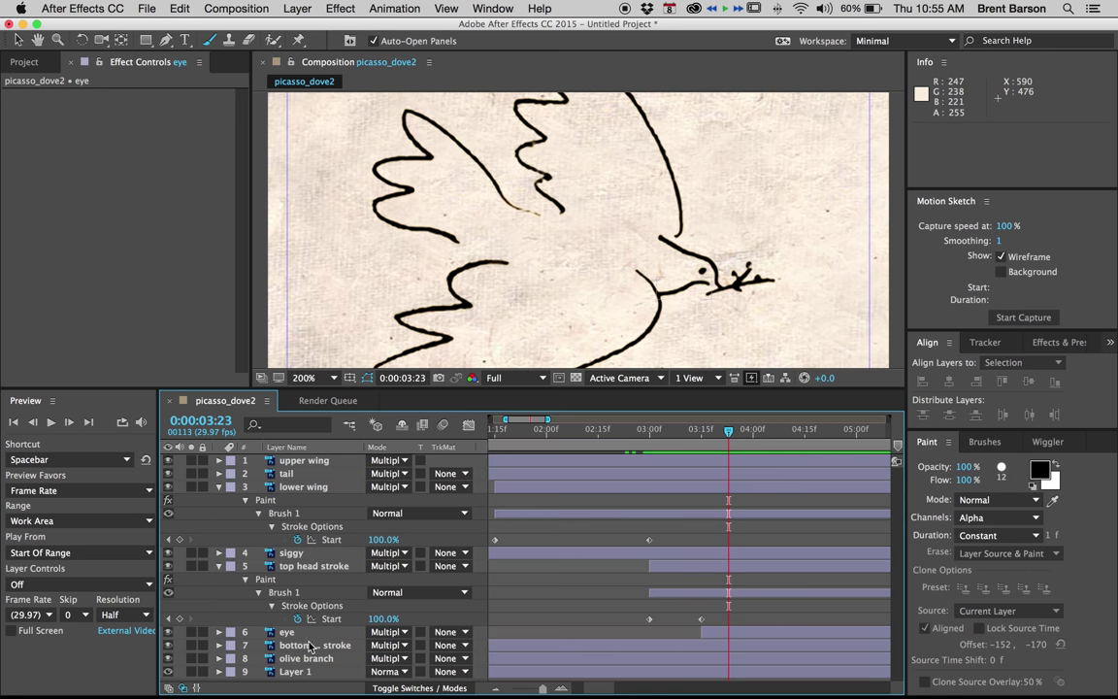
Open the bottom head stroke layer on its own, then return to the dove composition and scroll to its paint properties.
double_click(315, 644)
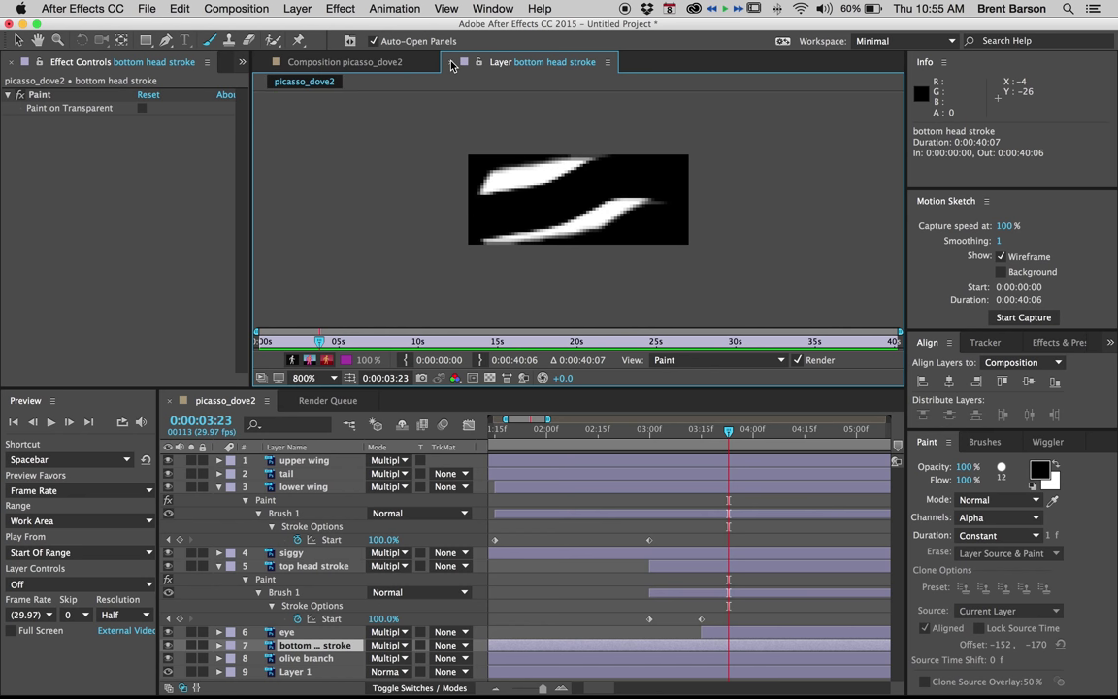
left_click(345, 61)
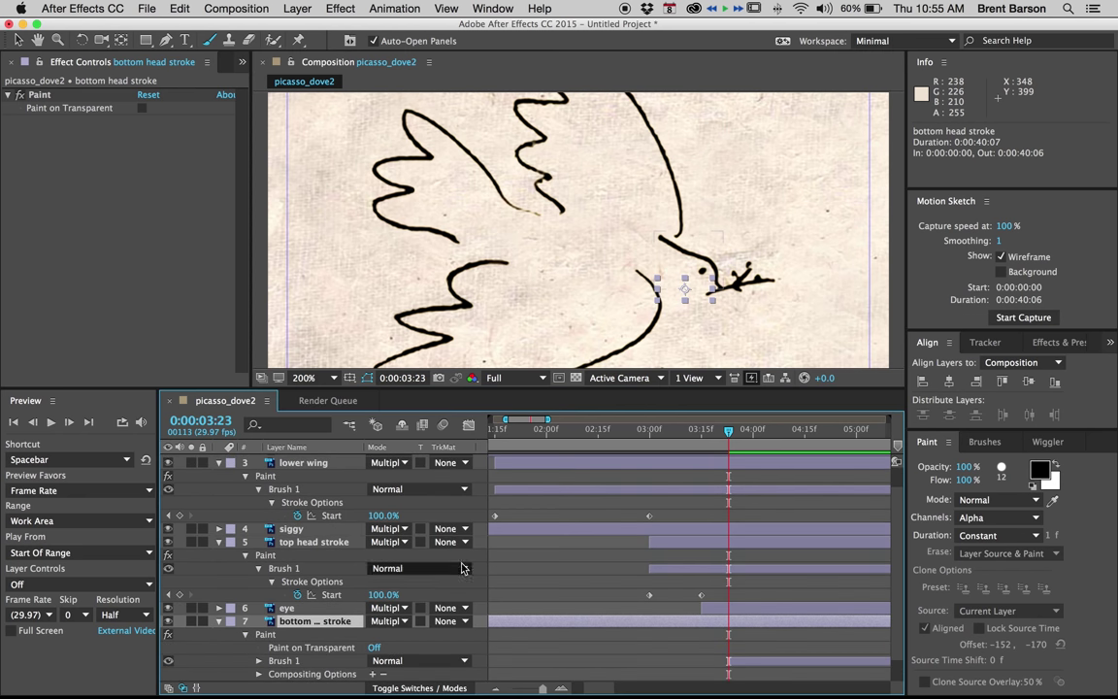
scroll("down", 3)
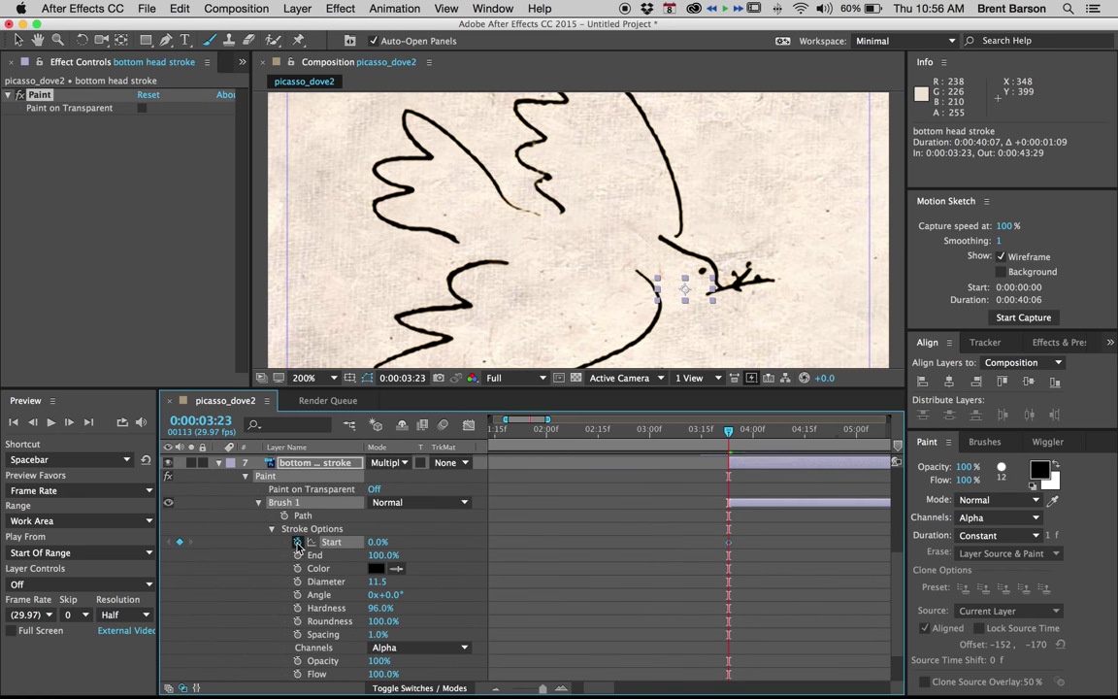
mouse_move(745, 431)
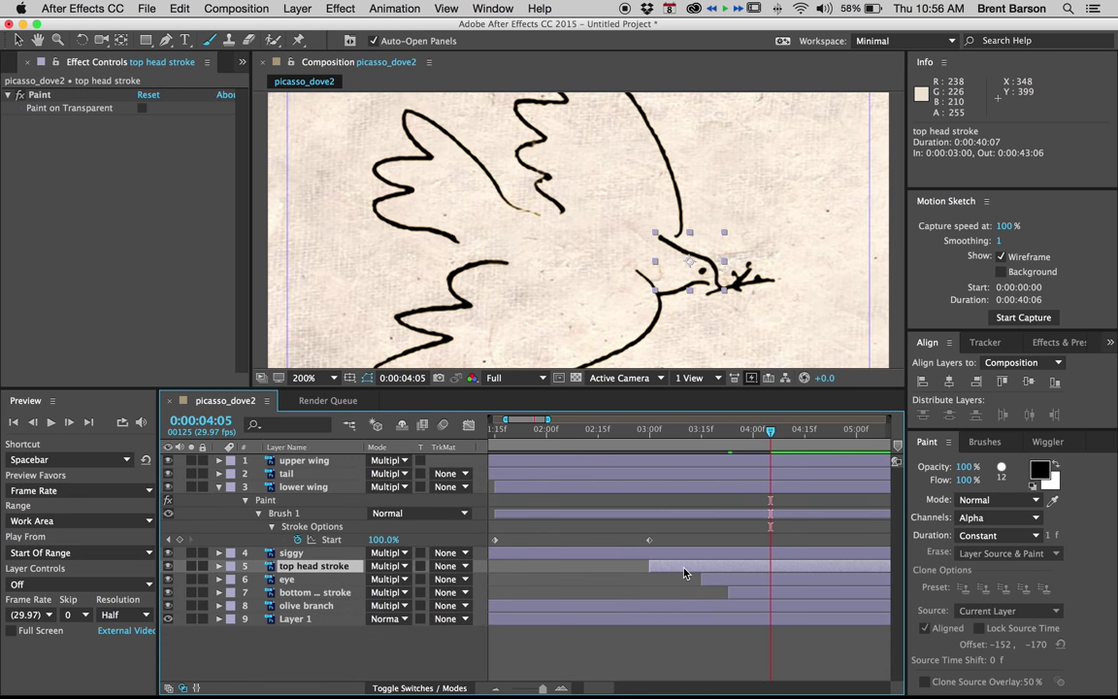
Open the olive branch layer and paint a black stroke over the branch.
left_click(303, 485)
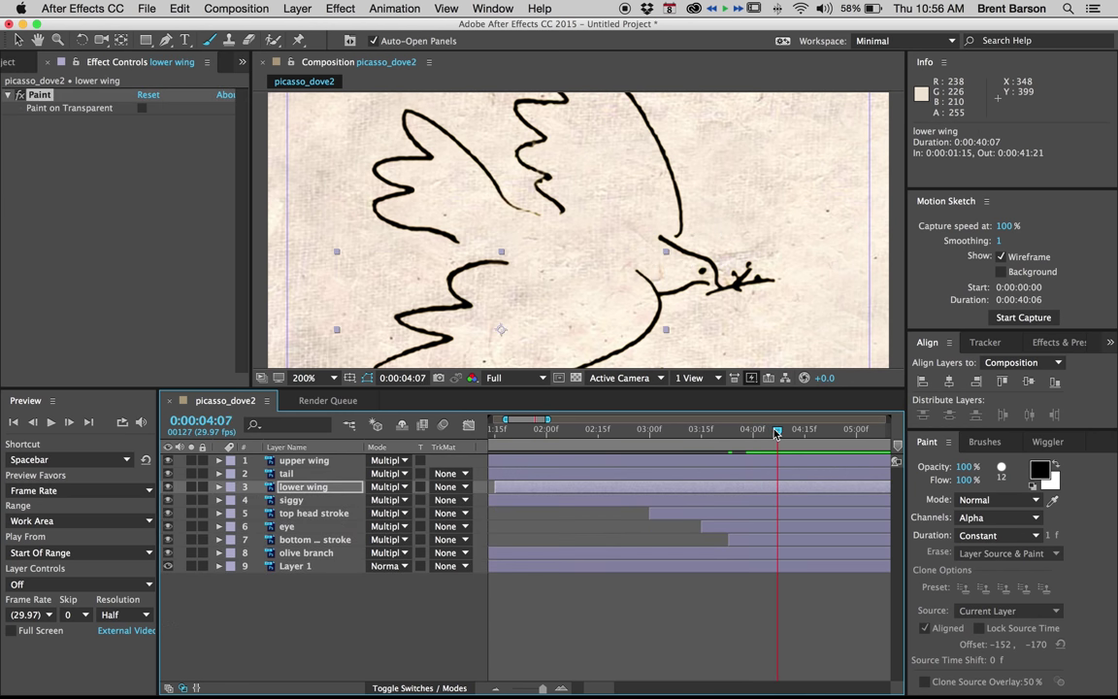
mouse_move(776, 555)
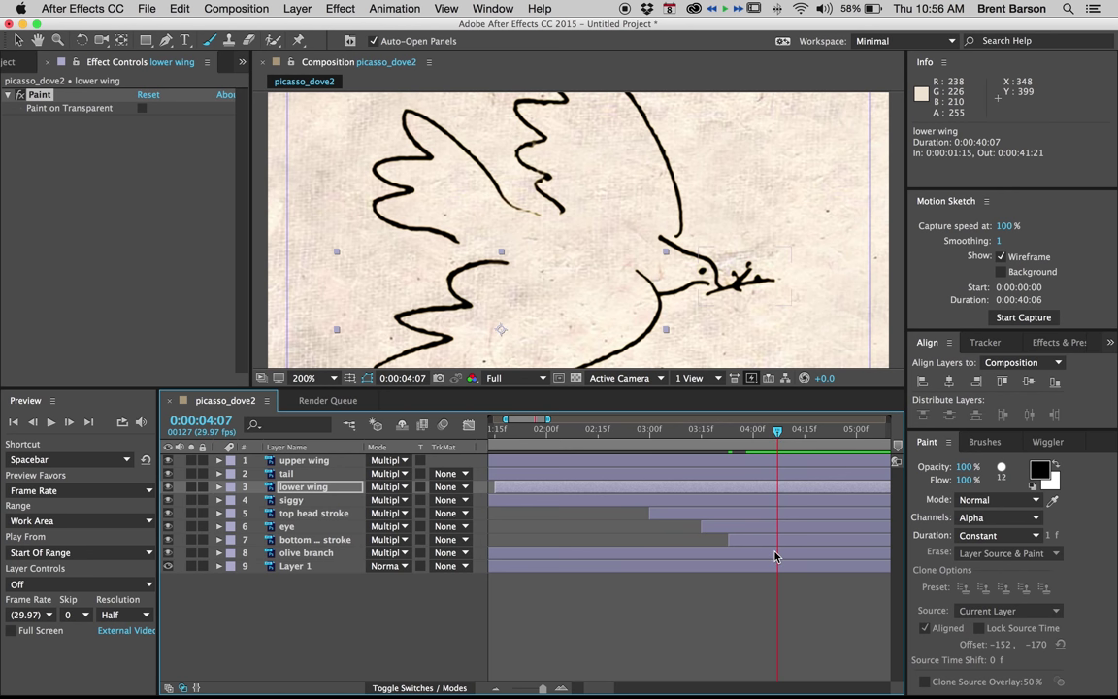
left_click(307, 551)
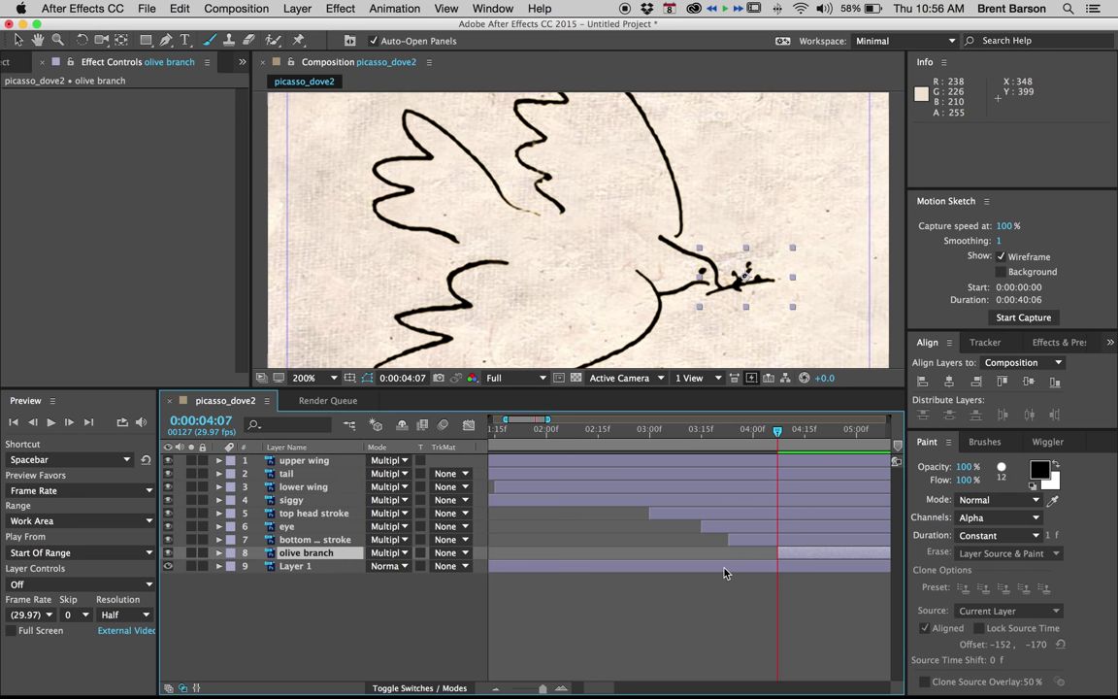
mouse_move(648, 456)
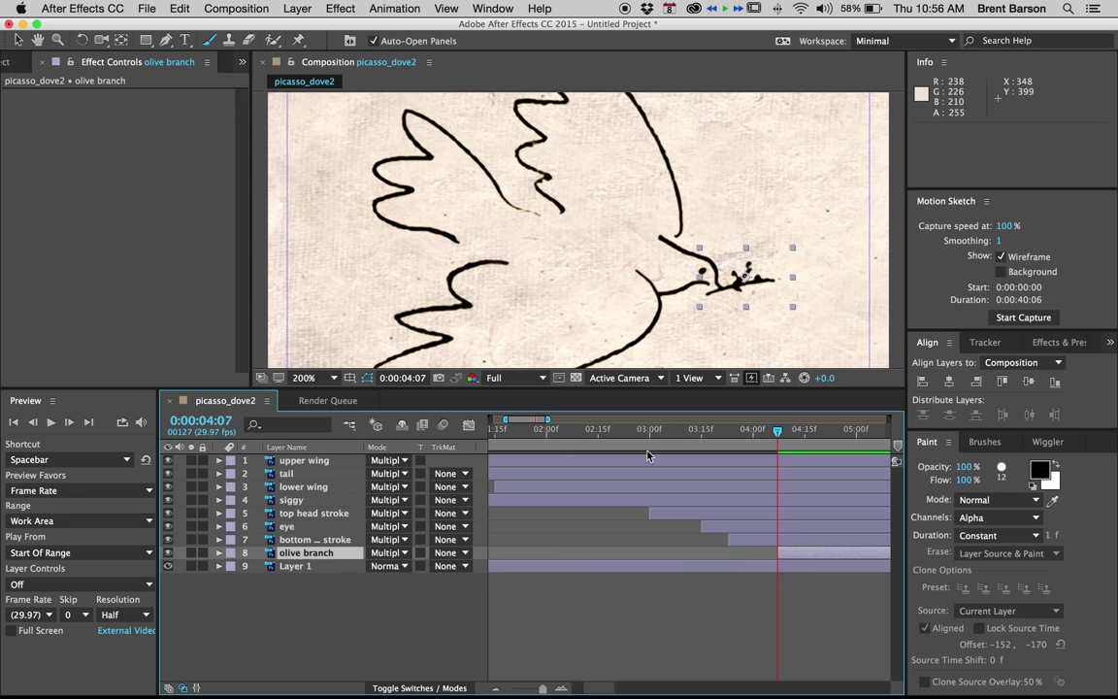
double_click(307, 551)
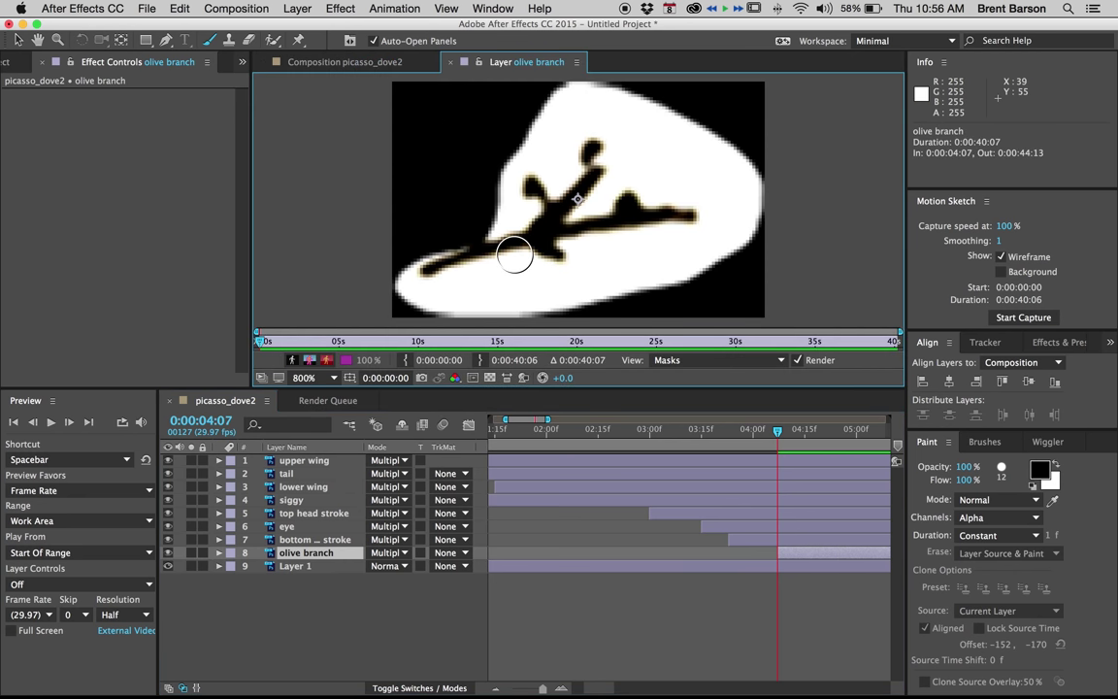
mouse_move(435, 264)
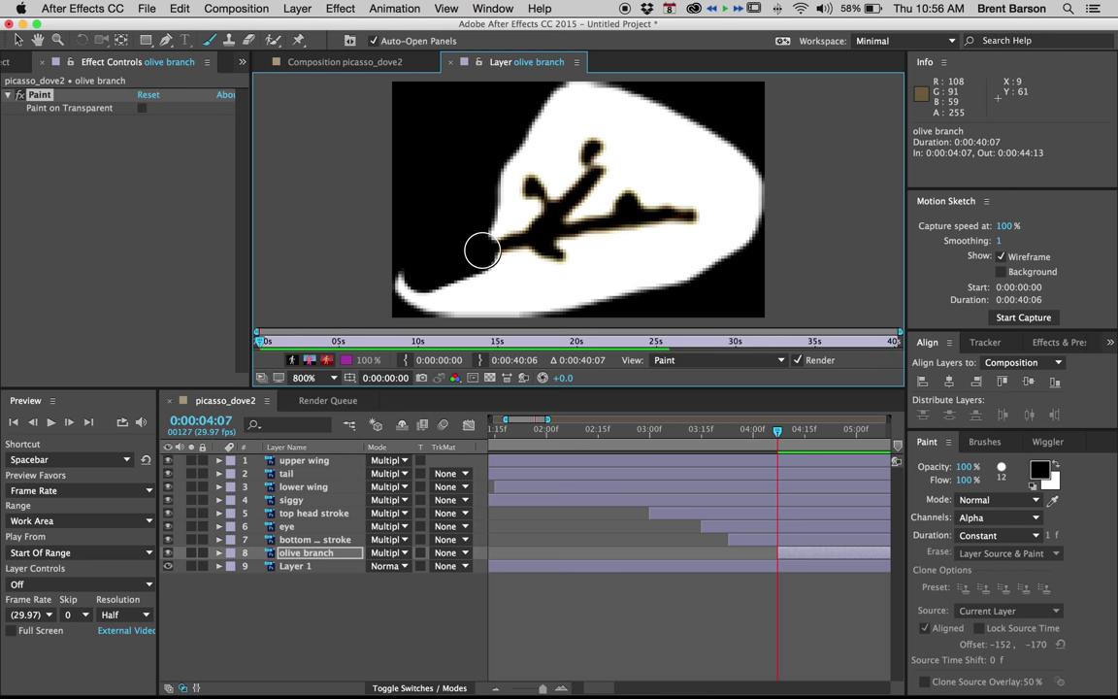
left_click_drag(481, 250, 621, 202)
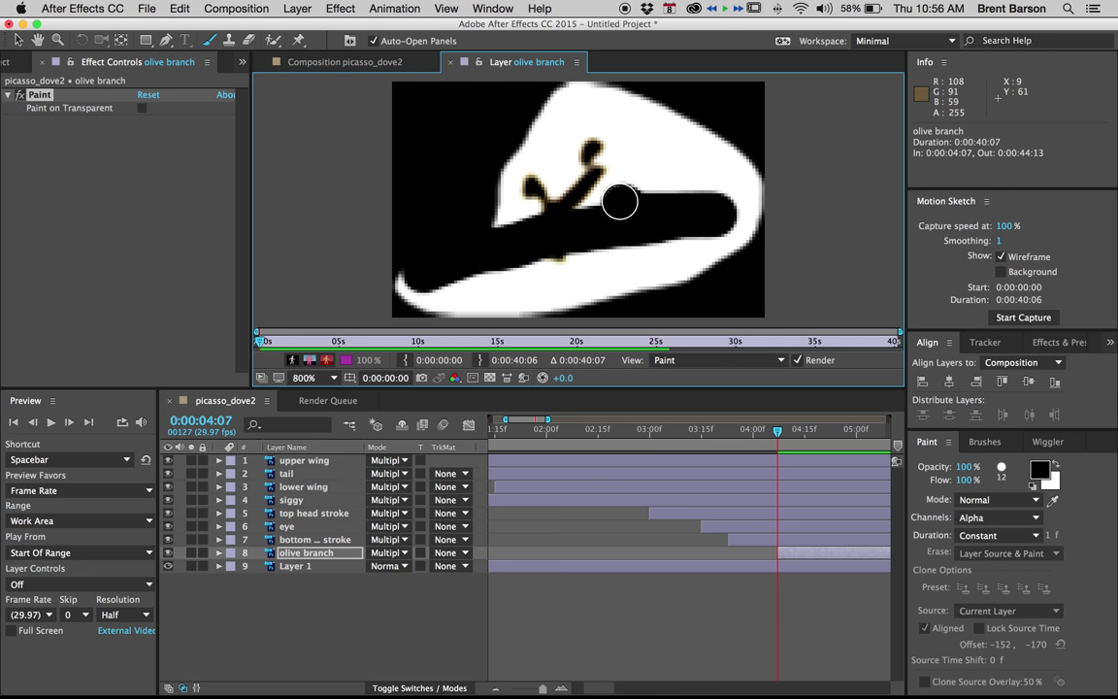
left_click_drag(621, 199, 592, 183)
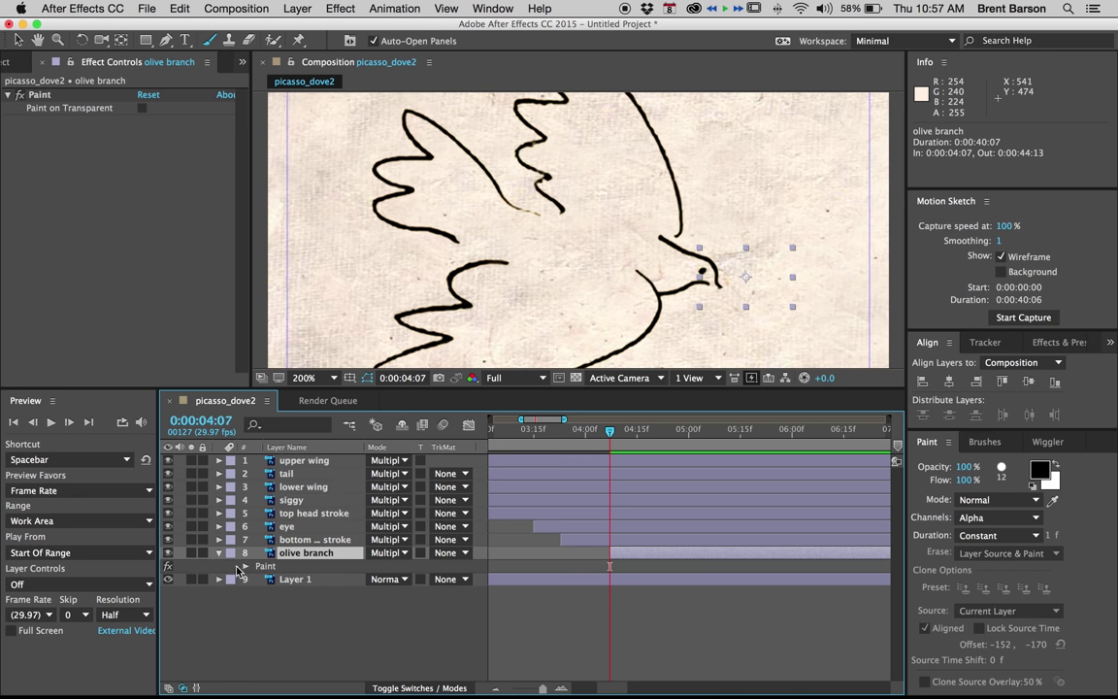
Reveal the olive branch's paint properties and adjust its stroke's write-on timing.
left_click(220, 566)
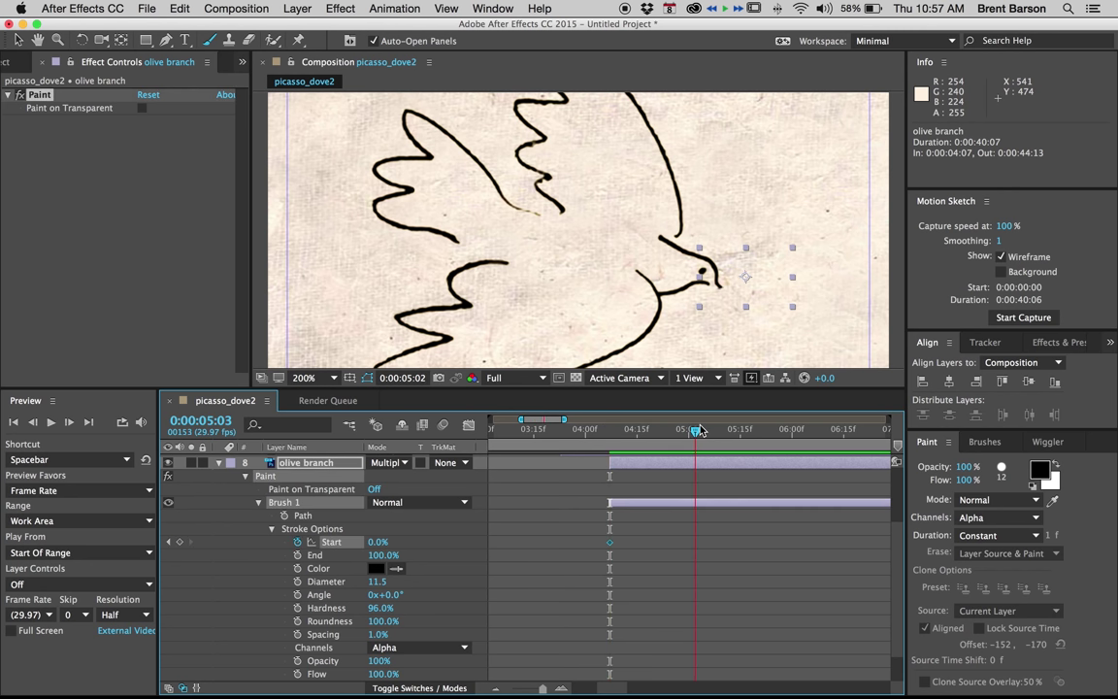
left_click_drag(696, 429, 716, 429)
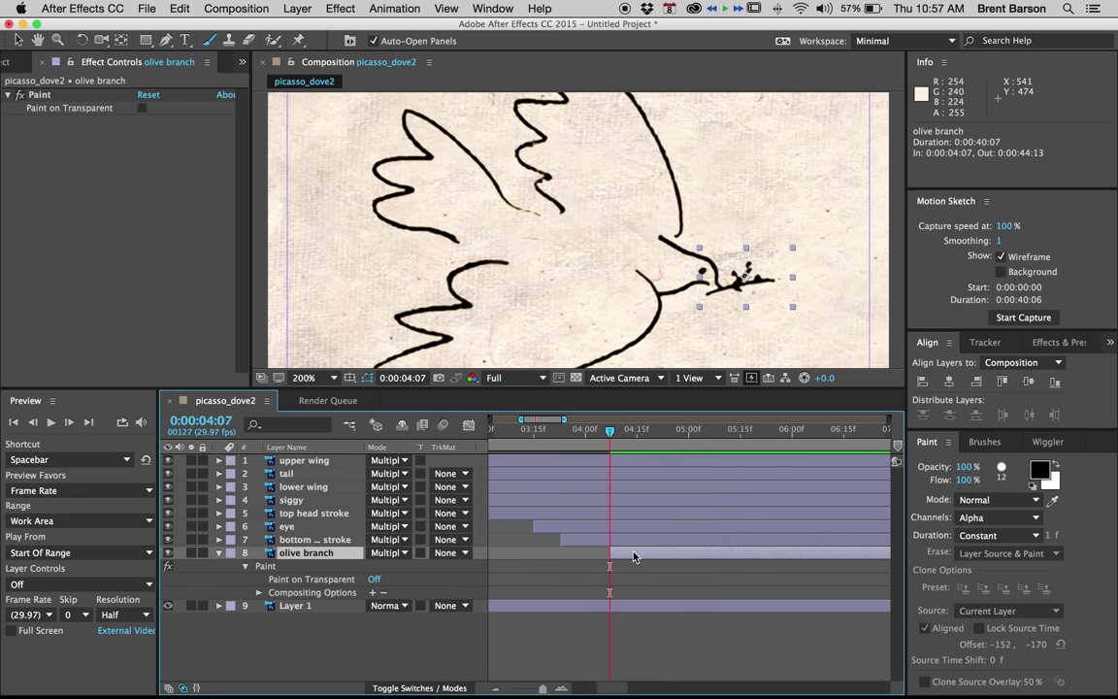
Repaint the olive branch stroke so it covers the whole branch line.
double_click(307, 551)
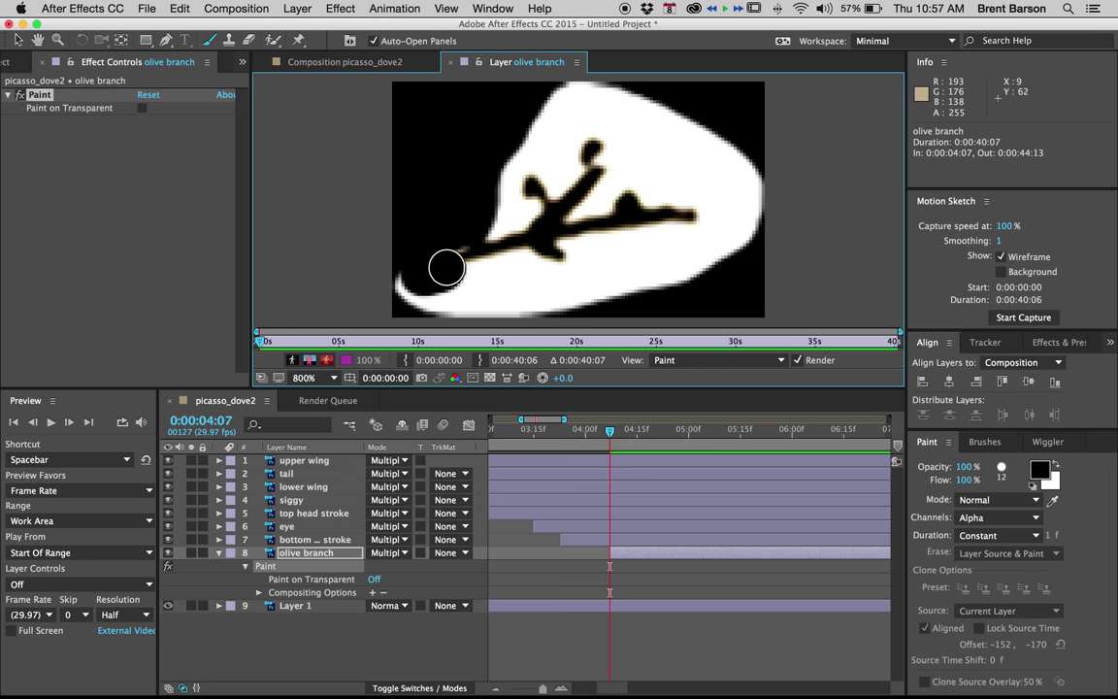
left_click_drag(447, 268, 611, 229)
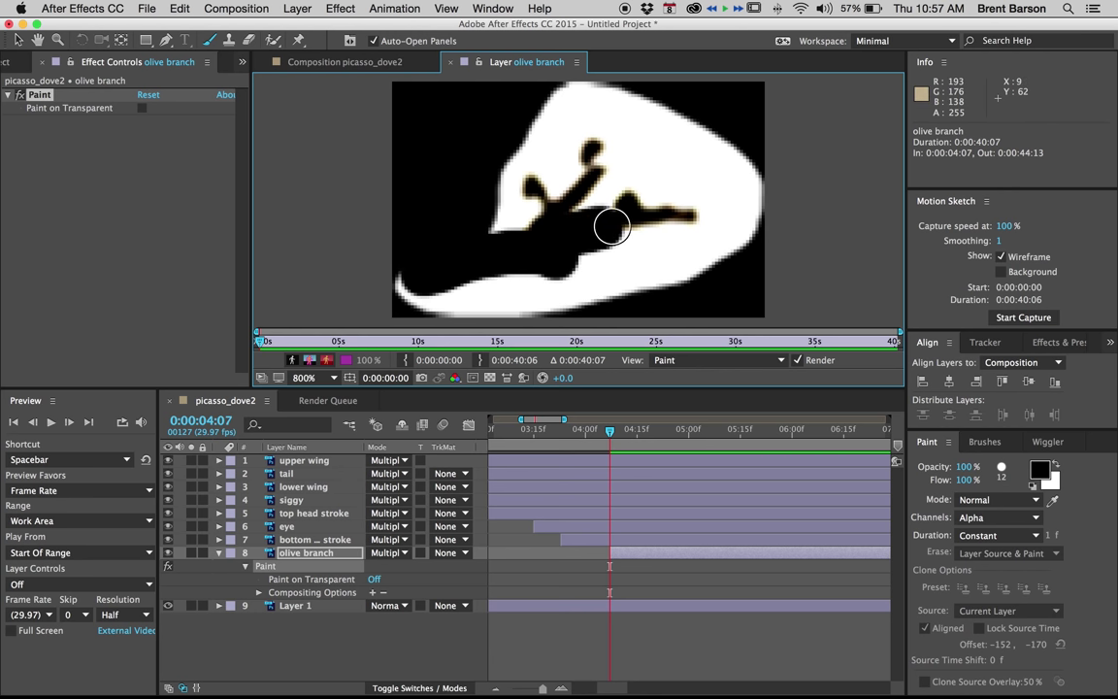
left_click_drag(611, 227, 706, 210)
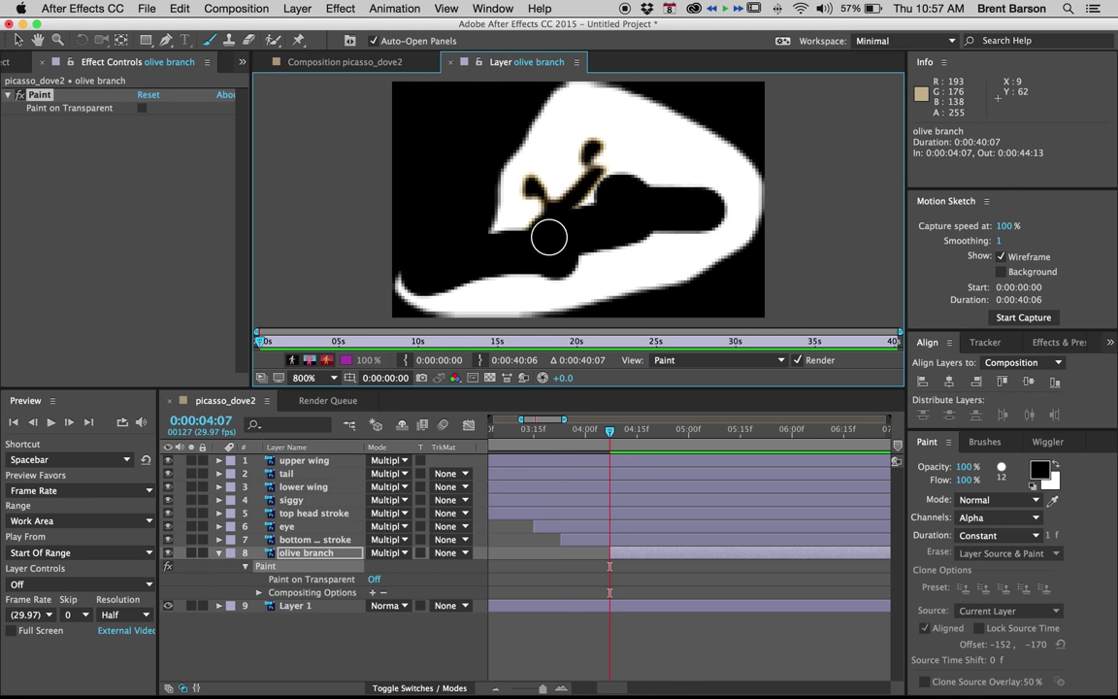
left_click_drag(547, 237, 592, 147)
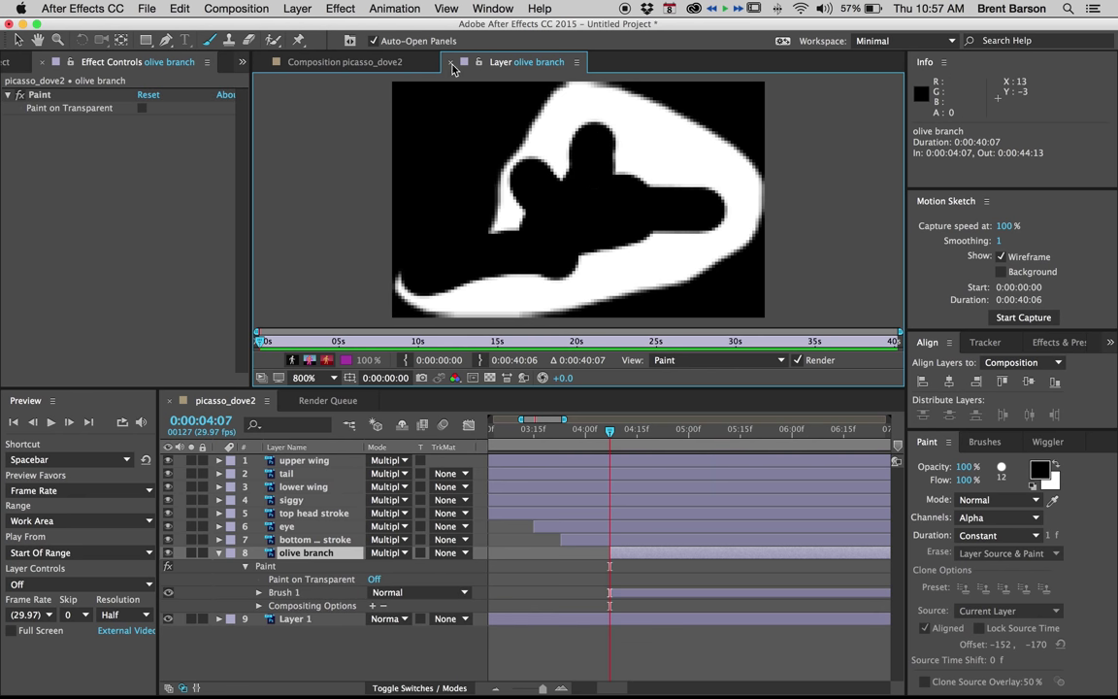
Return to the dove composition and reveal the olive branch's Brush 1 Stroke Options.
left_click(328, 62)
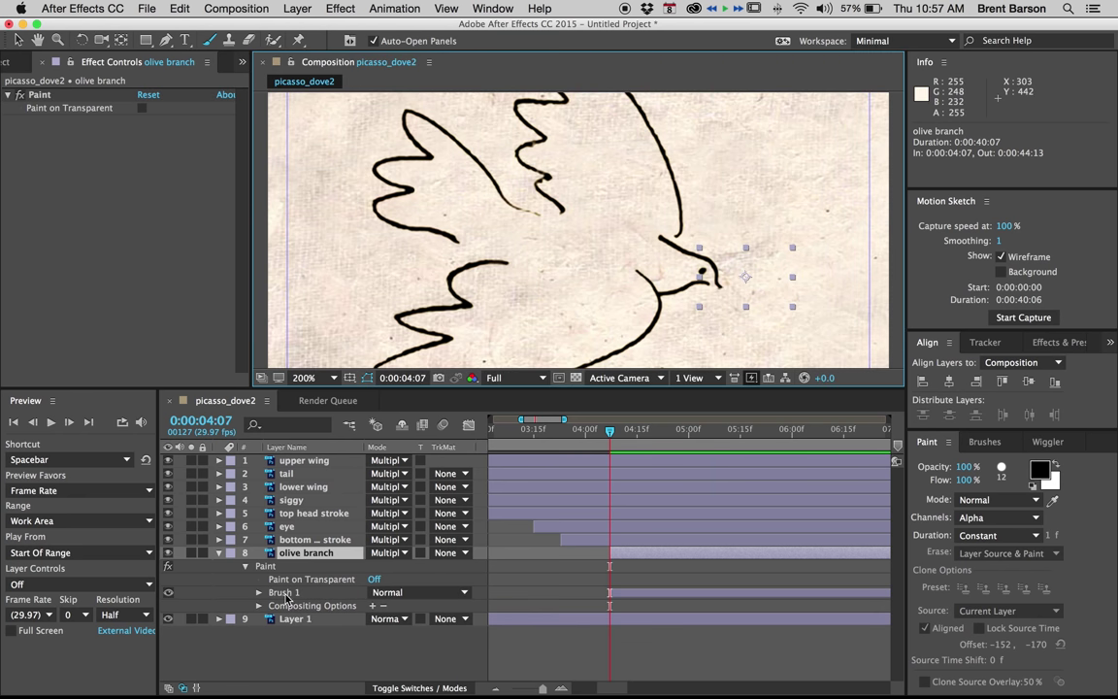
left_click(260, 592)
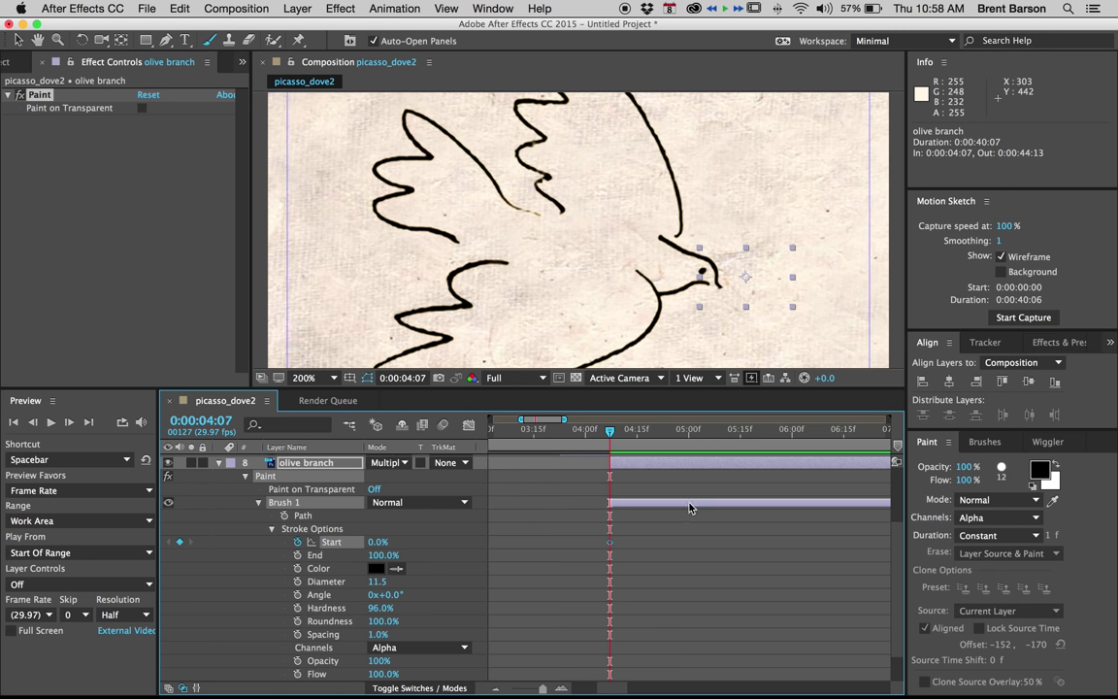
left_click(691, 429)
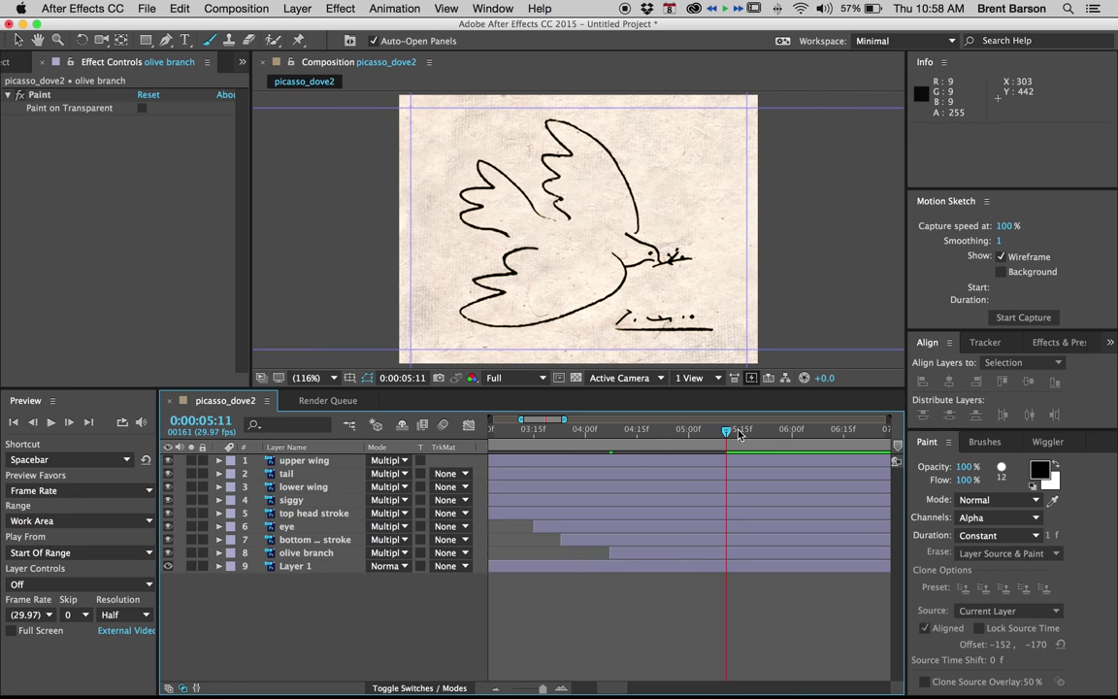
left_click_drag(727, 431, 757, 431)
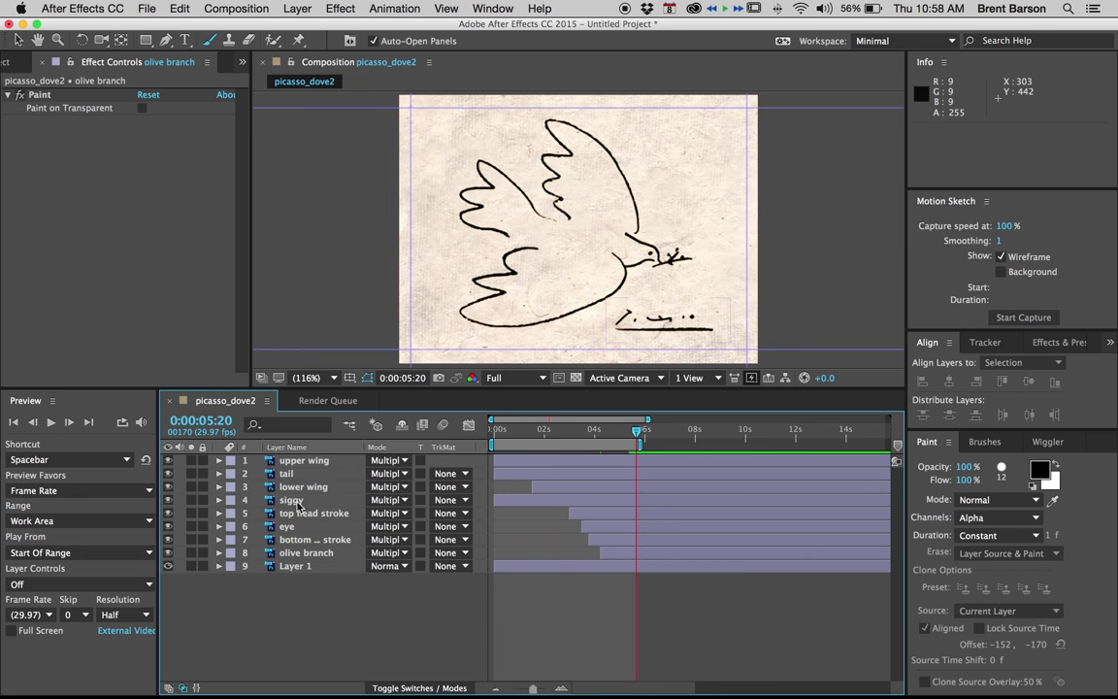
left_click(291, 499)
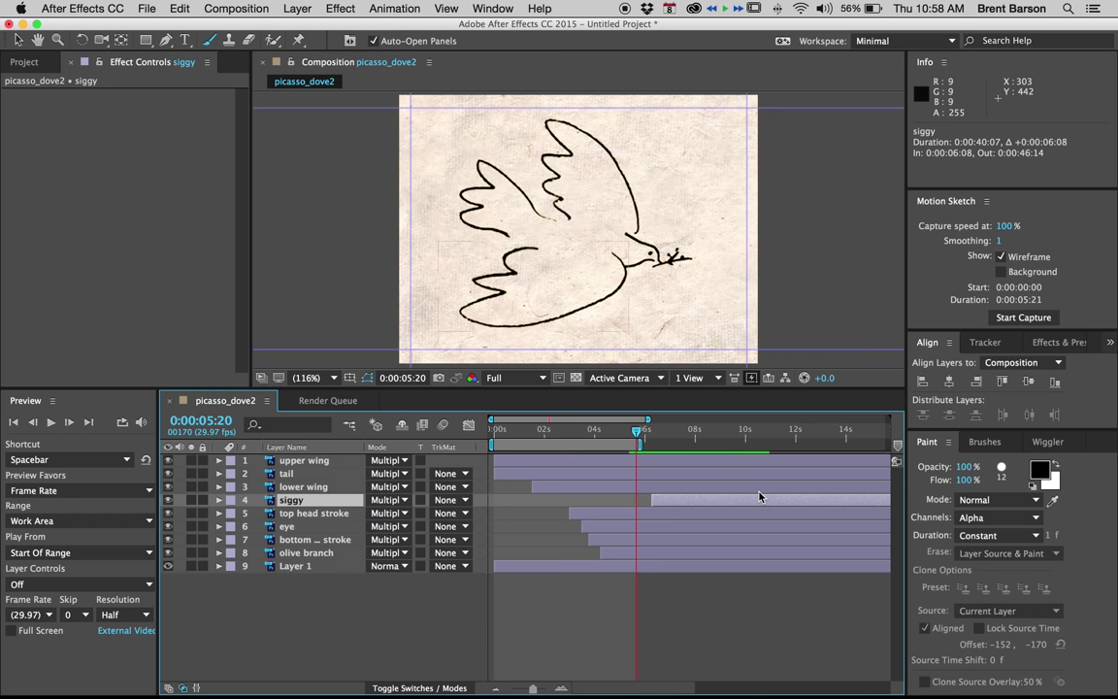
Open the siggy layer, paint a black stroke tracing the signature, and reveal its Brush 1 stroke properties.
double_click(292, 499)
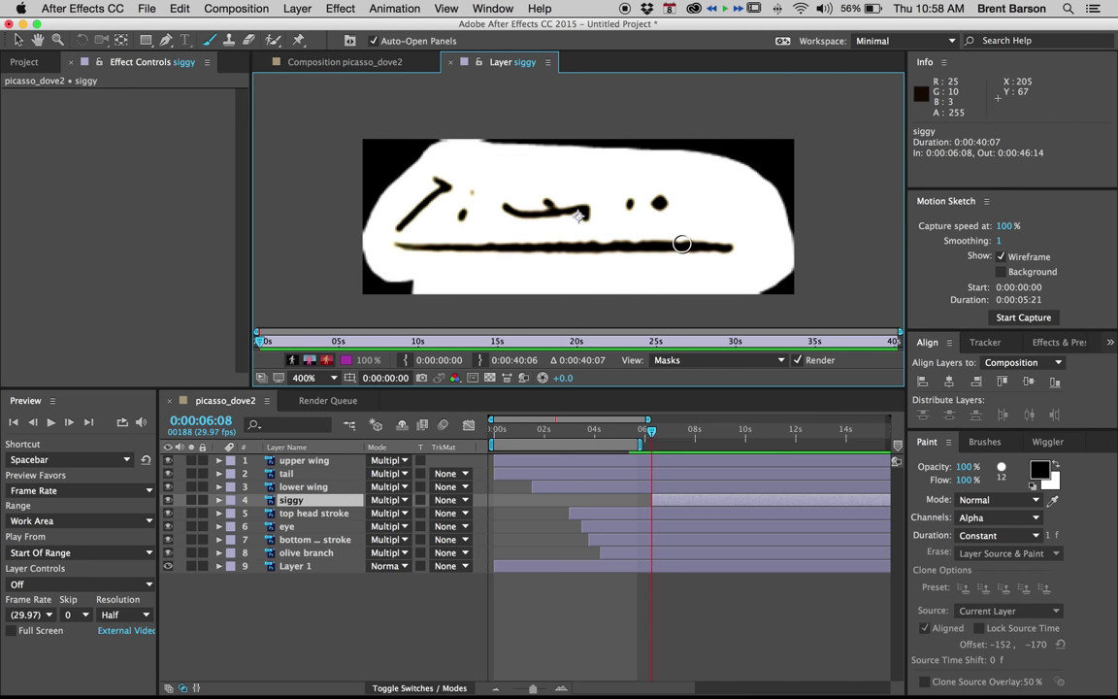
mouse_move(675, 246)
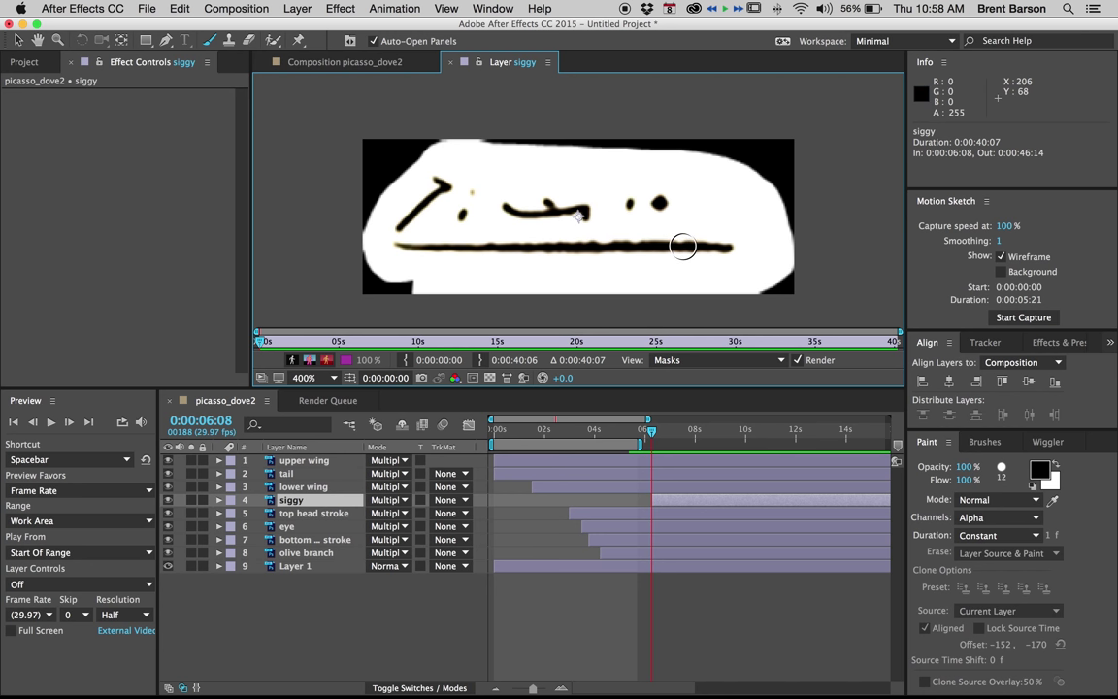
mouse_move(419, 204)
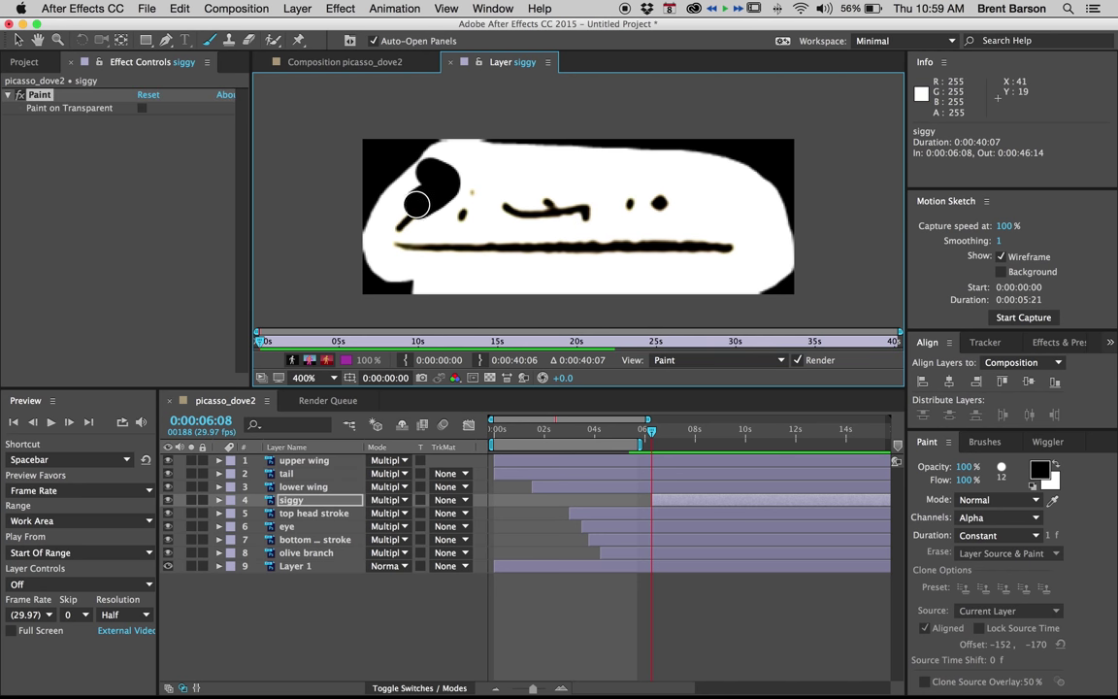
left_click_drag(415, 204, 497, 194)
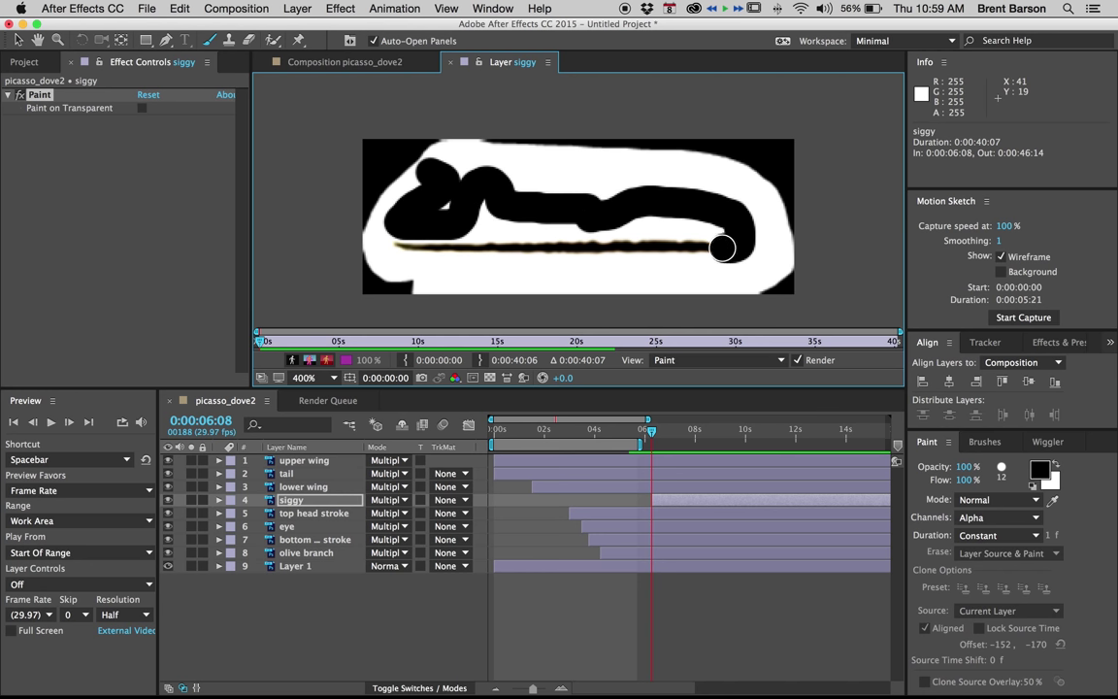
left_click_drag(722, 248, 553, 250)
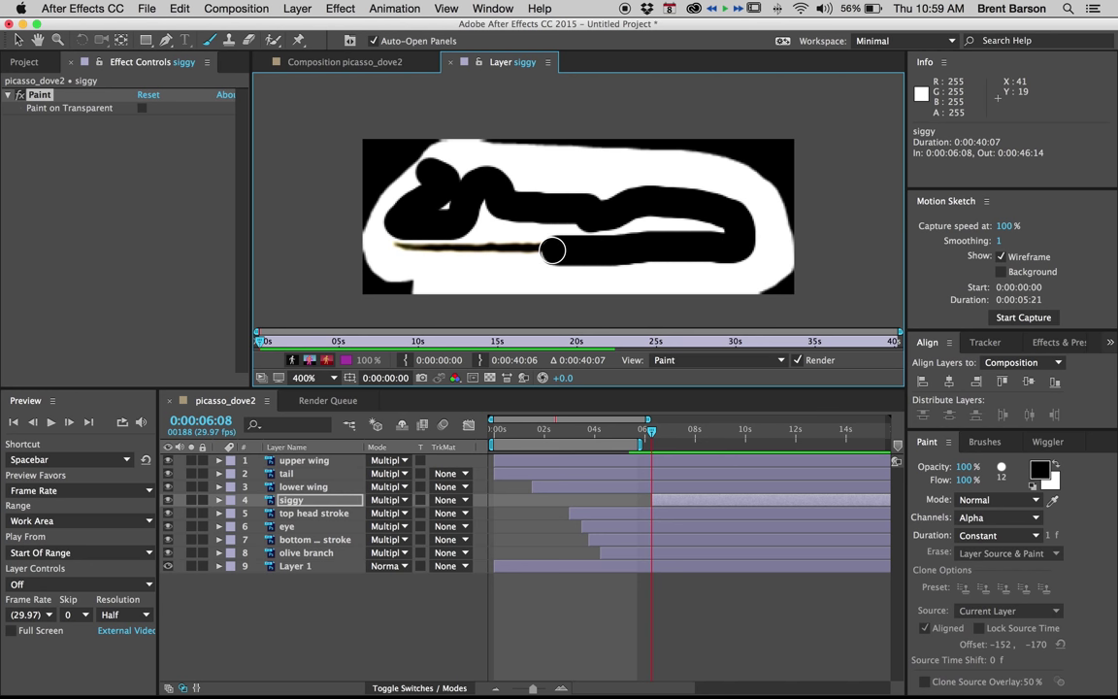
left_click_drag(553, 250, 384, 254)
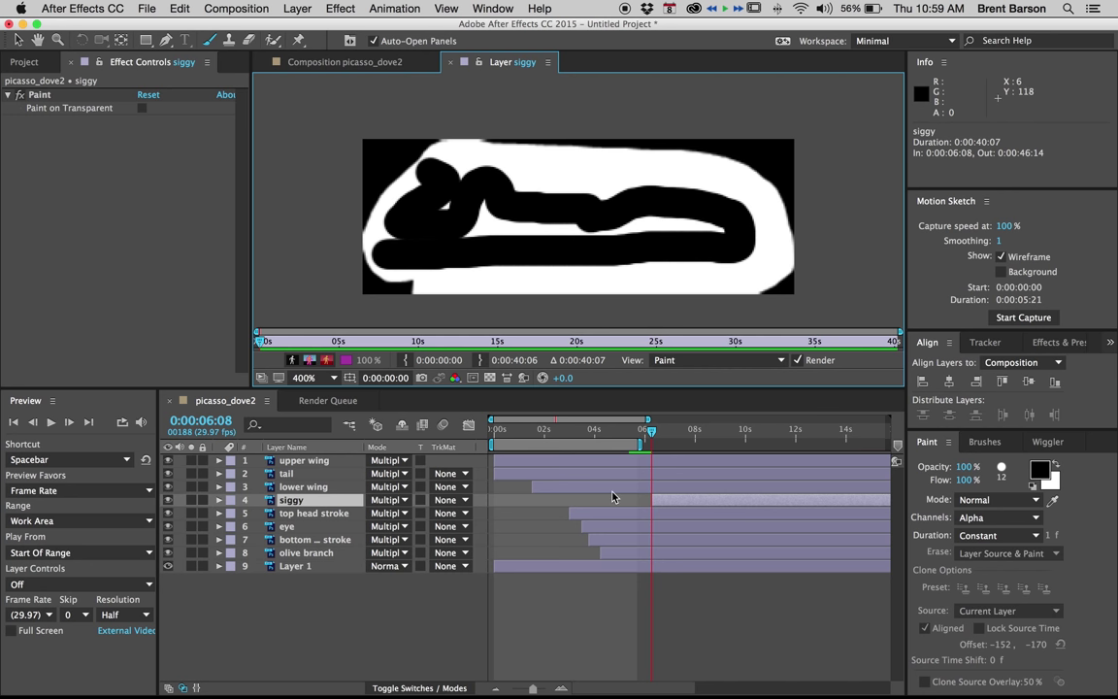
mouse_move(574, 509)
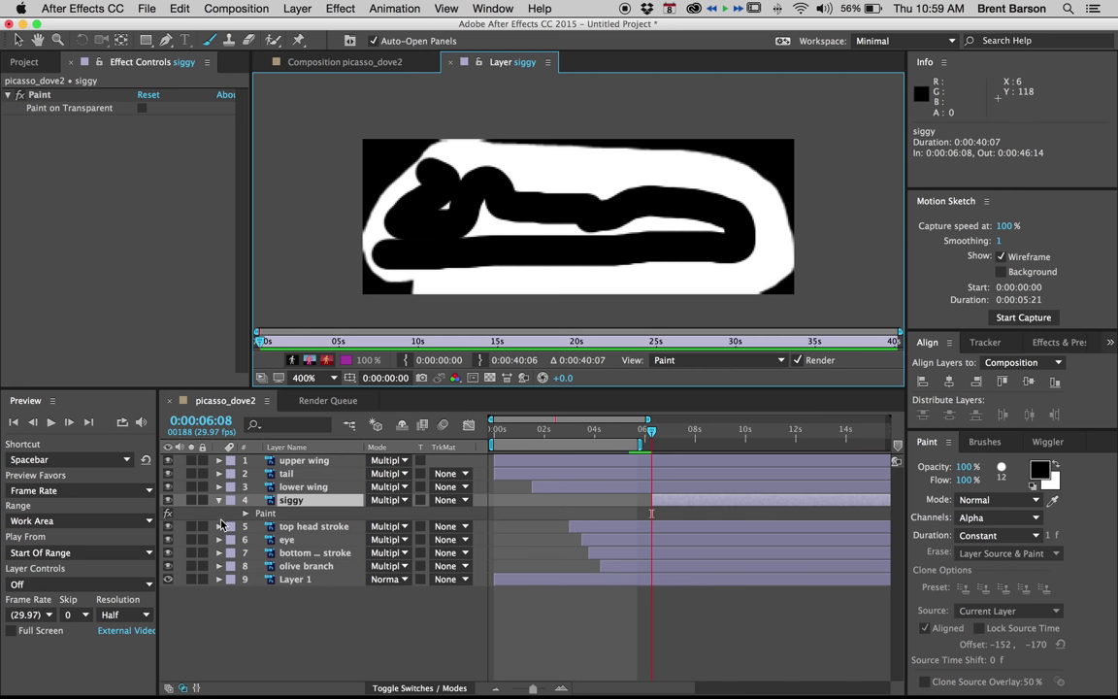
left_click(248, 512)
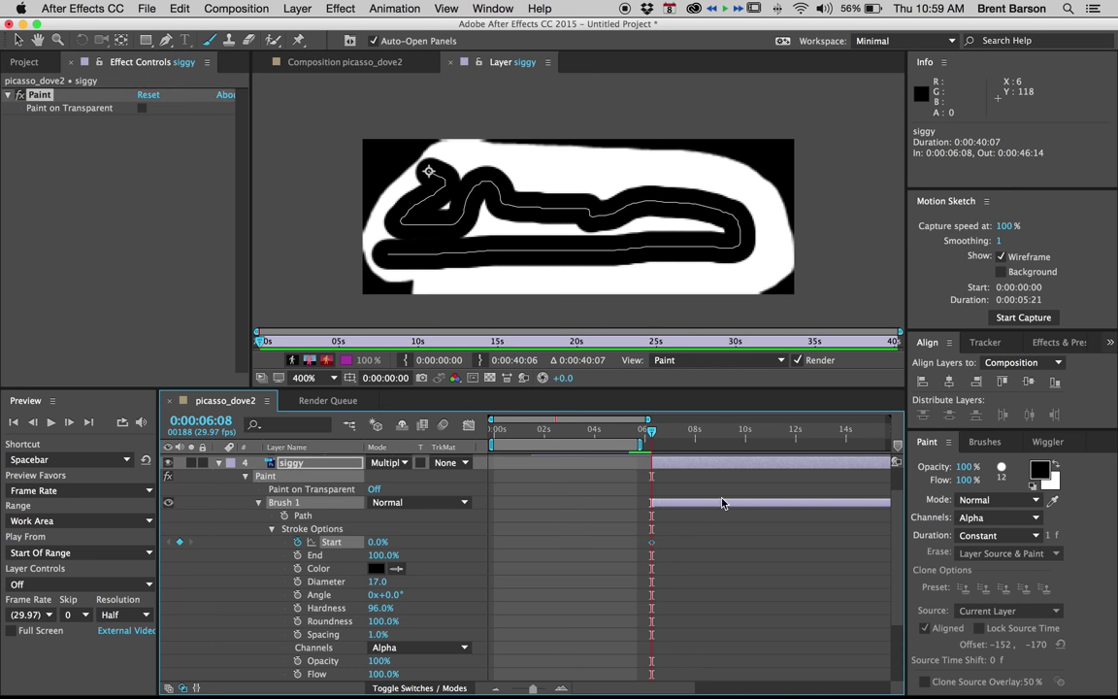
mouse_move(665, 433)
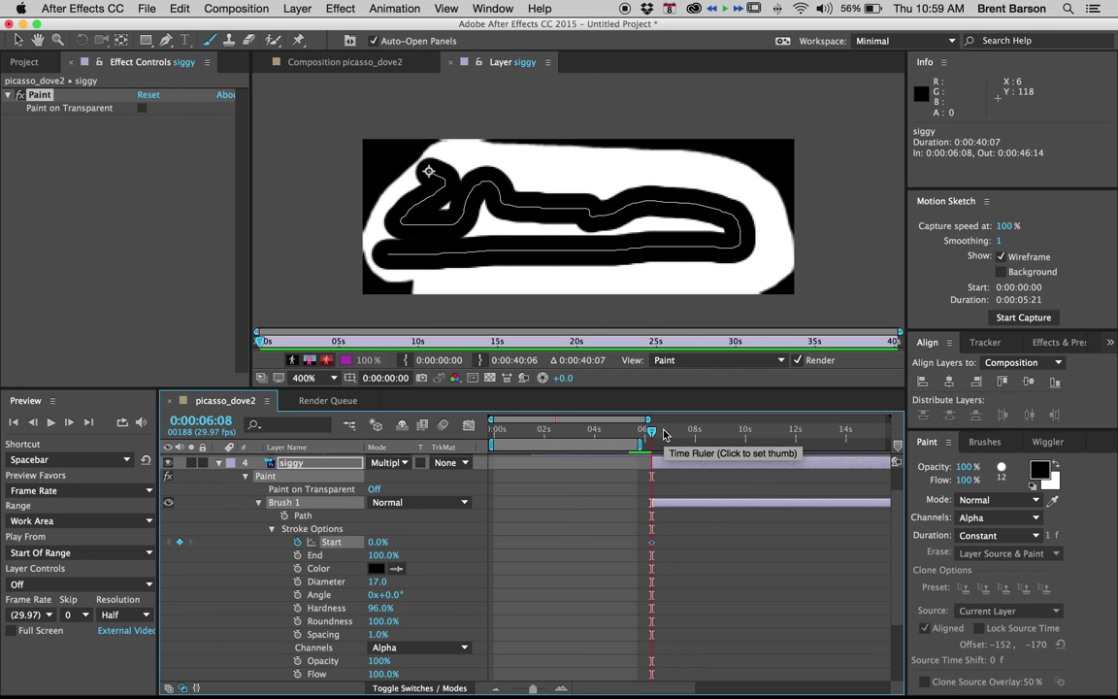
mouse_move(796, 431)
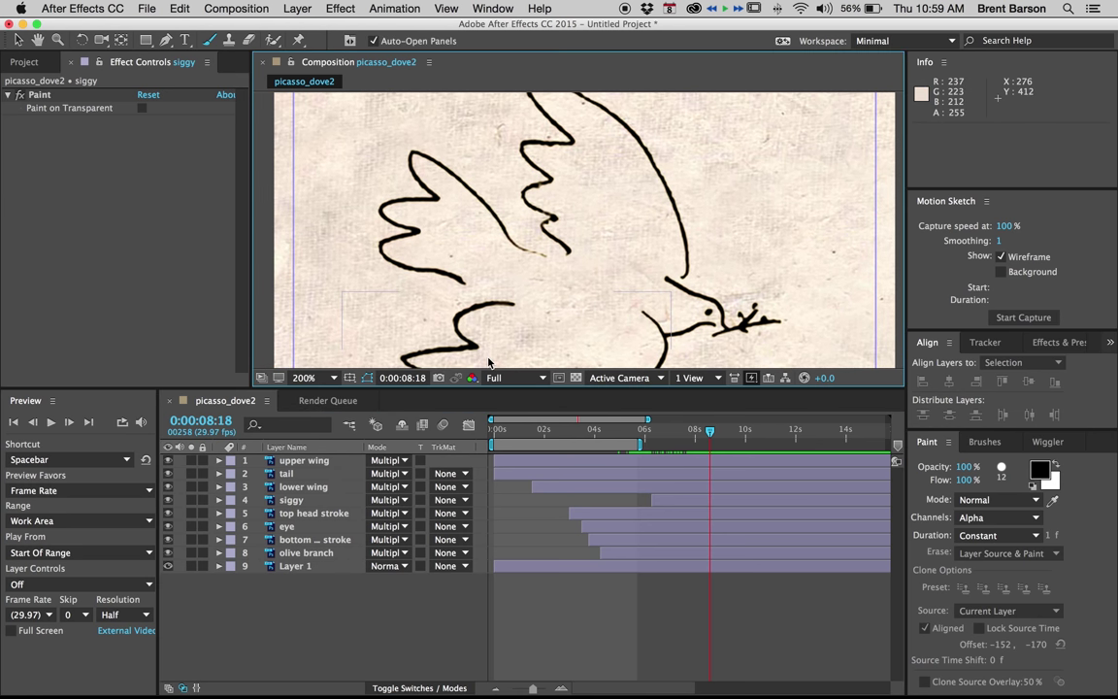
mouse_move(286, 478)
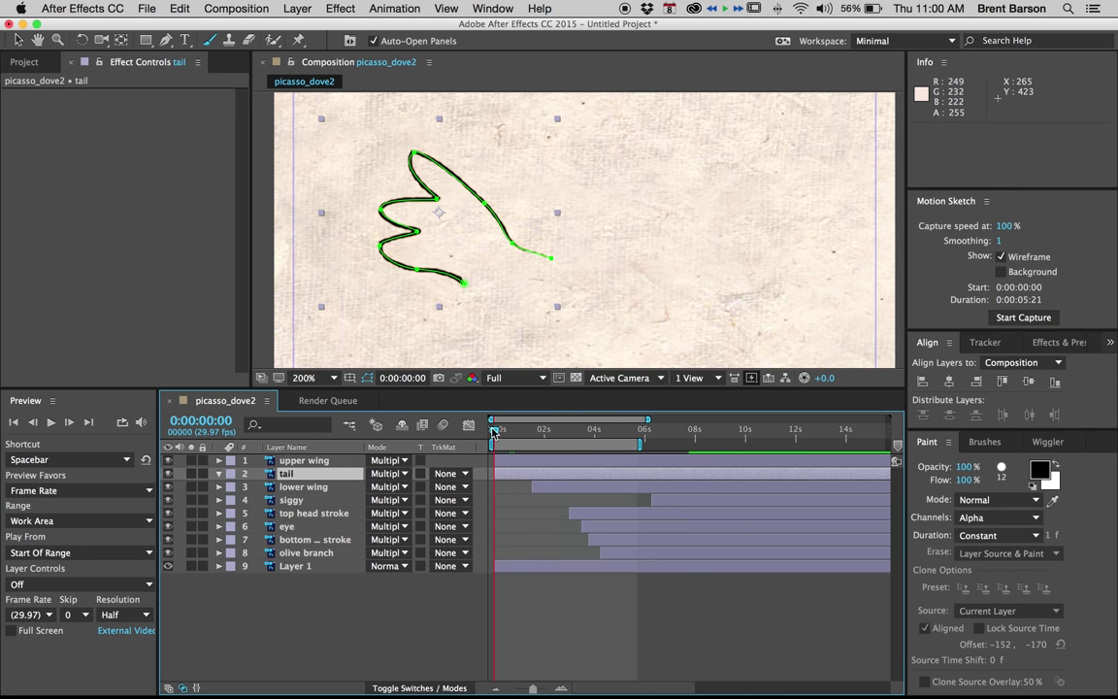
Scrub the timeline to preview the lines drawing on, then select the tail layer.
left_click_drag(493, 431, 559, 430)
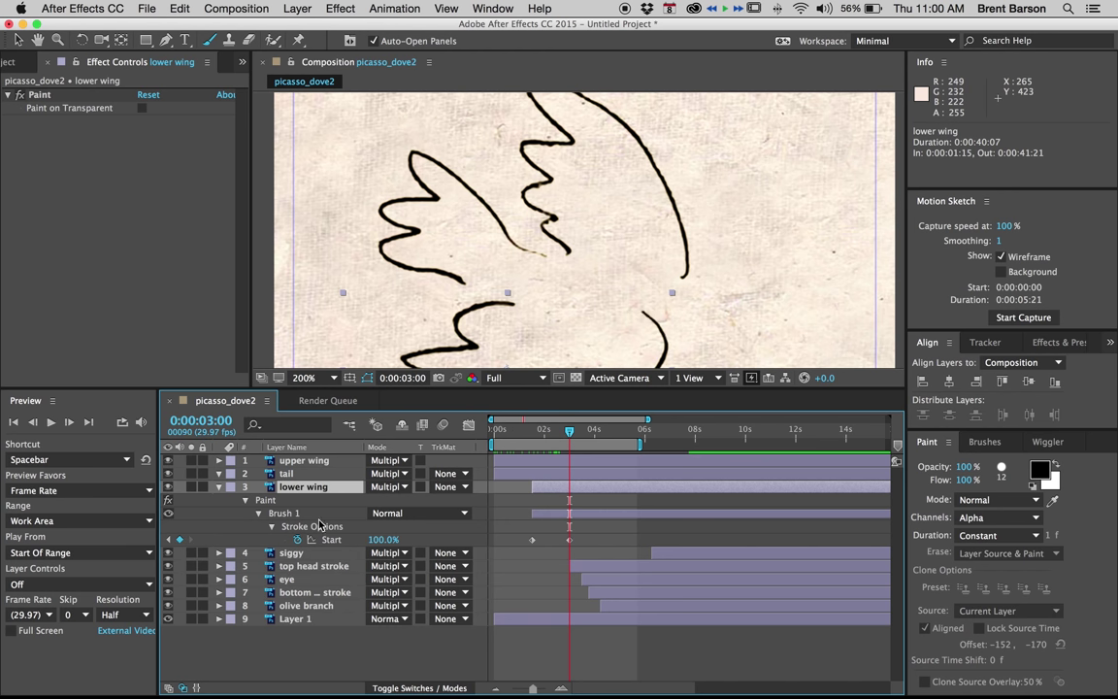
mouse_move(559, 535)
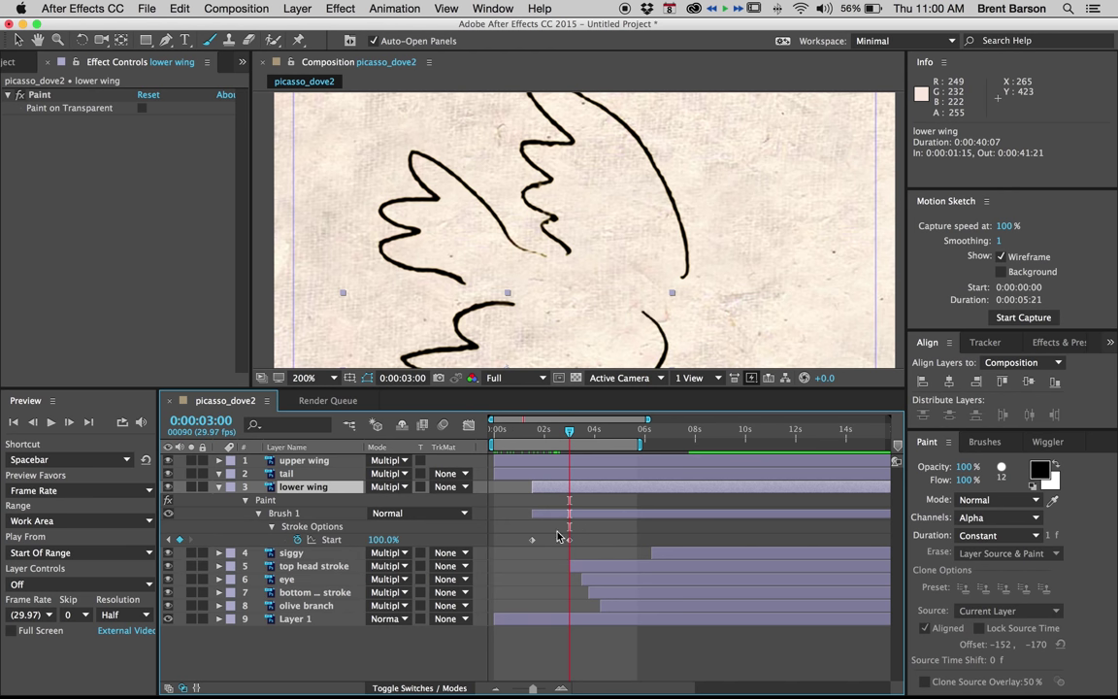
mouse_move(564, 543)
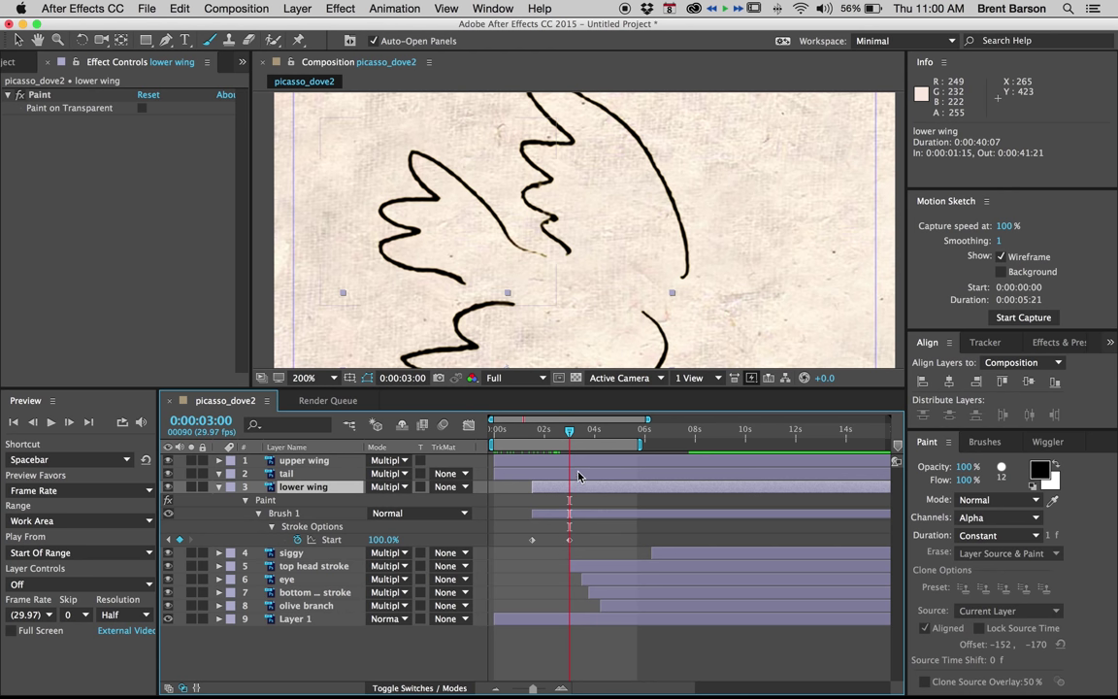
left_click(287, 473)
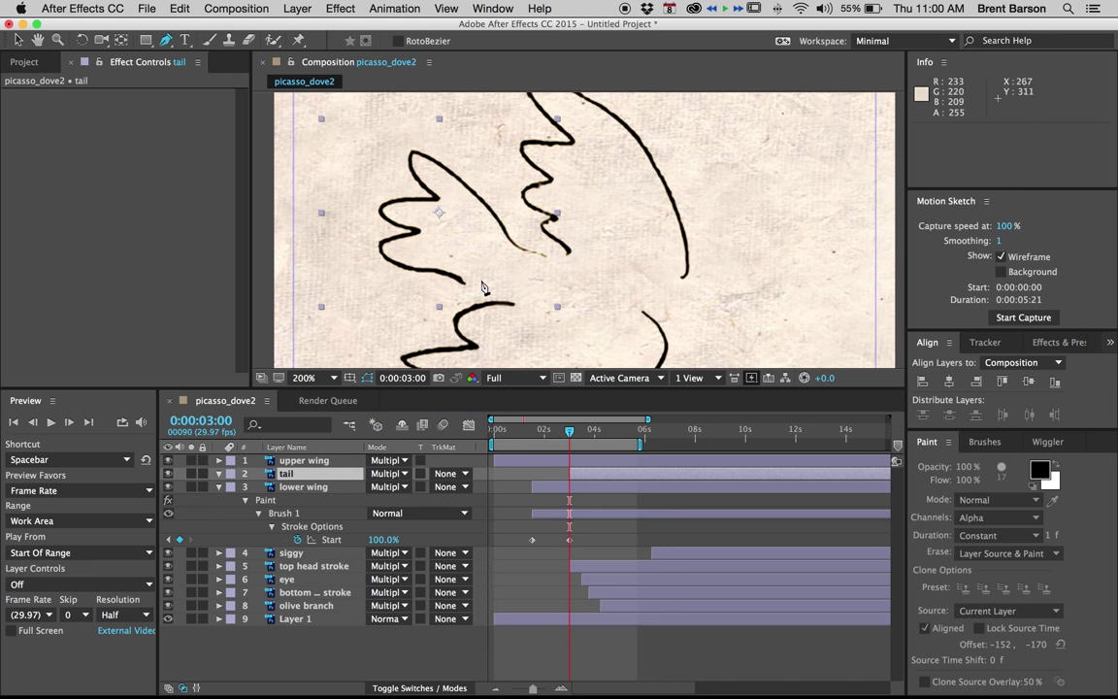
mouse_move(462, 295)
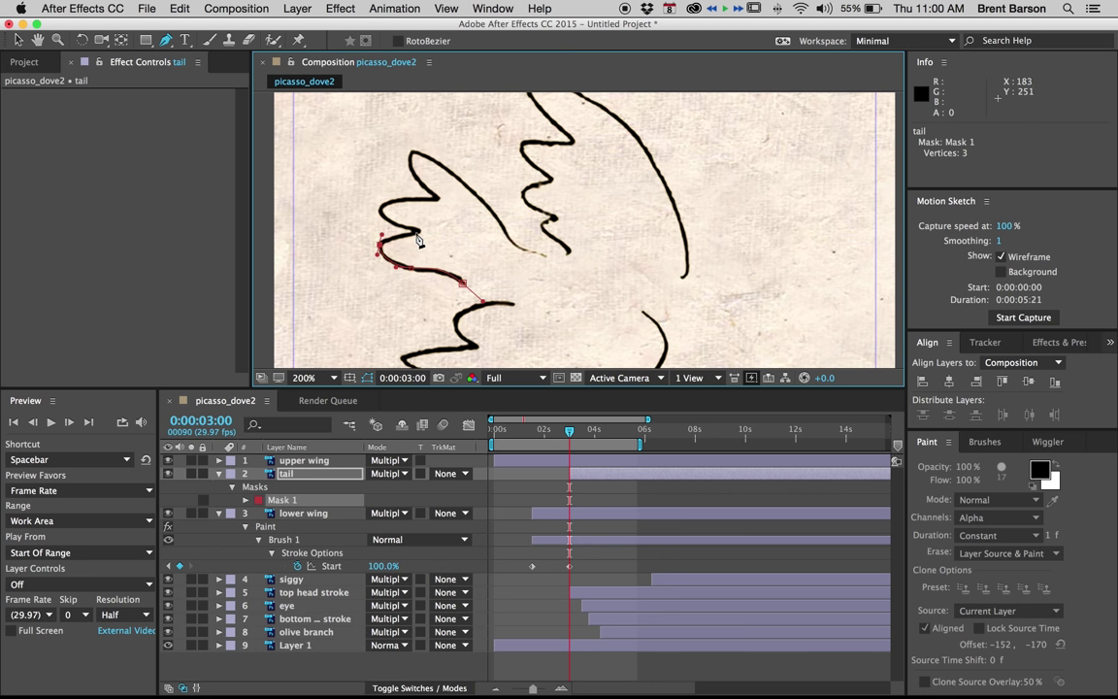
Draw a mask along the tail feather curve with three pen points.
left_click(381, 216)
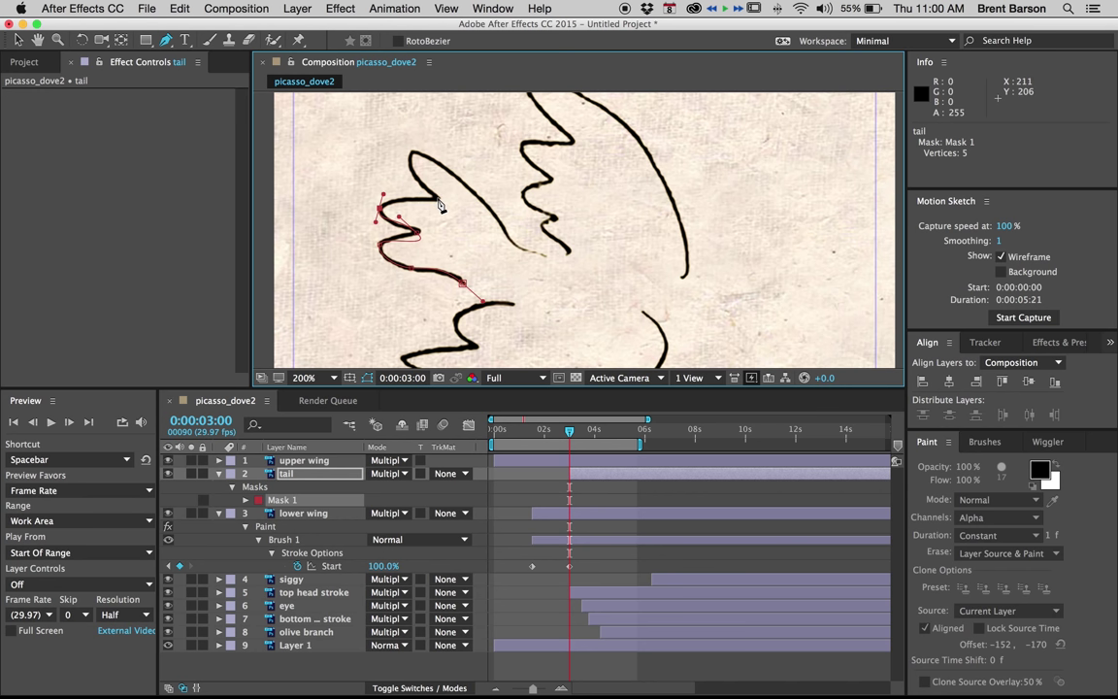
left_click(435, 202)
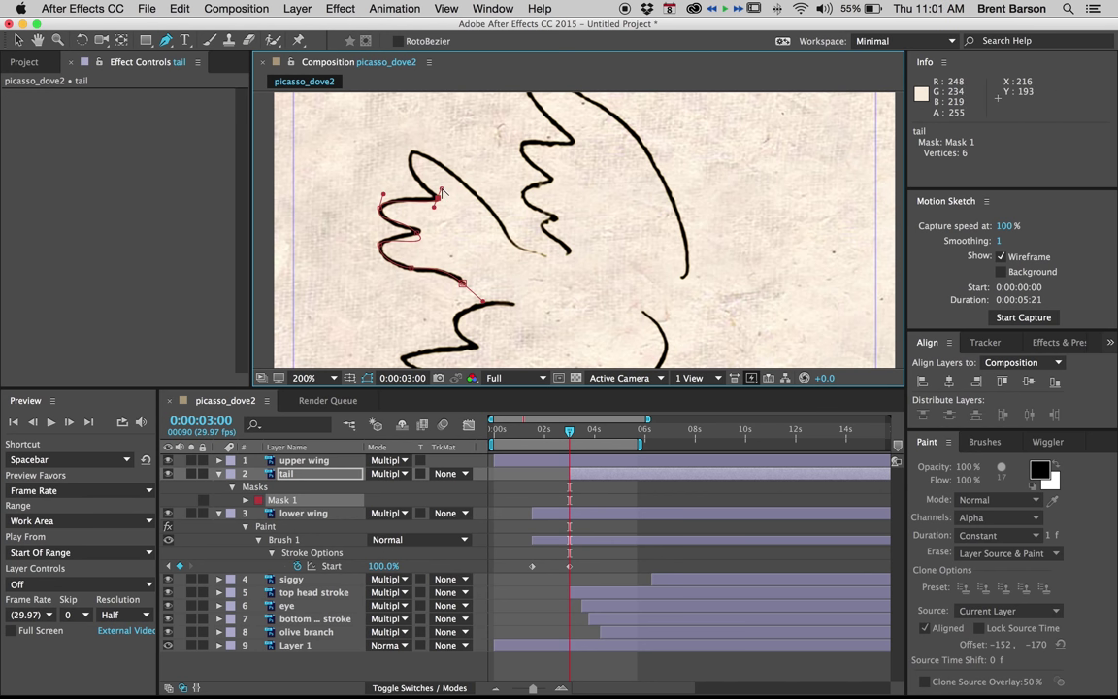
mouse_move(415, 161)
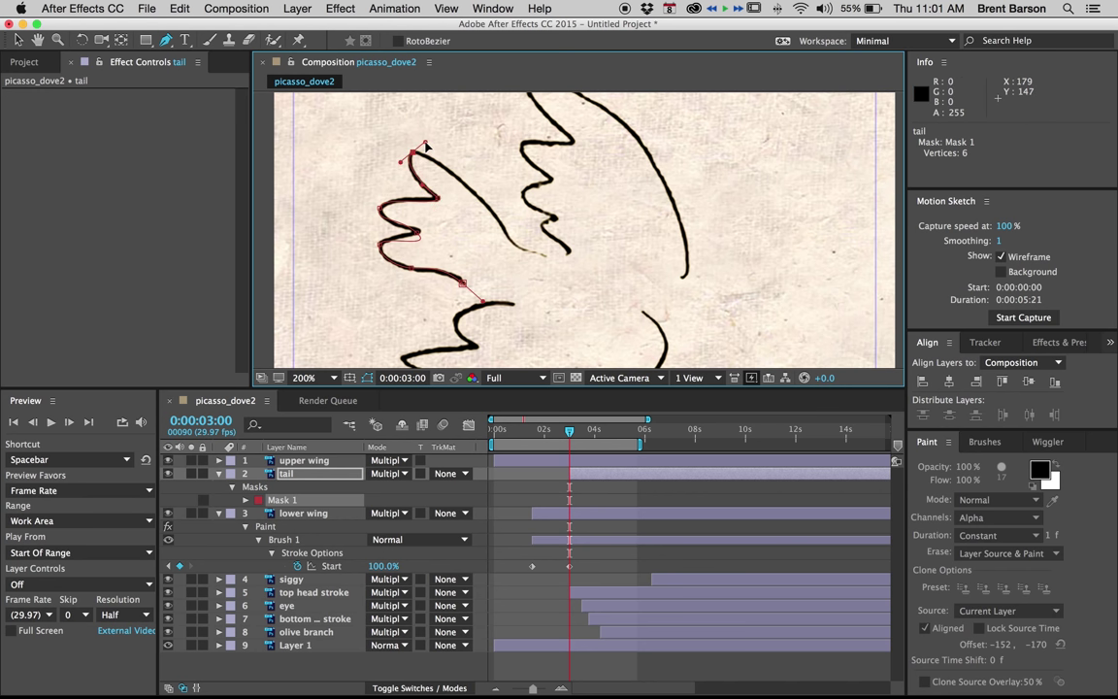
left_click(481, 209)
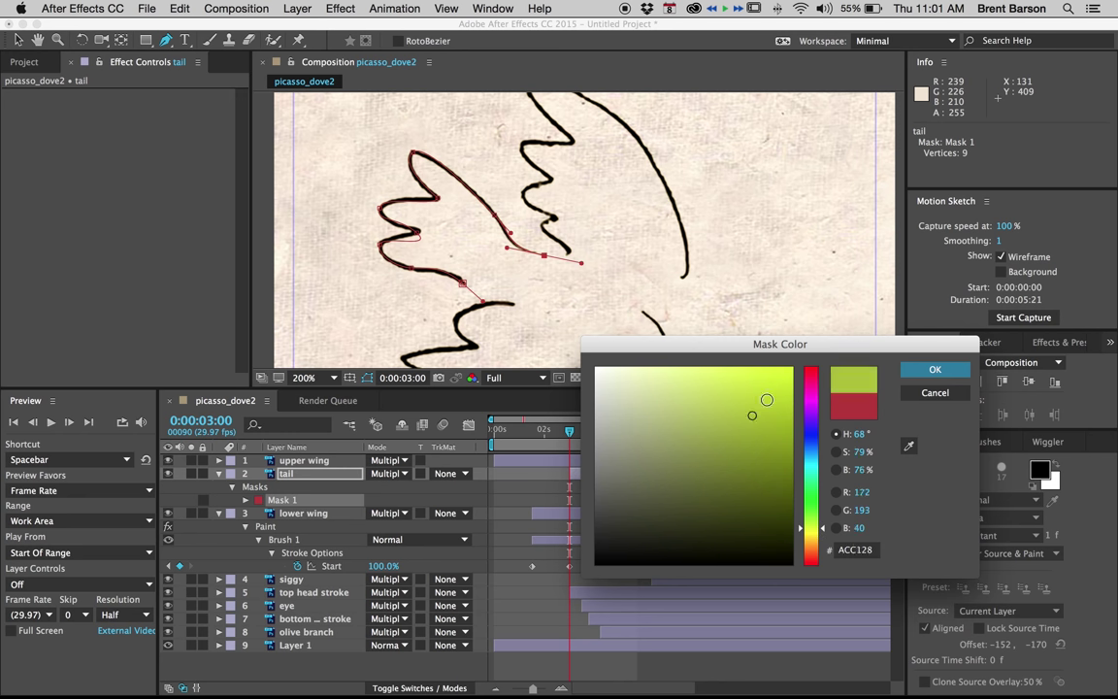
Set the tail's Mask 1 colour to red in the Mask Color dialog.
left_click(934, 369)
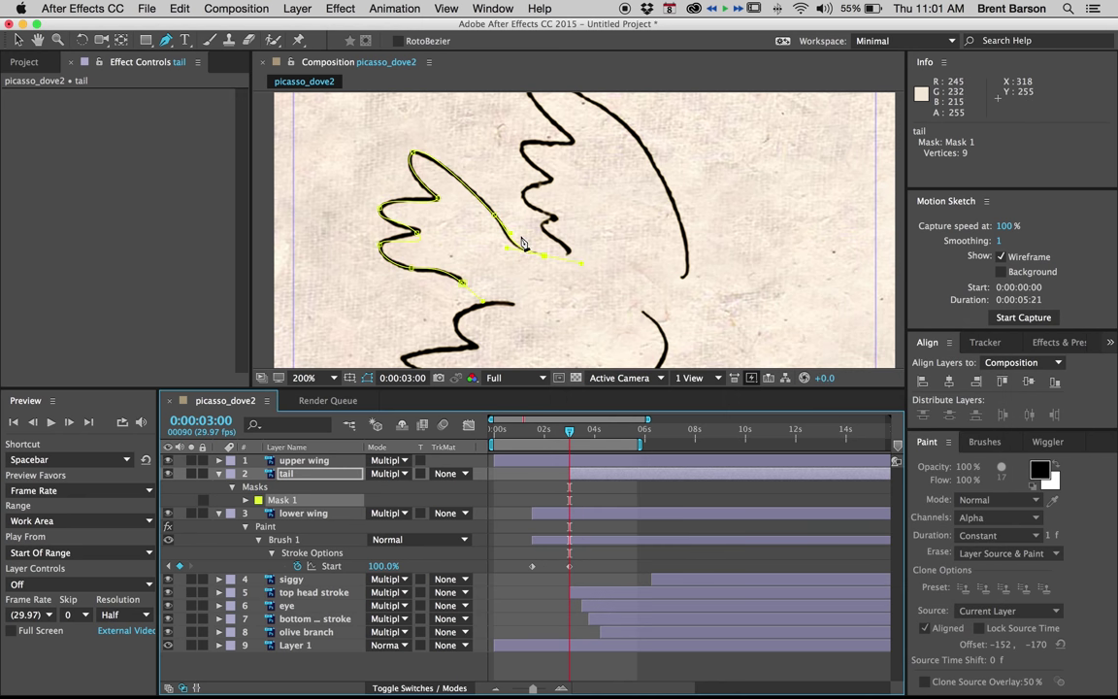
mouse_move(417, 237)
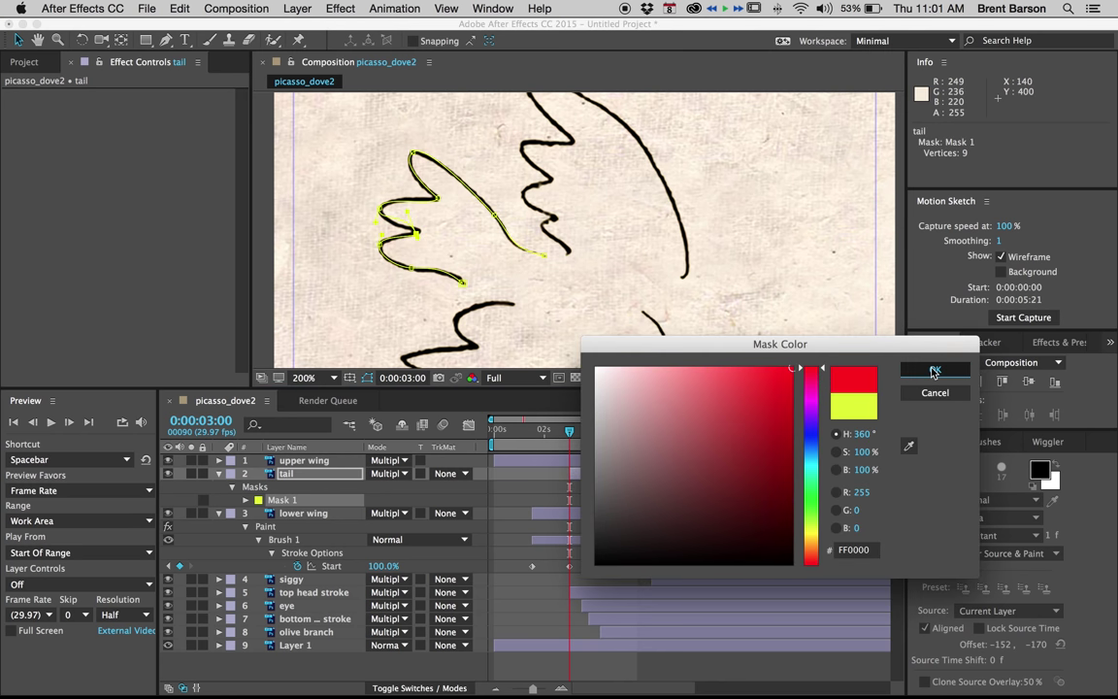
left_click(936, 371)
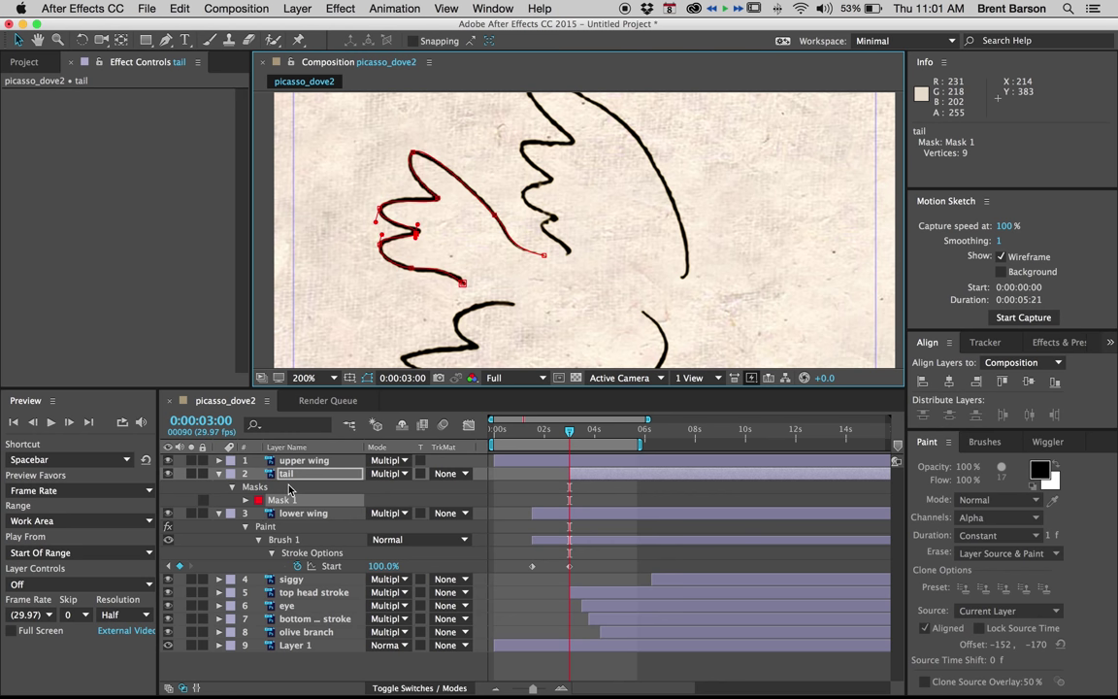
Apply Effect > Generate > Stroke to the tail layer and set its colour to red.
left_click(339, 8)
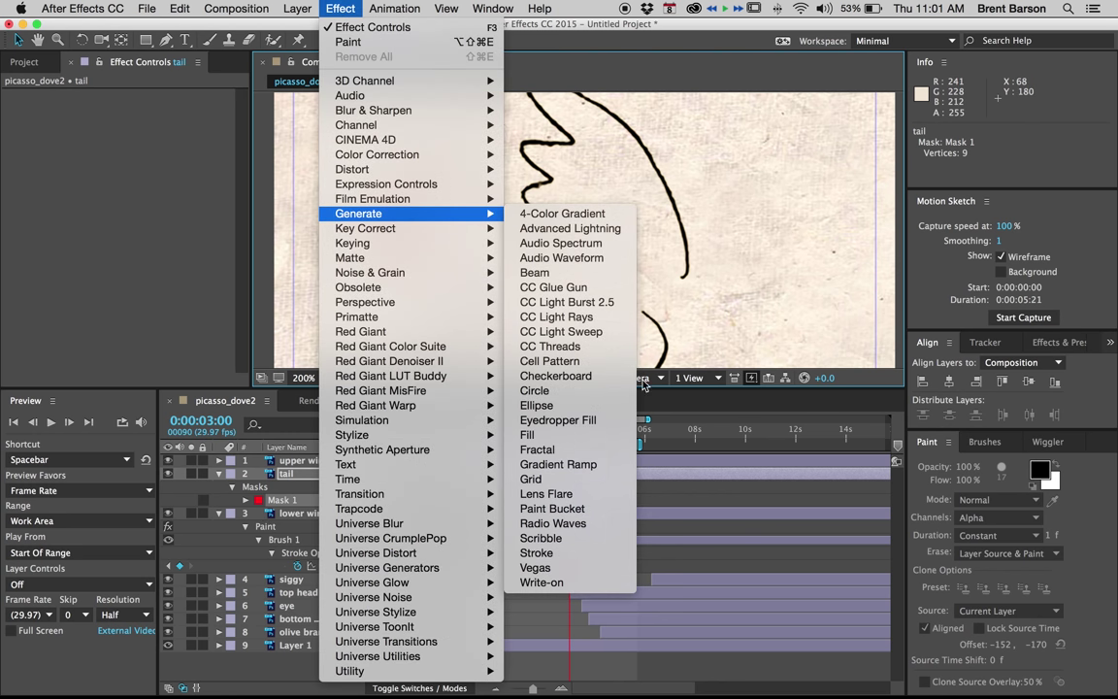
left_click(536, 551)
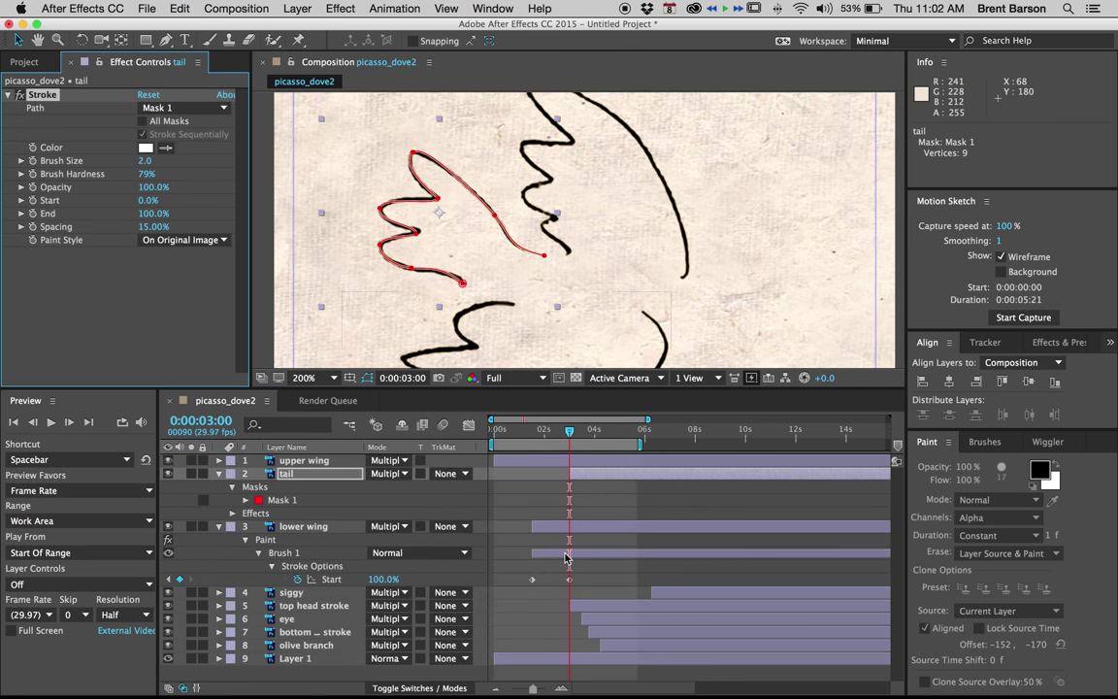
mouse_move(513, 535)
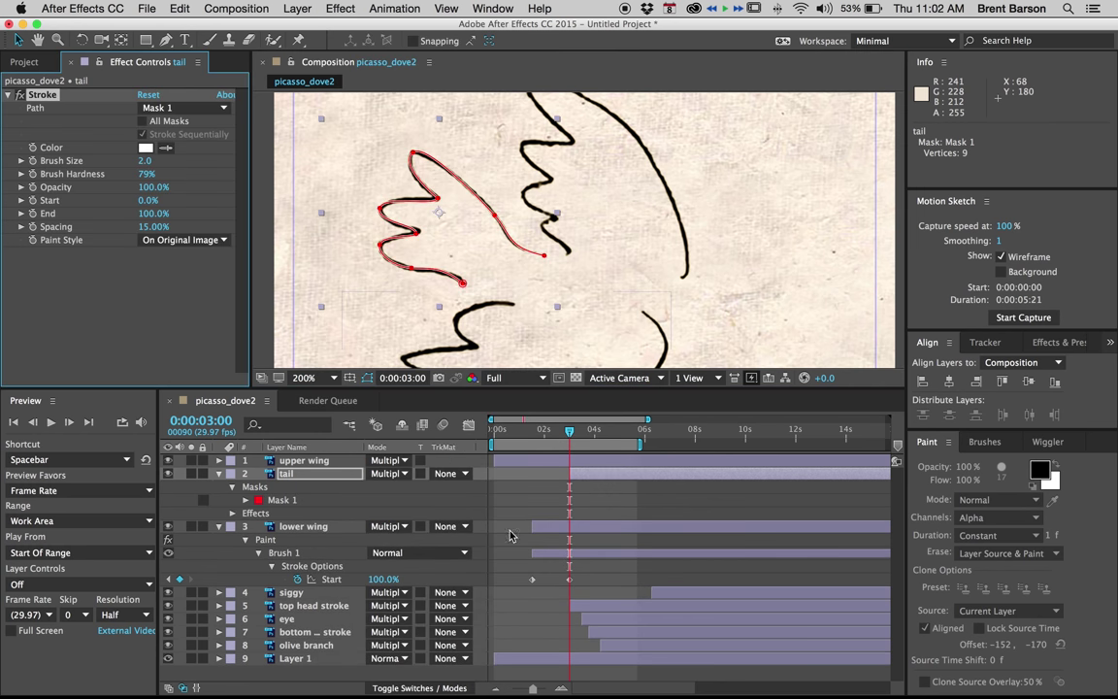
left_click(233, 513)
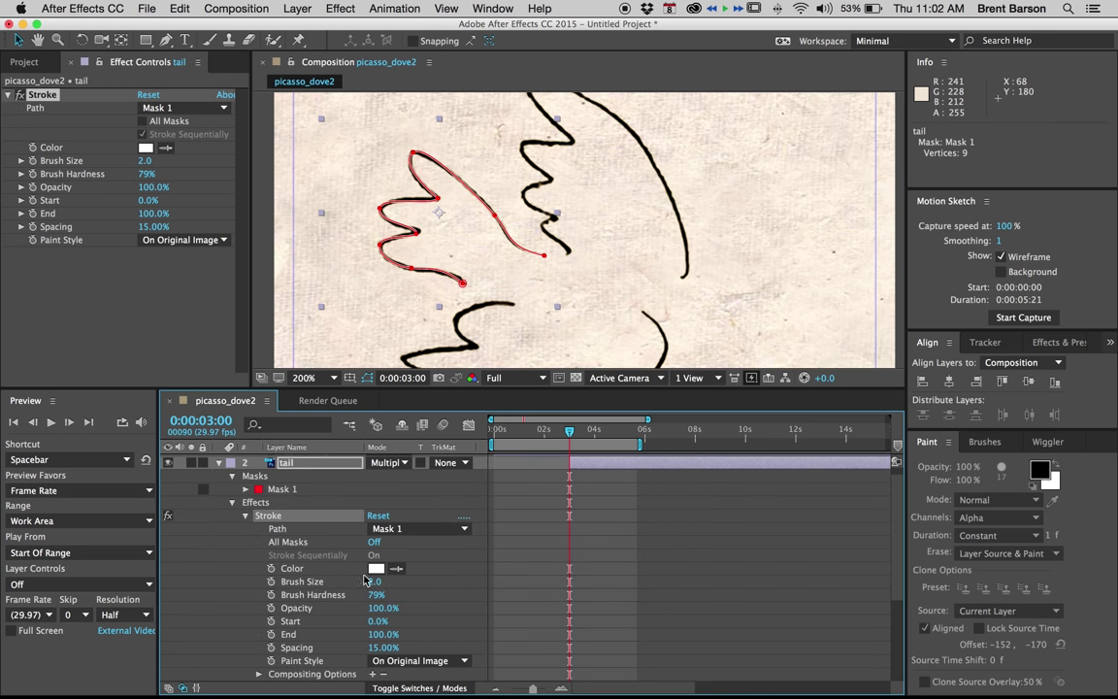
mouse_move(373, 582)
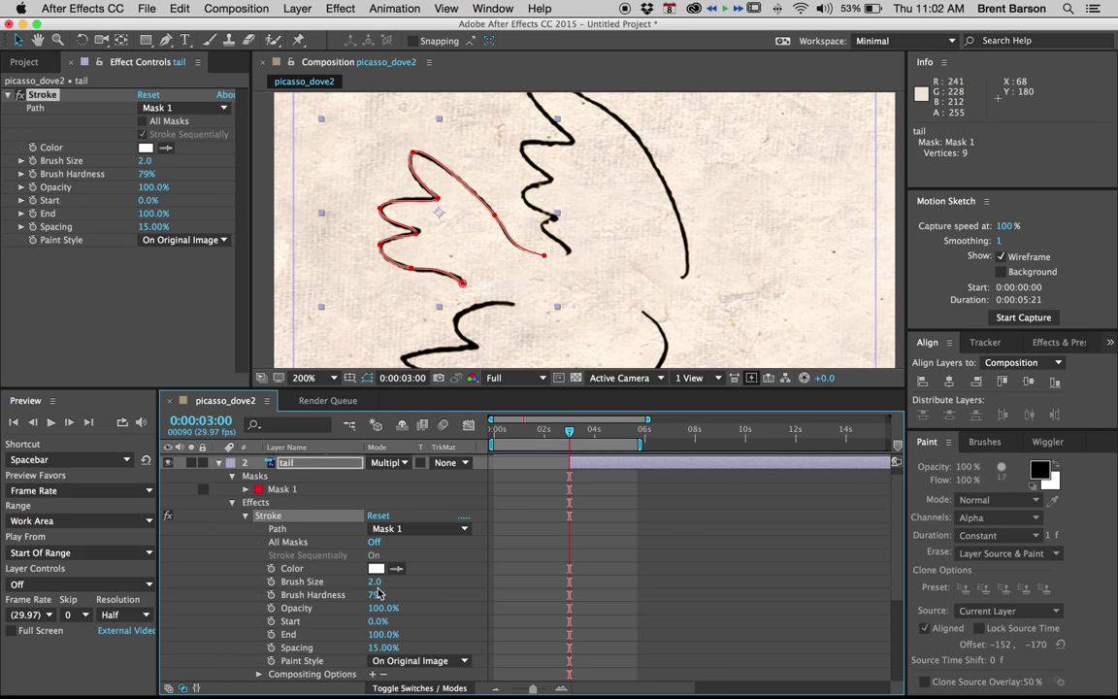
left_click(377, 567)
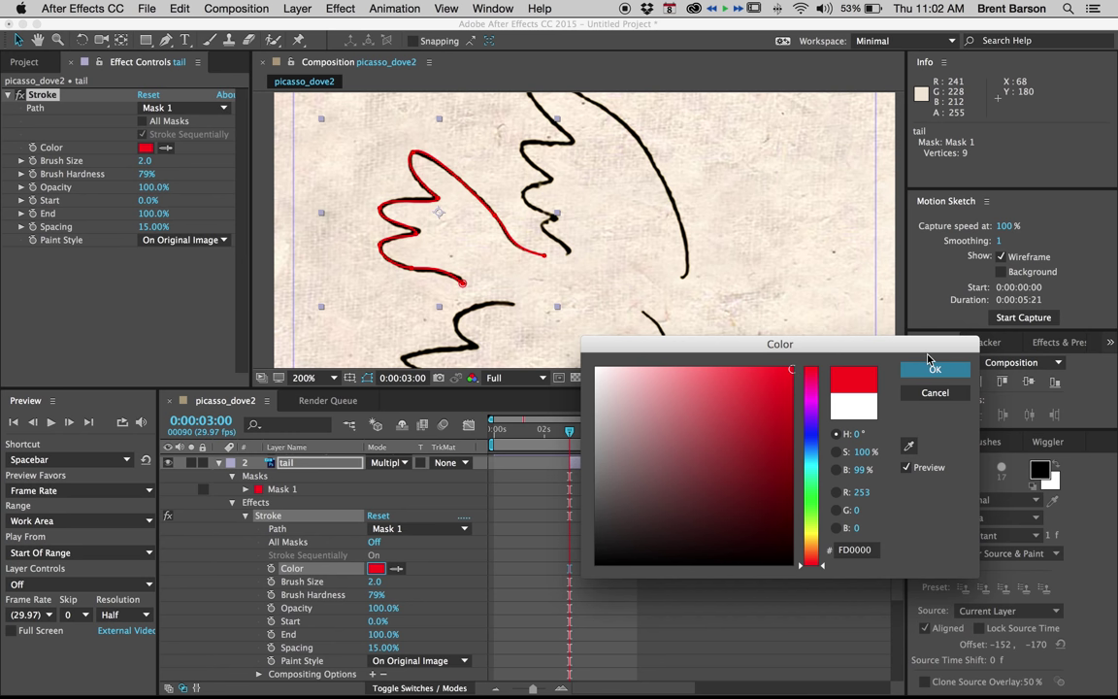
left_click(936, 368)
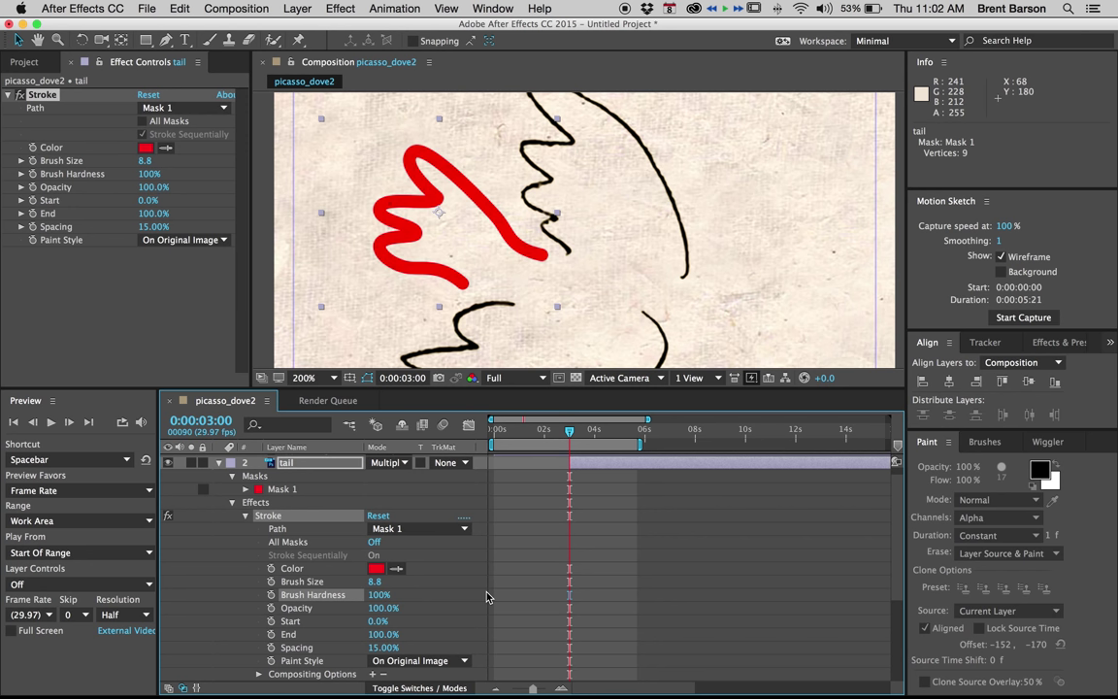
mouse_move(543, 566)
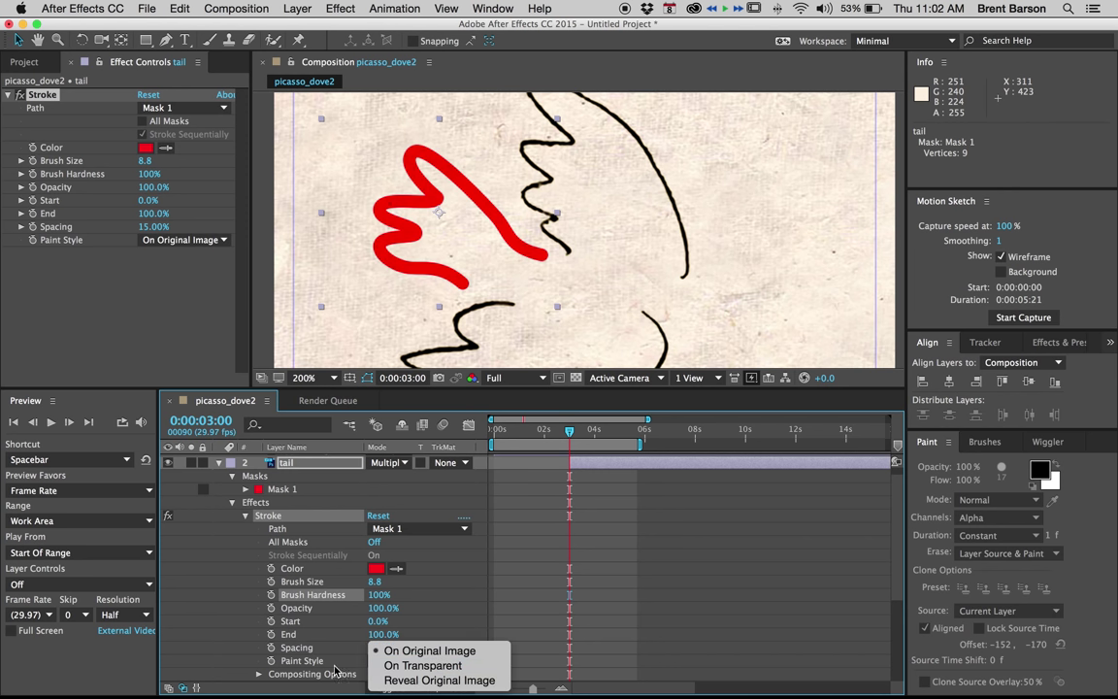
mouse_move(423, 664)
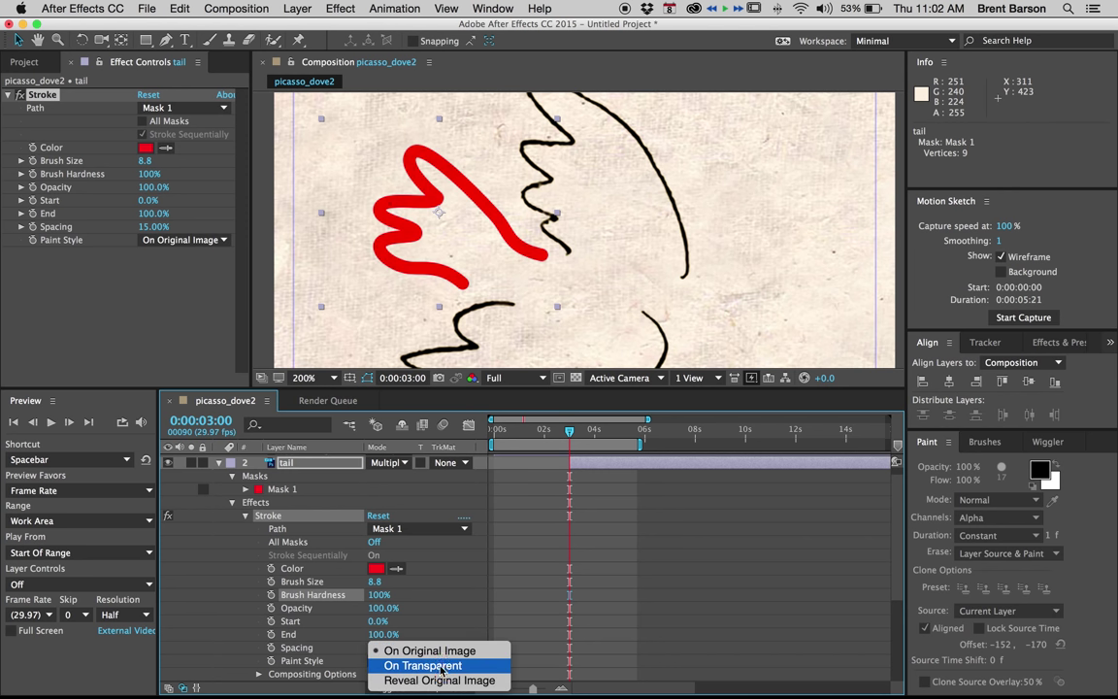
Set Paint Style to Reveal Original Image and keyframe the stroke's End from 0% to 100%.
left_click(438, 679)
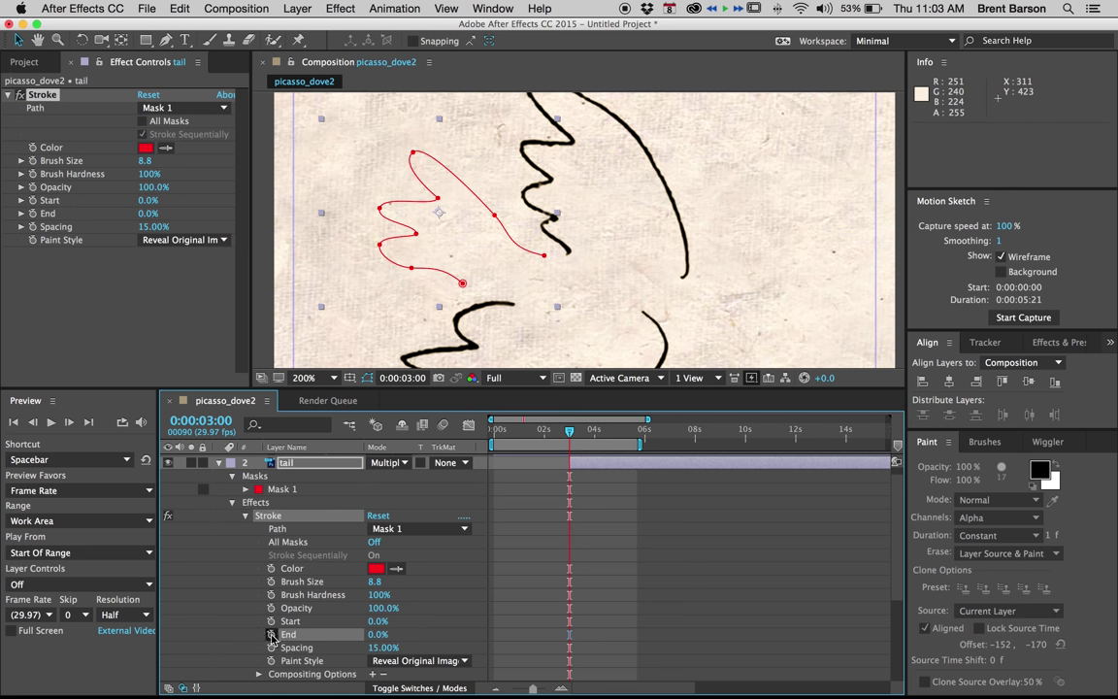
left_click(272, 632)
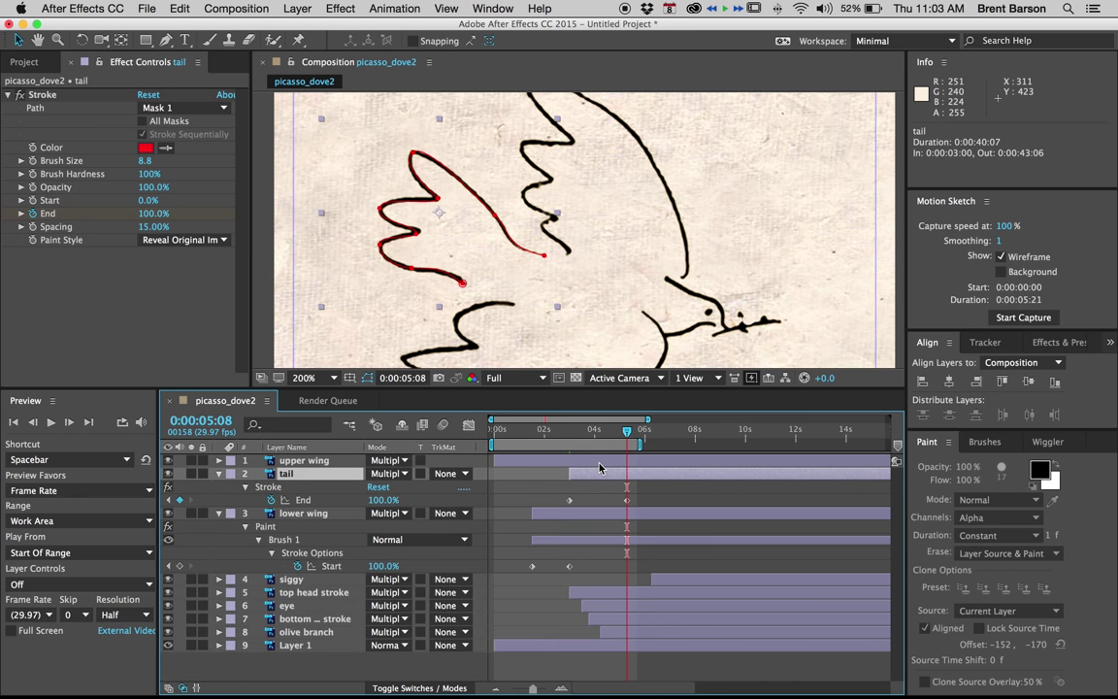
mouse_move(540, 256)
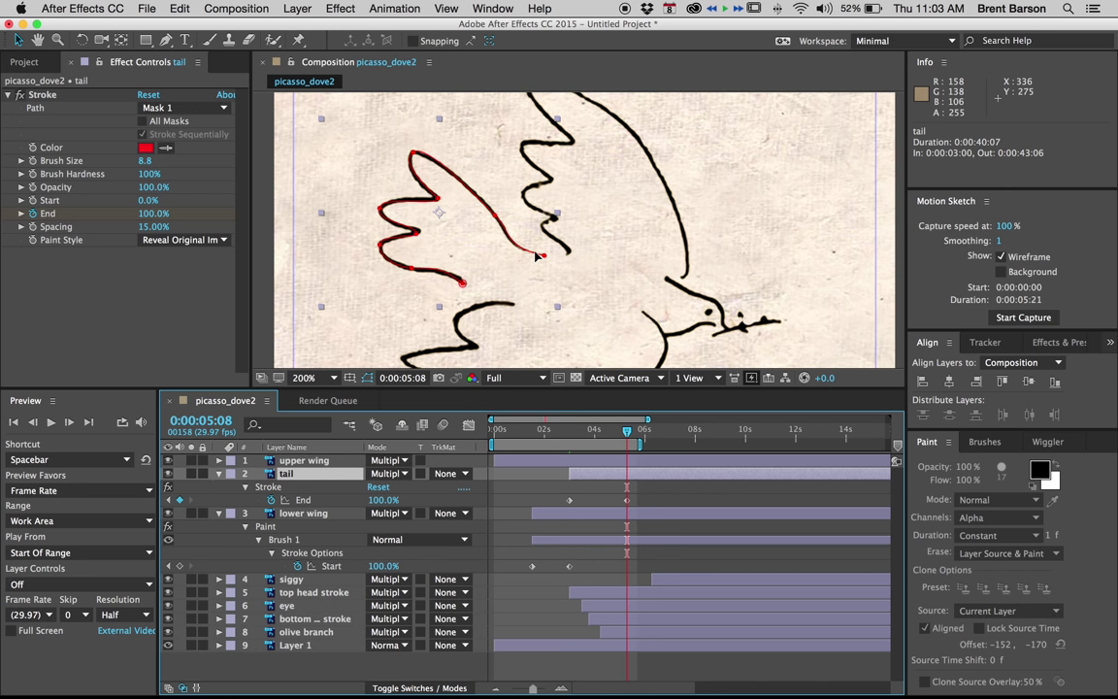
mouse_move(450, 281)
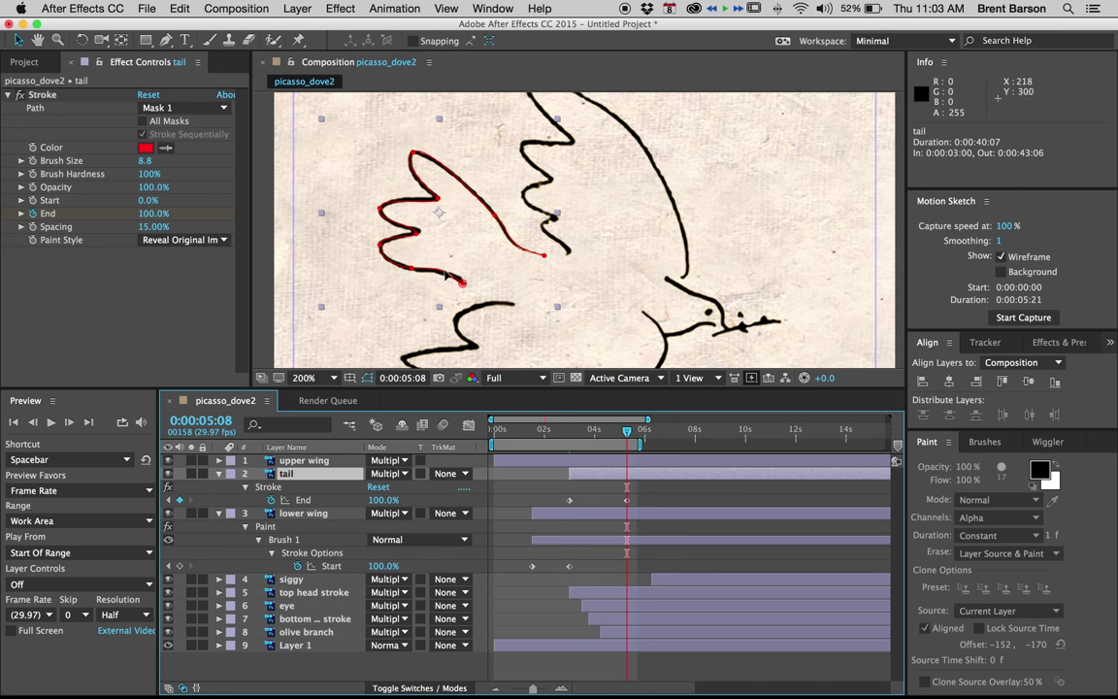
mouse_move(579, 217)
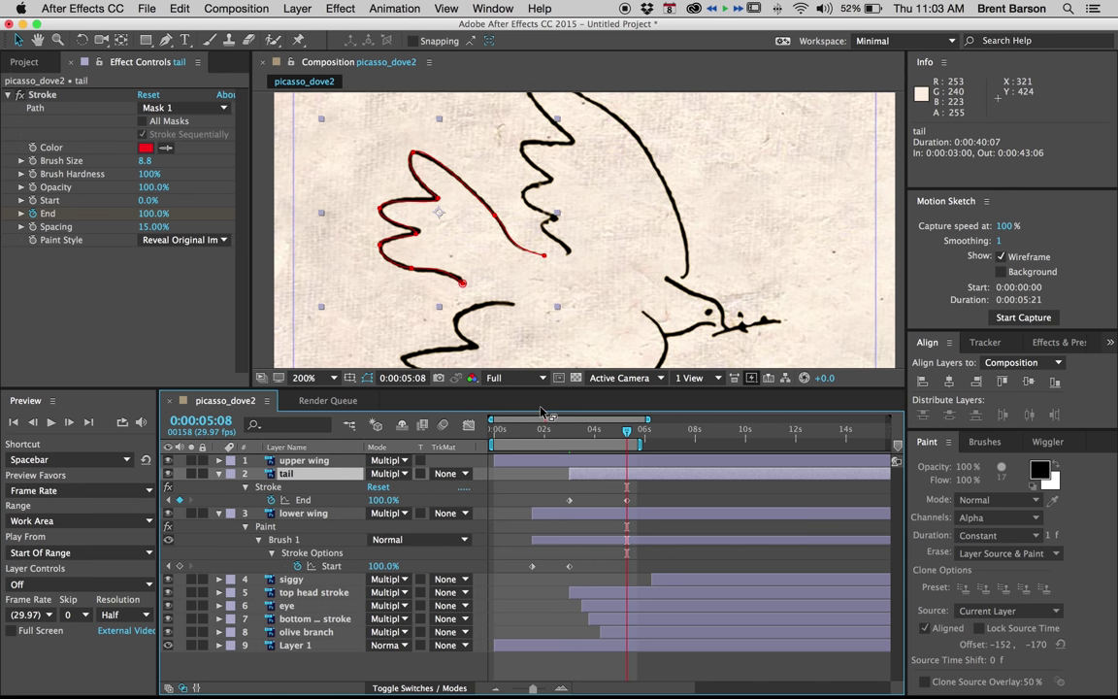
mouse_move(567, 442)
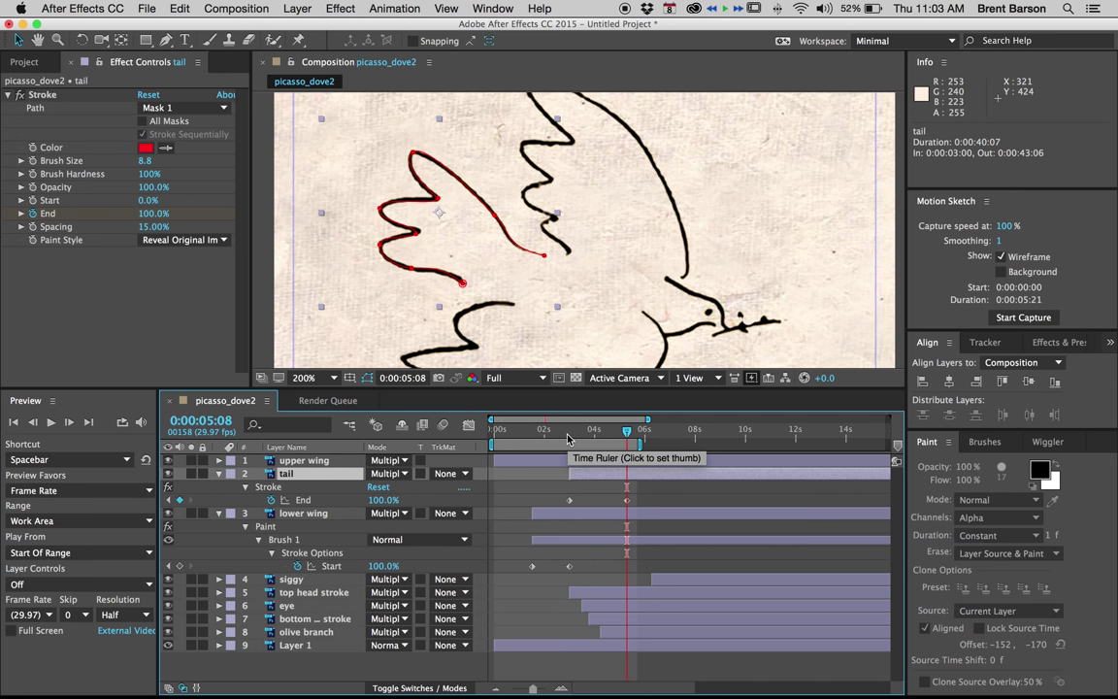
mouse_move(555, 471)
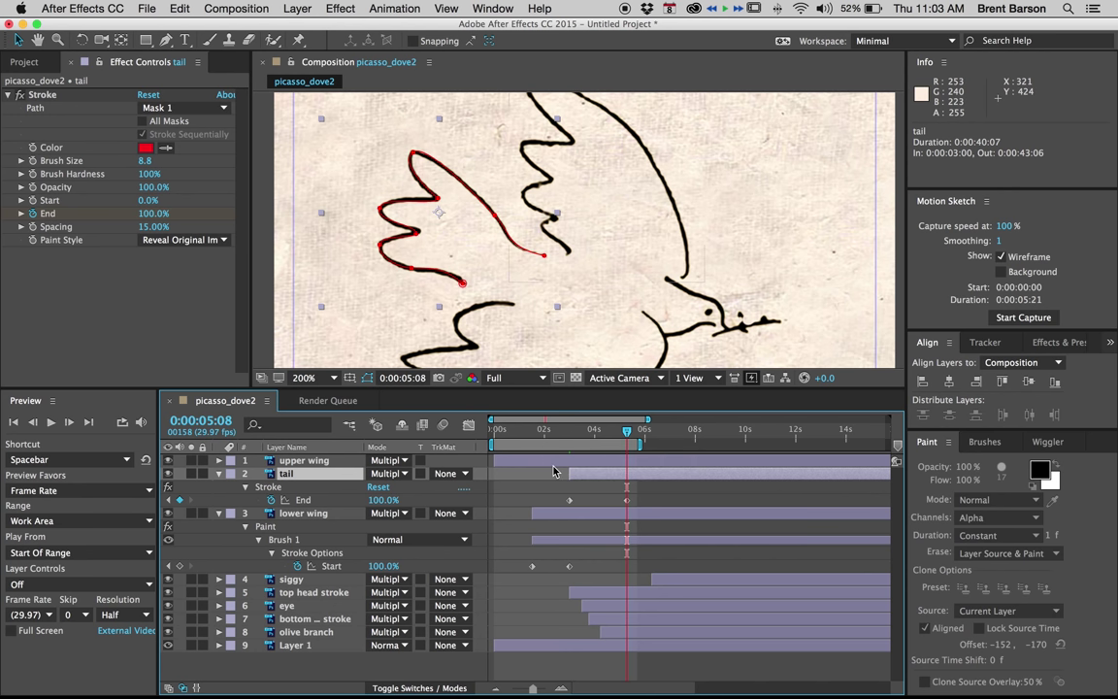
mouse_move(559, 489)
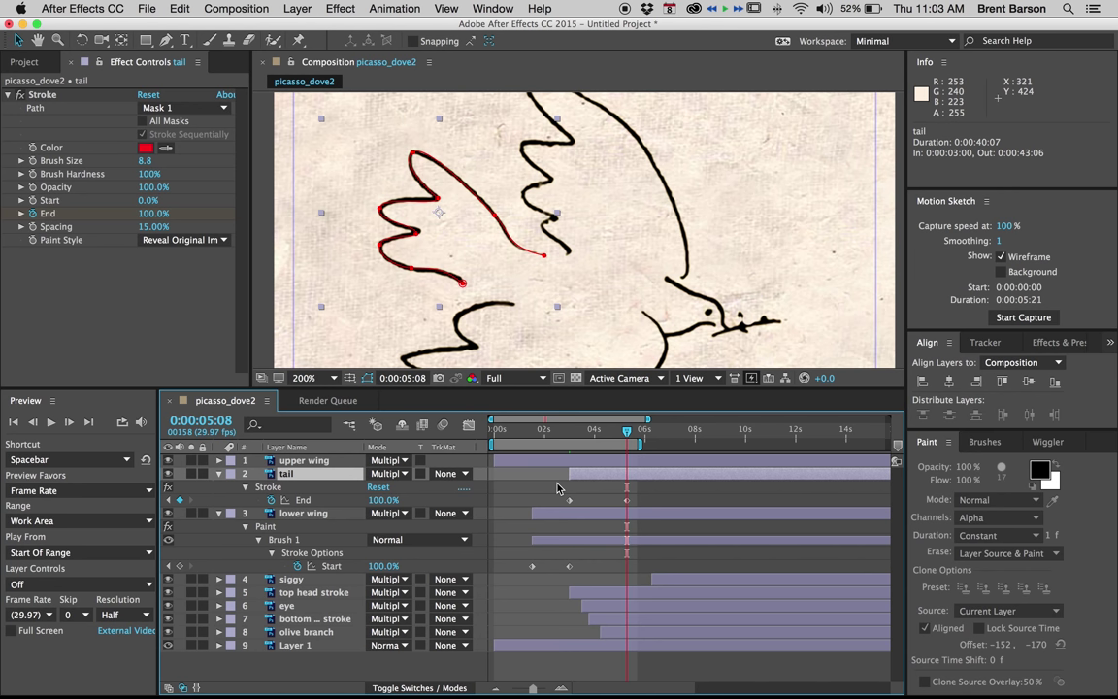
mouse_move(559, 489)
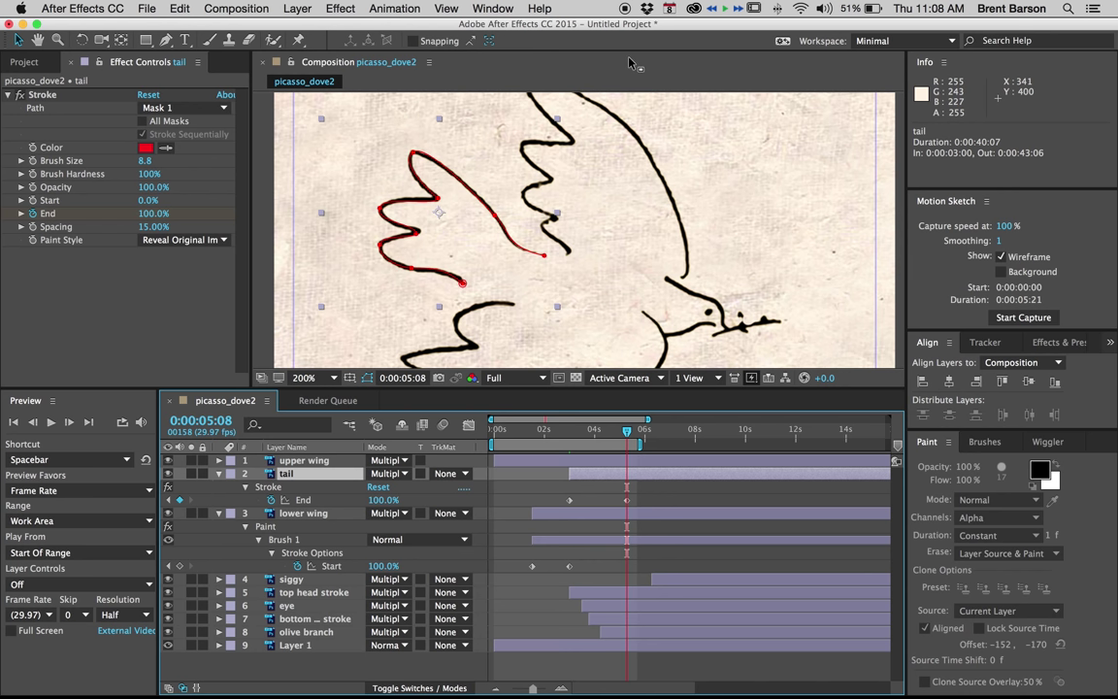
mouse_move(581, 439)
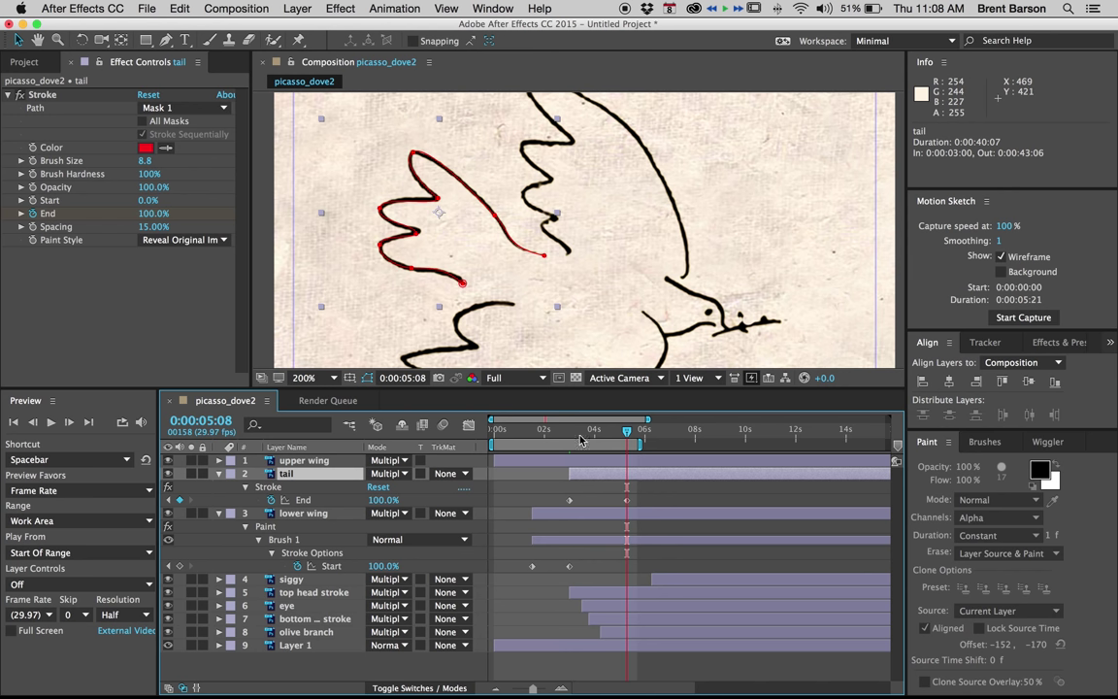
mouse_move(539, 435)
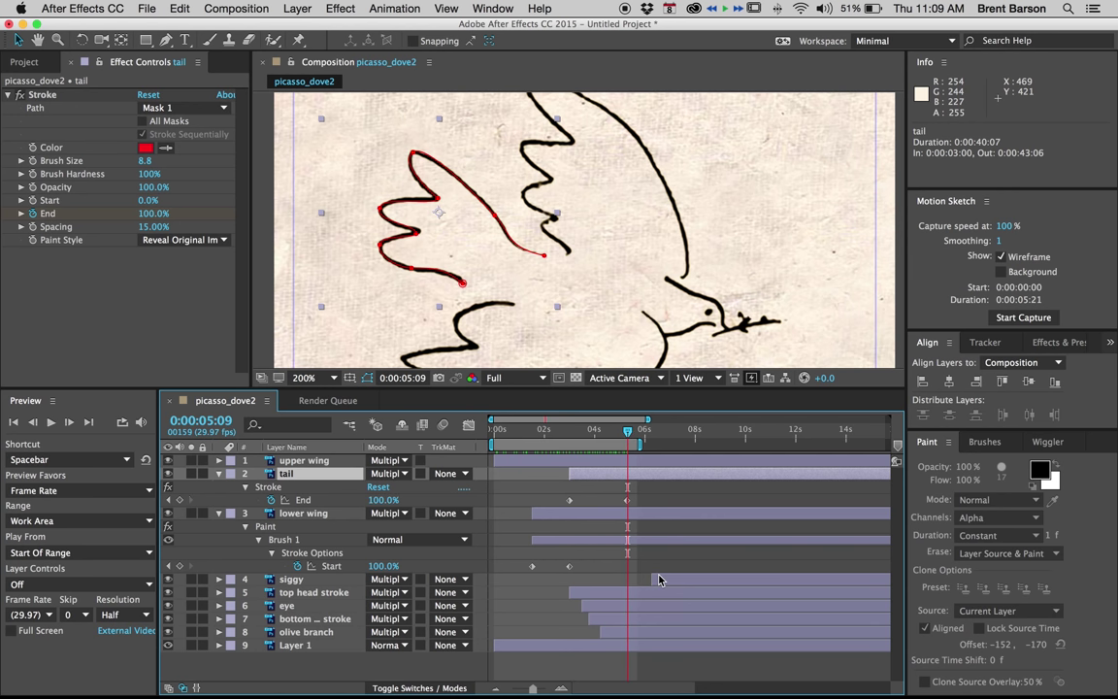
Shift the five remaining line layers about 2:09 later and fit the composition in the viewer.
left_click(291, 578)
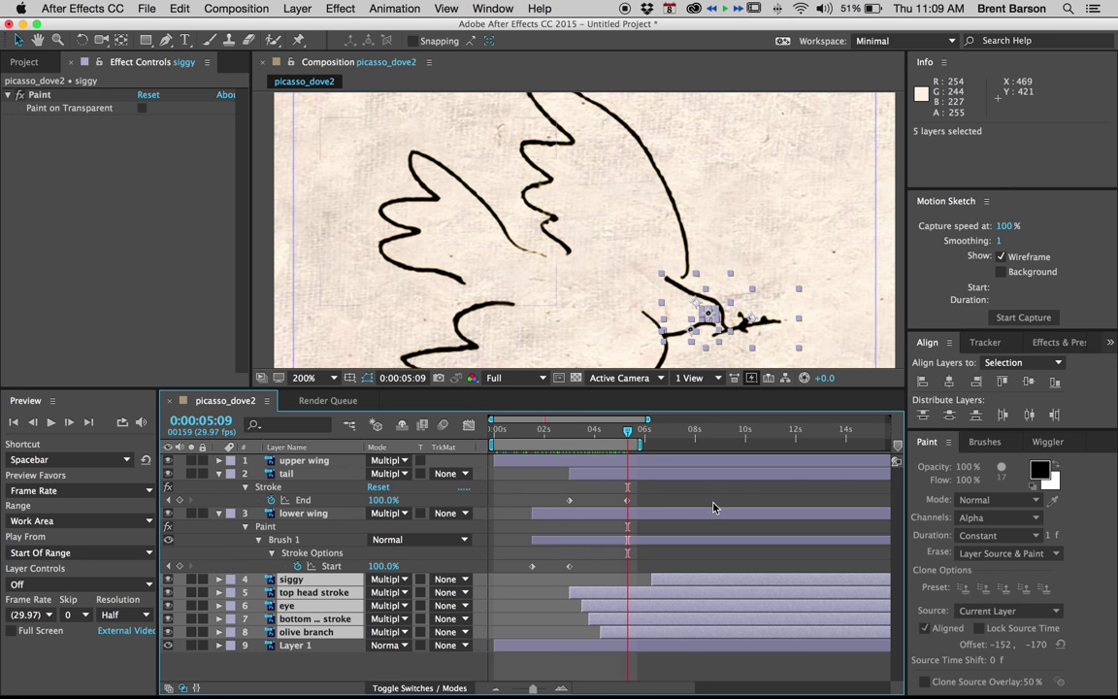
mouse_move(711, 509)
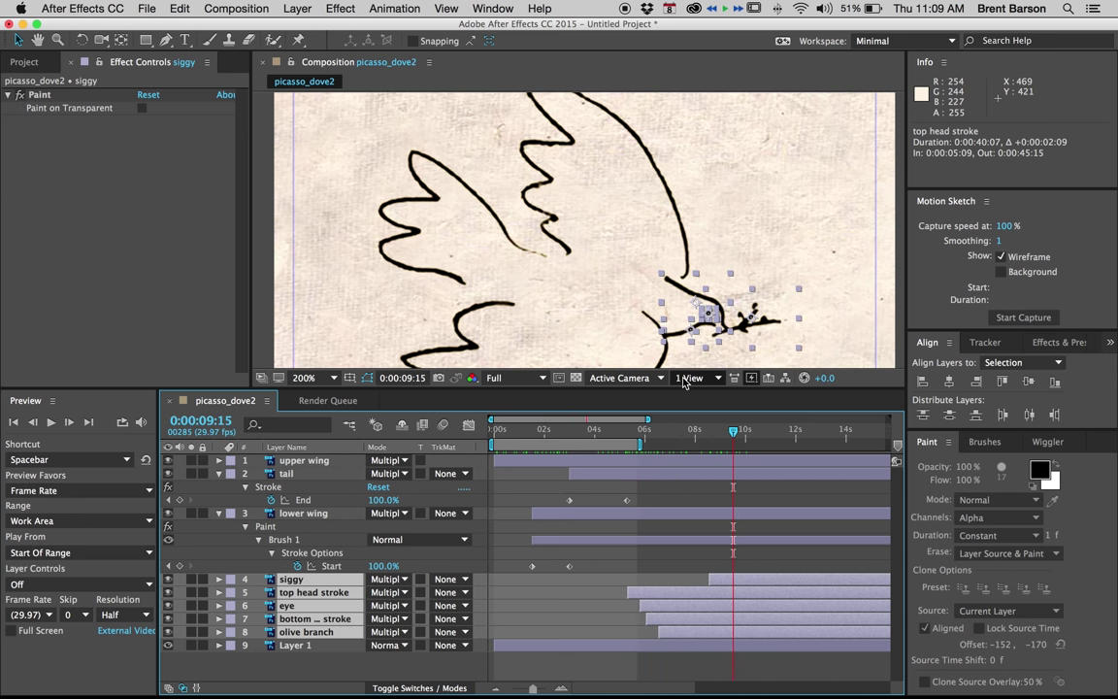
left_click(307, 376)
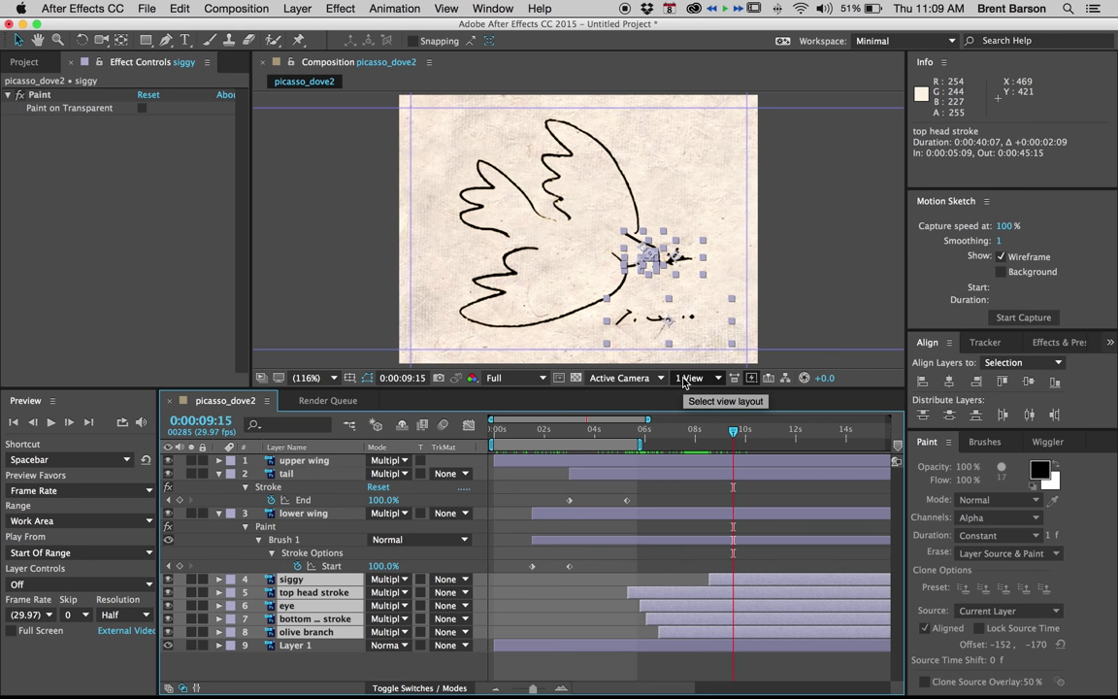